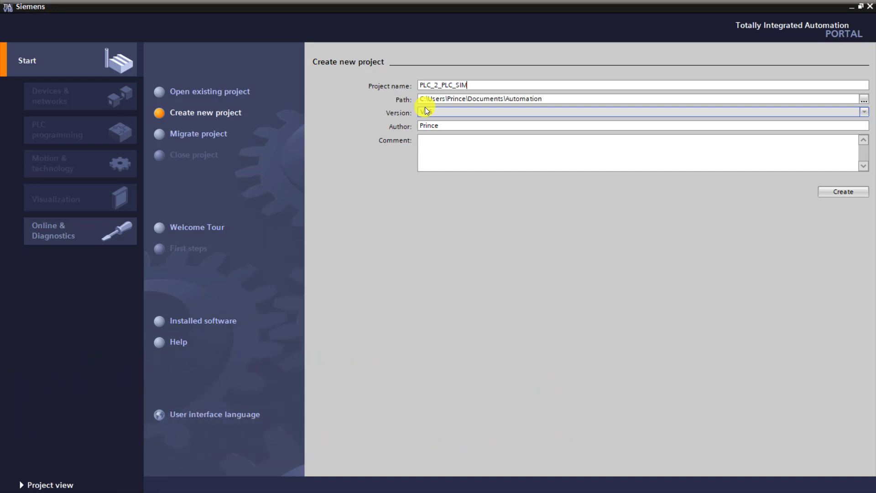
Create a new project named PLC_2_PLC_SIM.
left_click(843, 191)
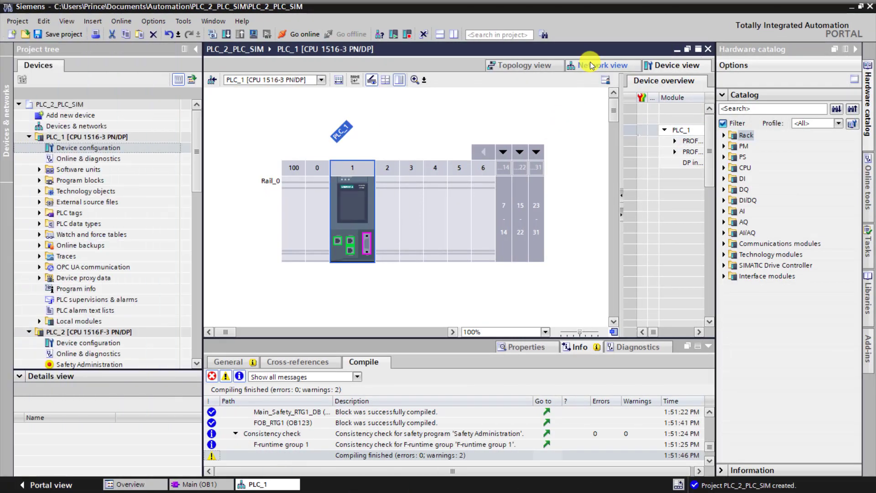
left_click(603, 65)
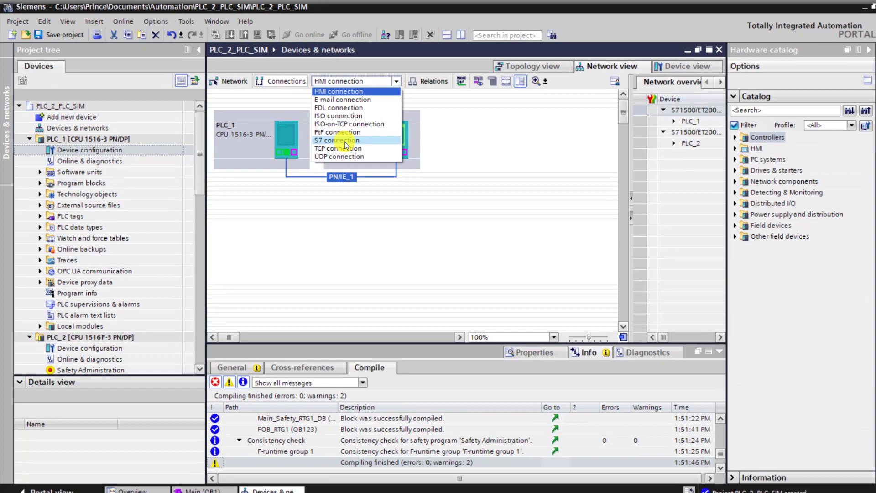
left_click(336, 140)
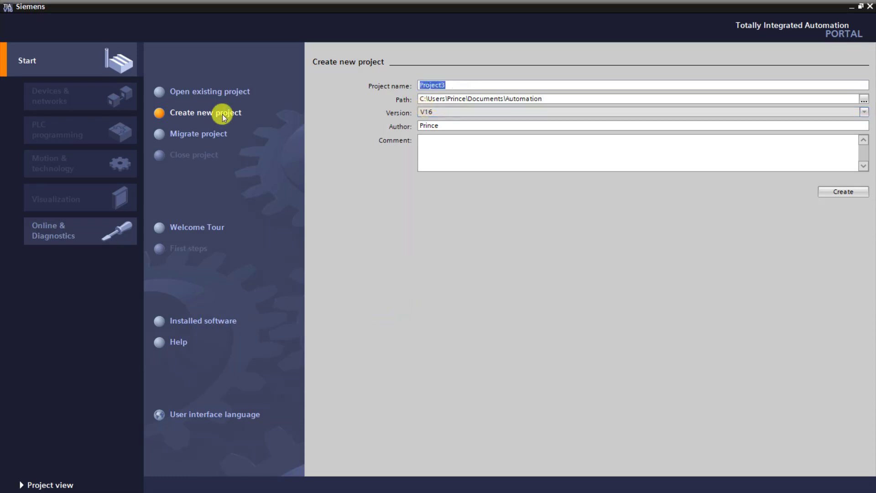
type("PLC")
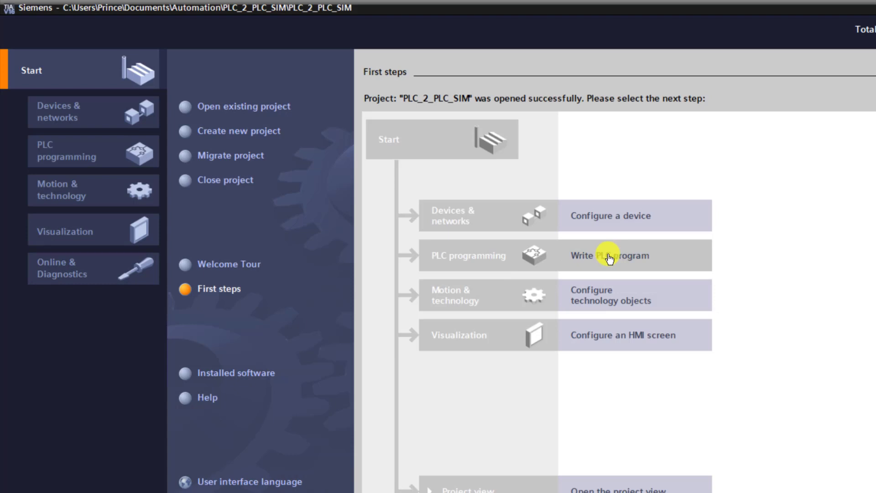
Add a CPU 1516-3 PN/DP (6ES7 516-3AN01-0AB0) controller as PLC_1.
left_click(608, 255)
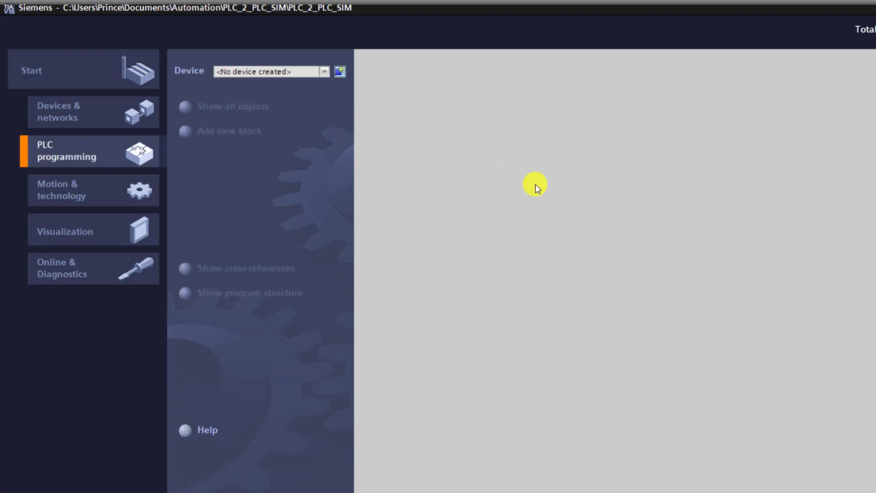
left_click(339, 71)
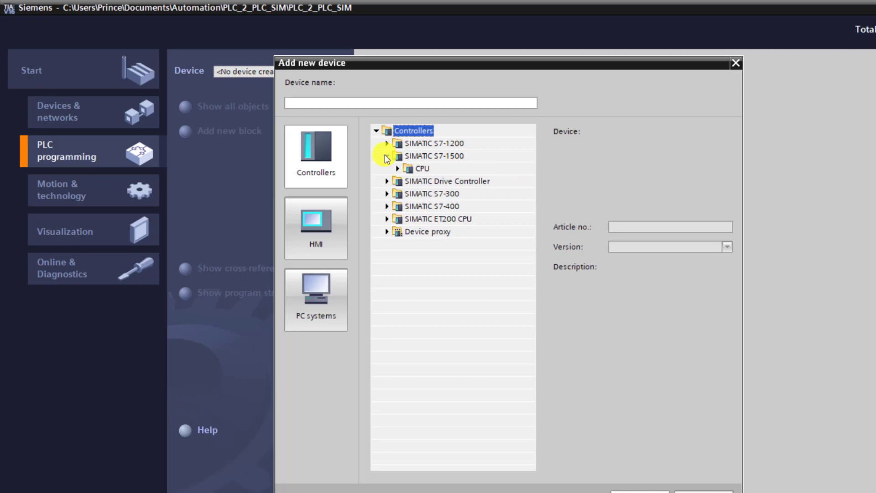
left_click(398, 168)
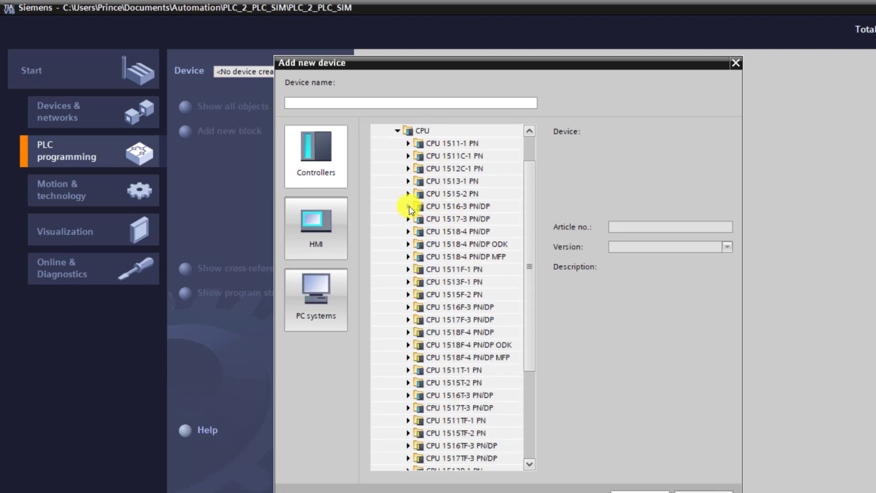
left_click(409, 207)
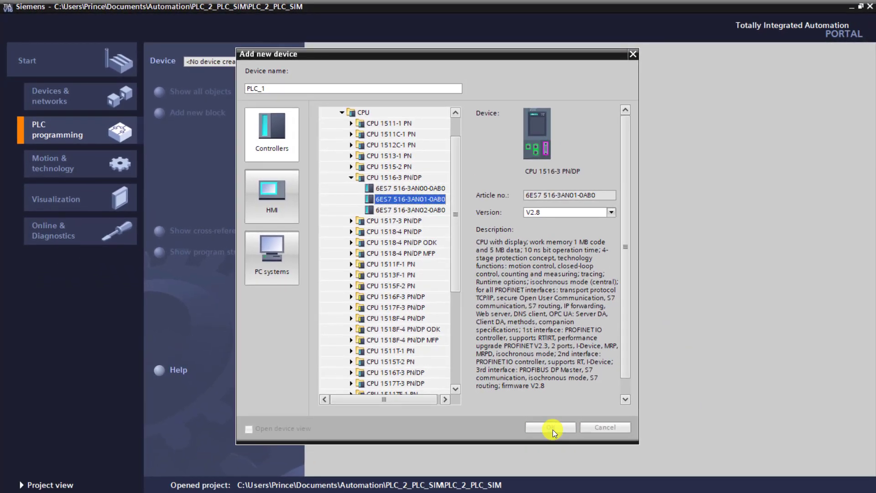
left_click(550, 428)
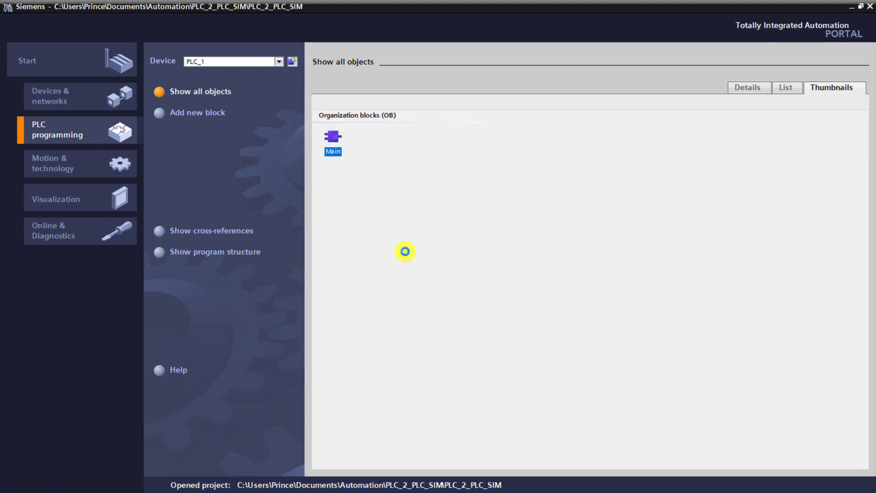
Add the fail-safe CPU 1516F-3 PN/DP (6ES7 516-3FN01-0AB0) as PLC_2.
double_click(333, 136)
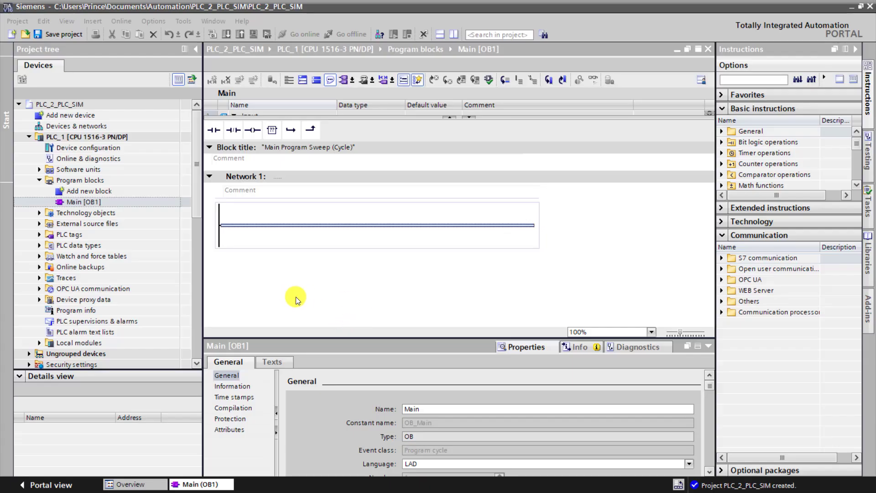
mouse_move(373, 281)
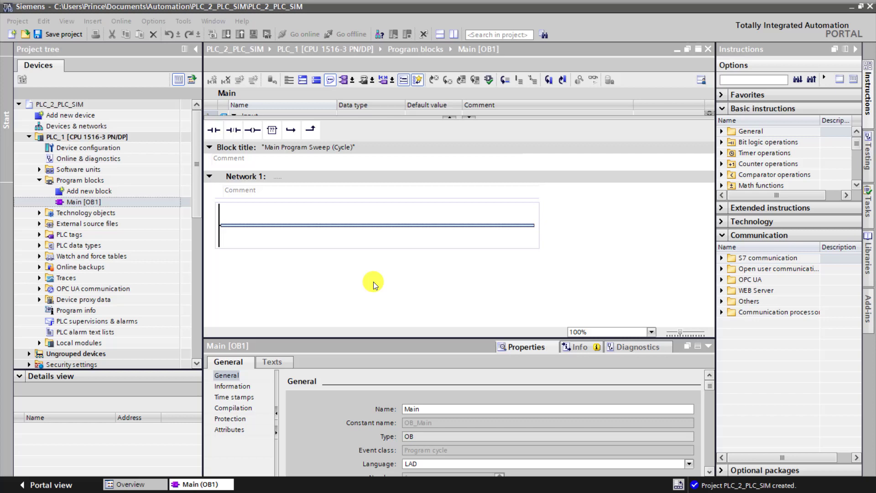
mouse_move(373, 290)
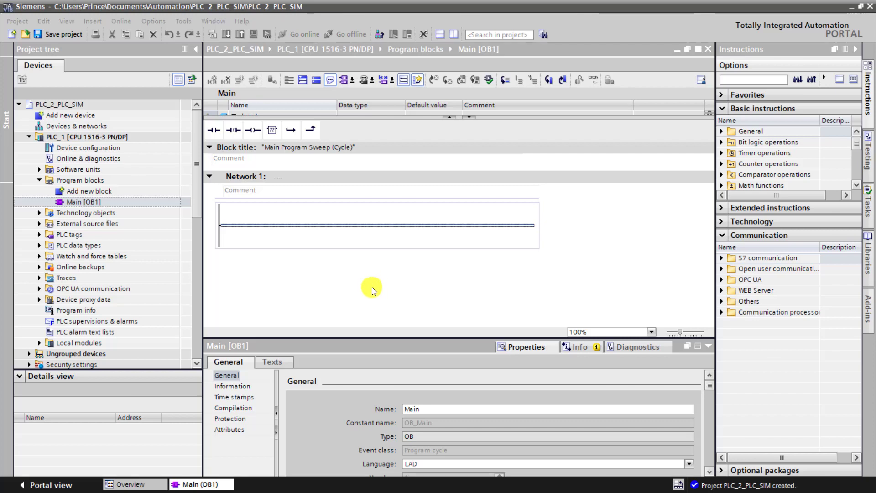
left_click(70, 115)
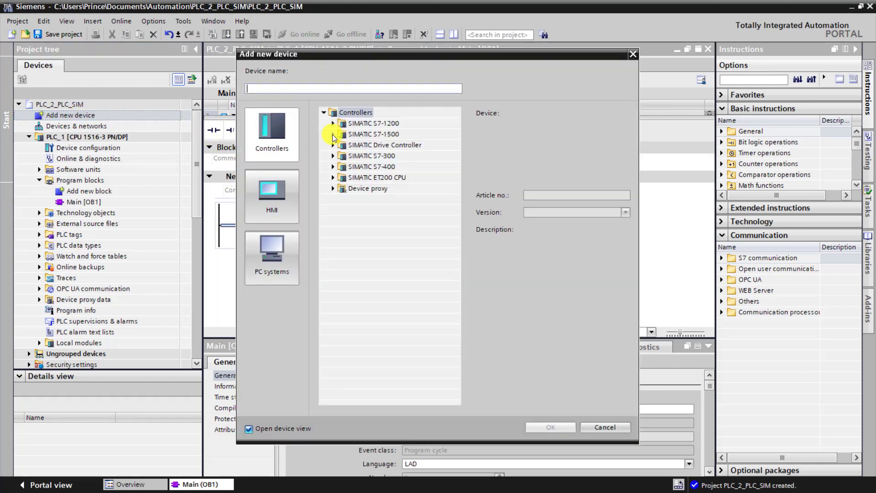
left_click(334, 134)
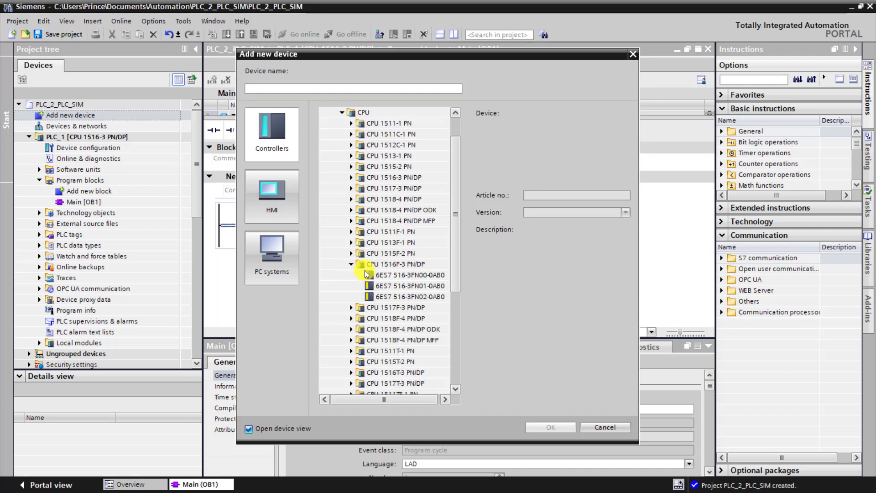
left_click(410, 286)
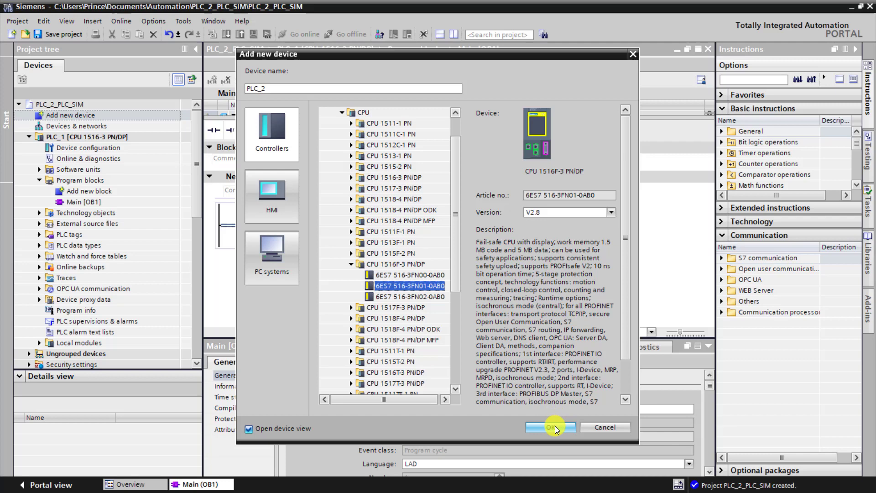
left_click(550, 427)
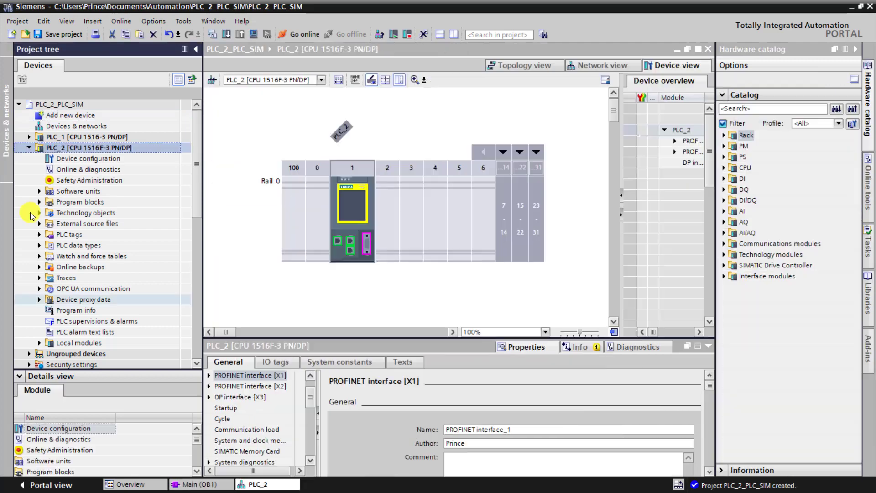
left_click(29, 136)
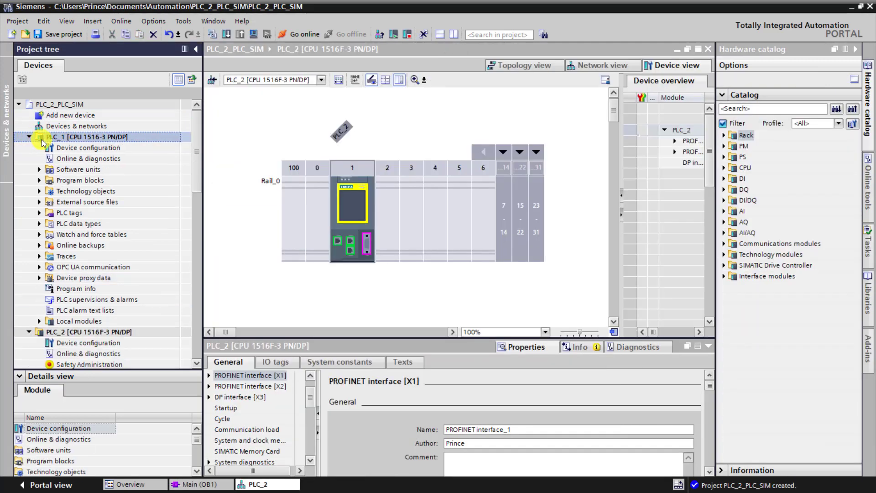
Enable the system memory and clock memory bytes in PLC_1's device configuration.
left_click(88, 147)
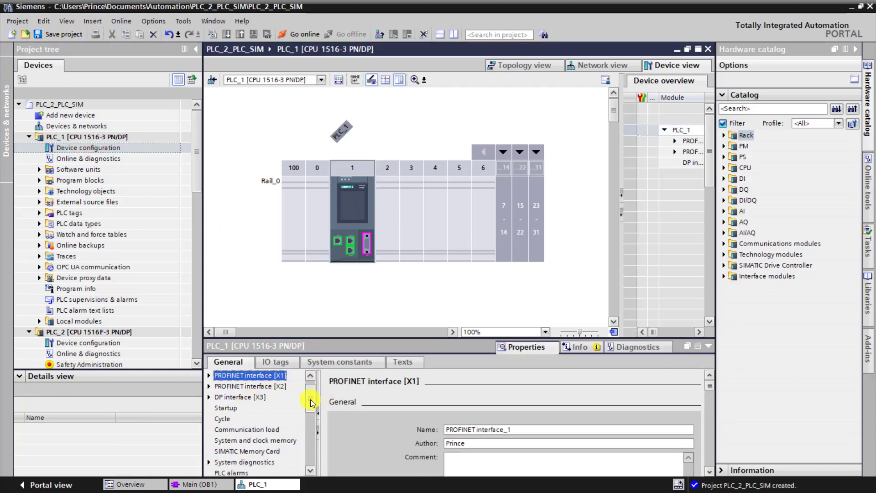
scroll("down", 3)
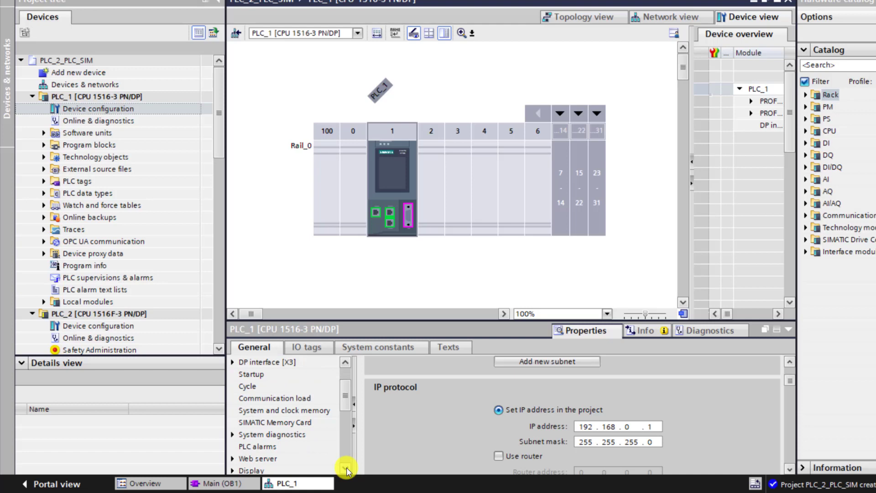
left_click(284, 398)
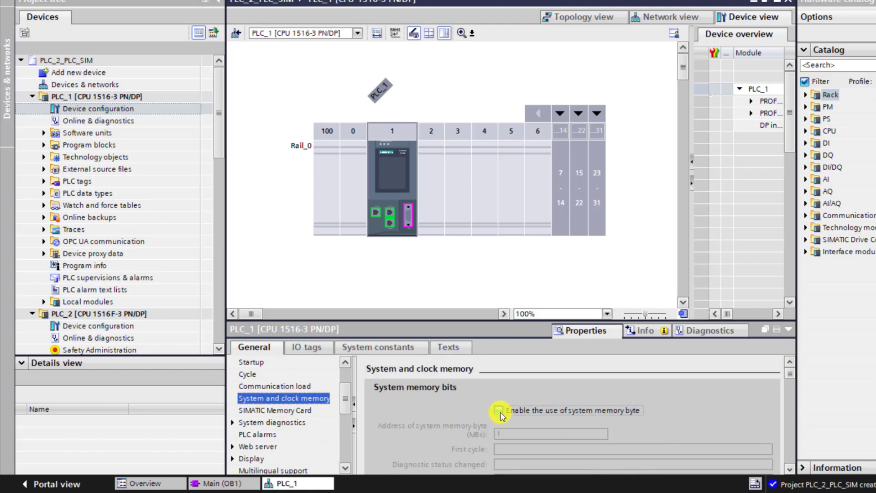
left_click(499, 410)
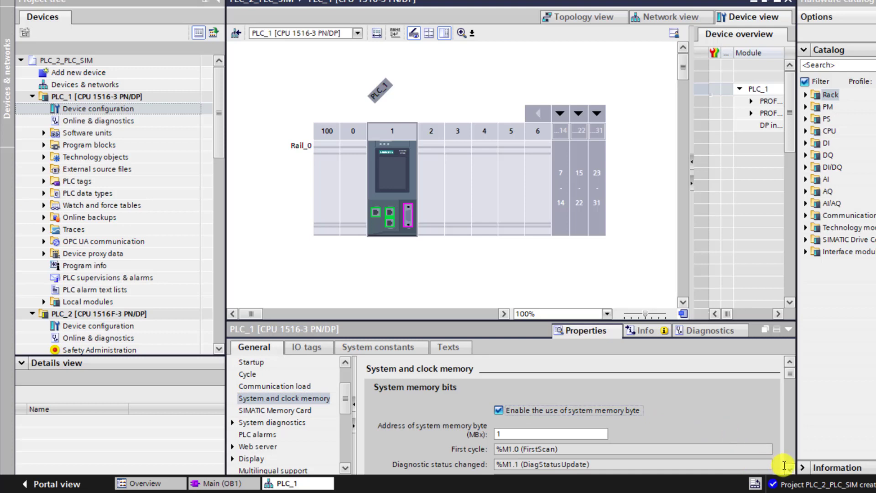
scroll("down", 3)
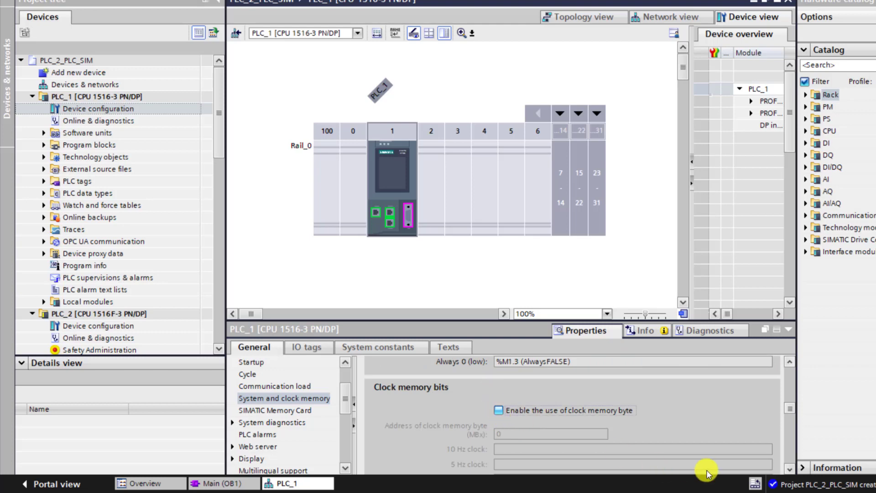
left_click(499, 410)
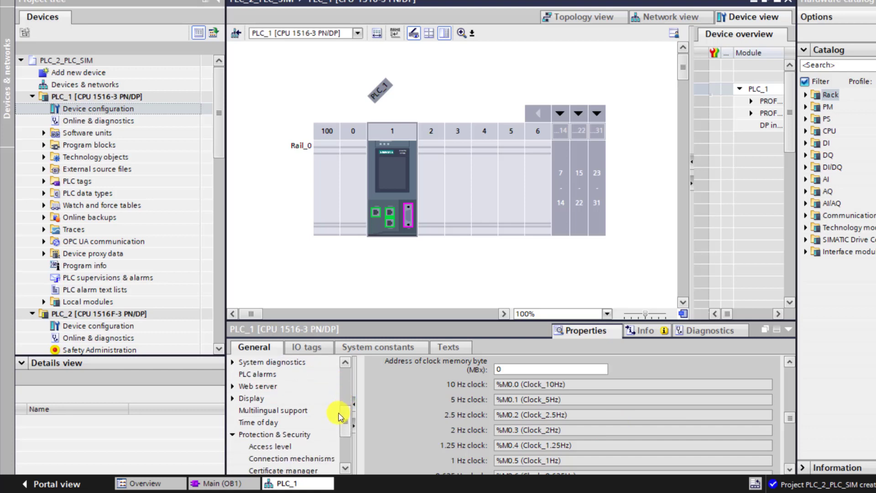
Permit PUT/GET access under PLC_1's connection mechanisms and compile PLC_1.
left_click(274, 435)
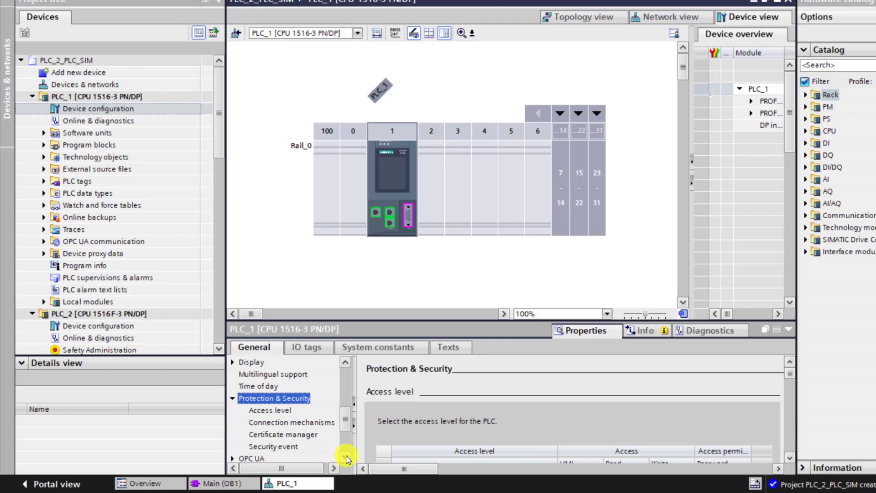
left_click(291, 410)
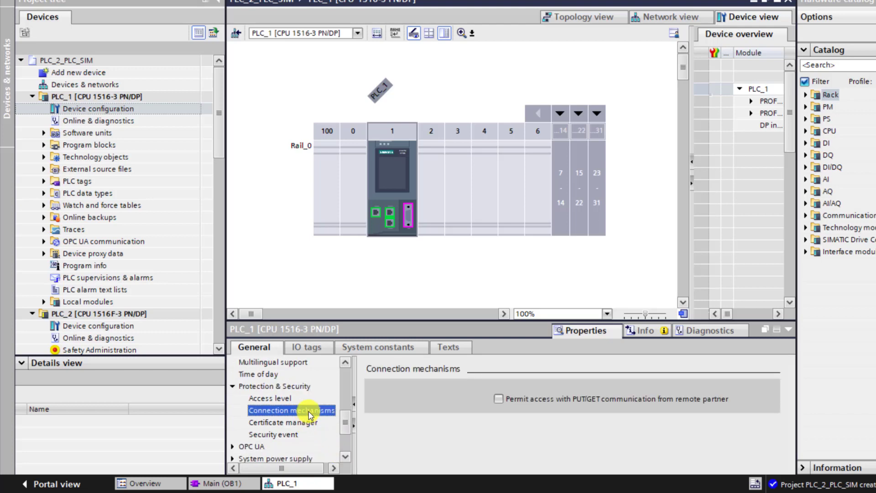
mouse_move(499, 399)
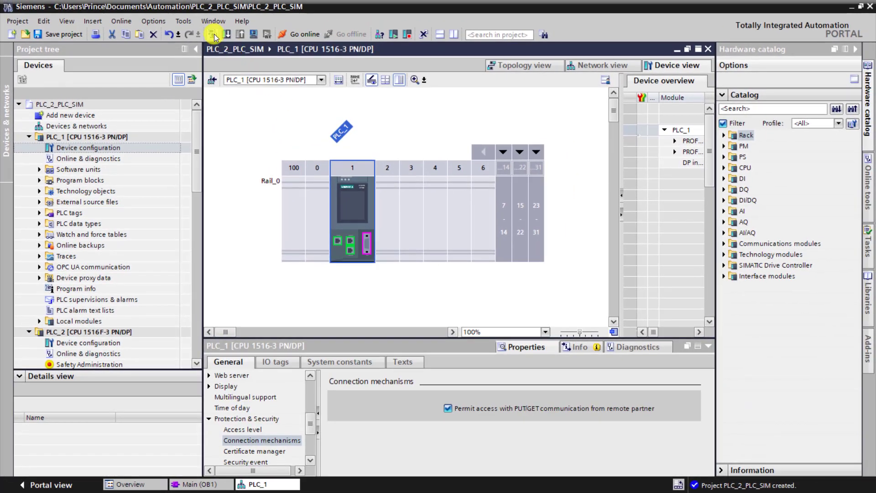
left_click(212, 35)
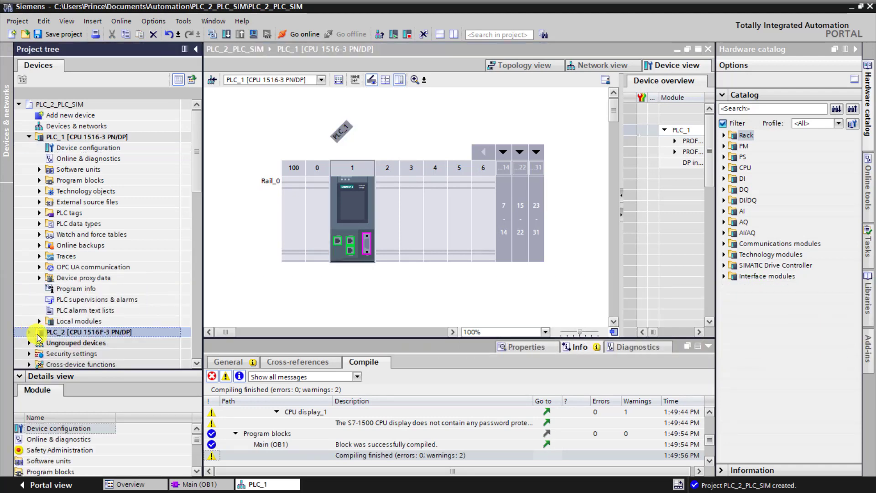
Permit PUT/GET access in PLC_2's device properties.
left_click(29, 332)
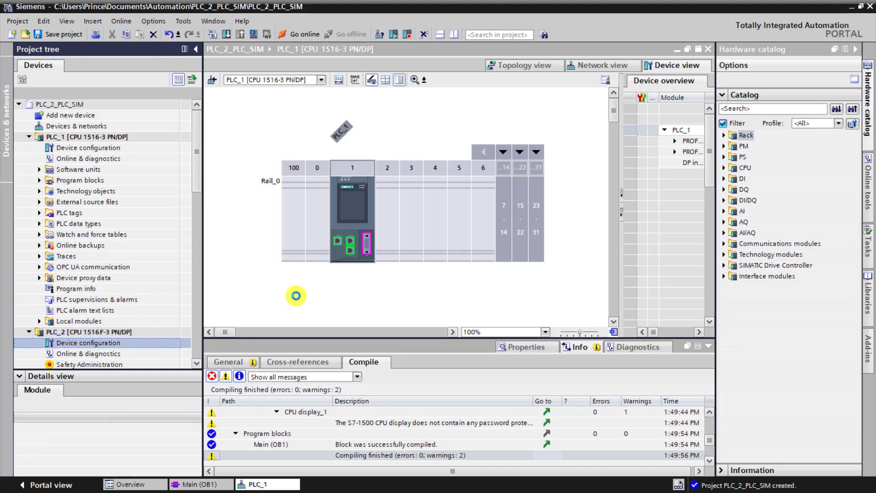
left_click(88, 343)
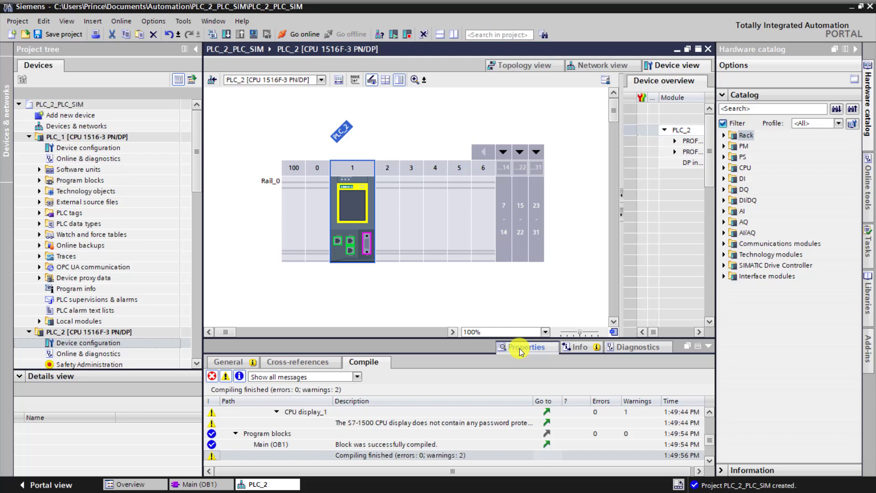
left_click(525, 346)
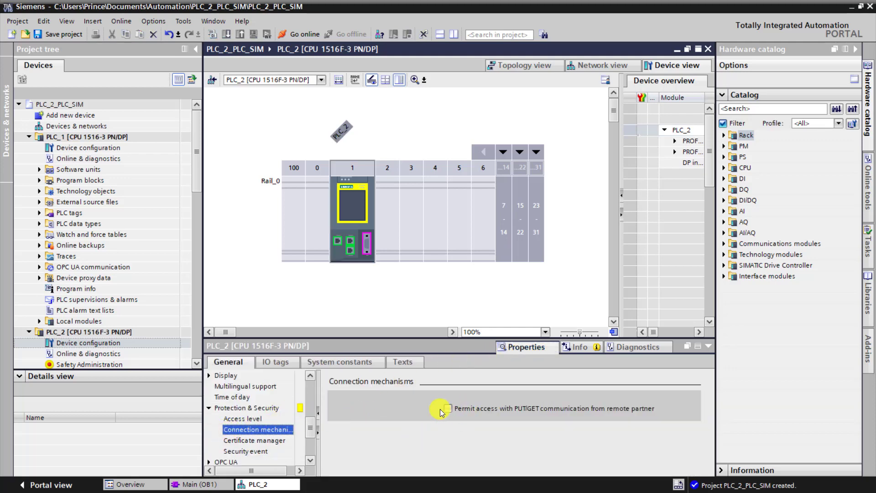
left_click(448, 408)
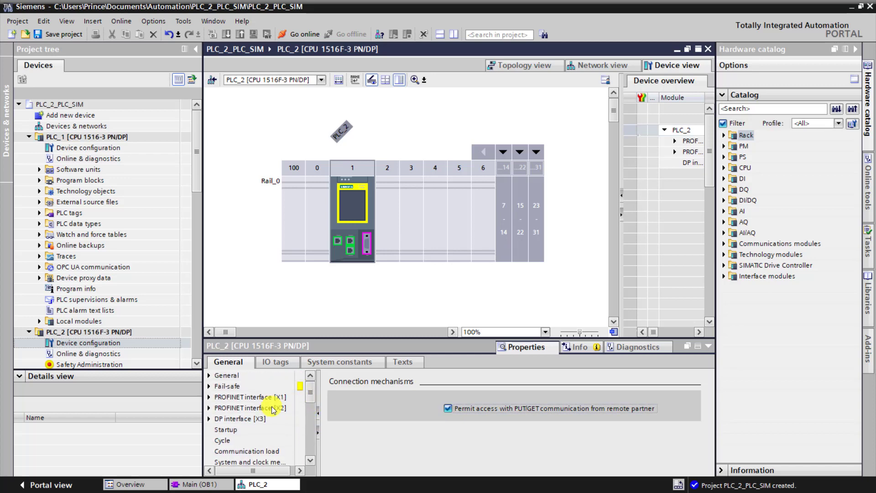
Set PLC_2's PROFINET interface X1 IP address to 192.168.0.2 and compile.
left_click(249, 397)
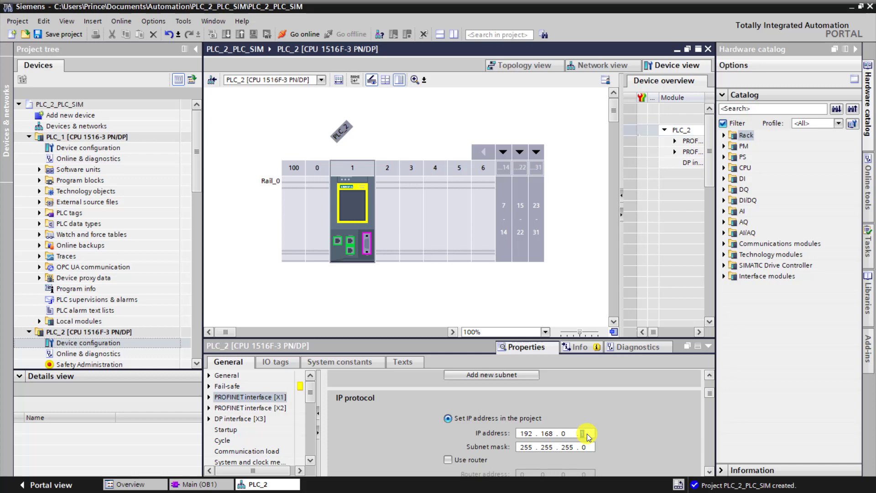
type("2")
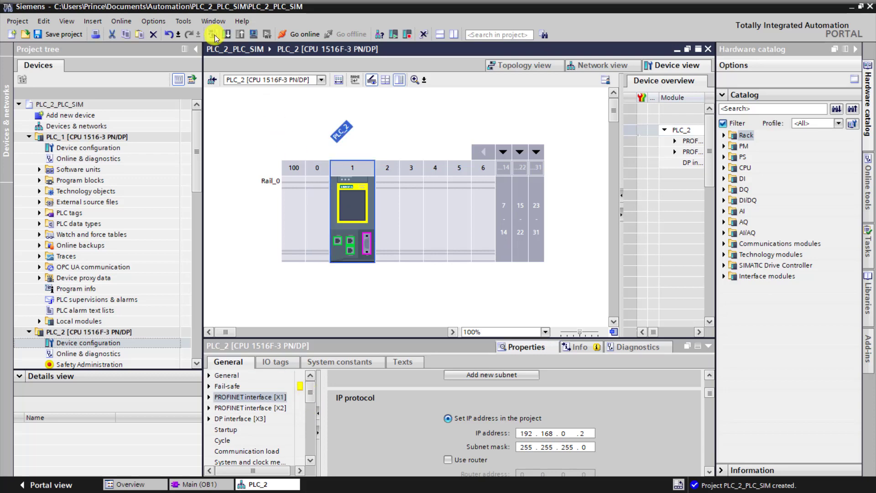
left_click(212, 35)
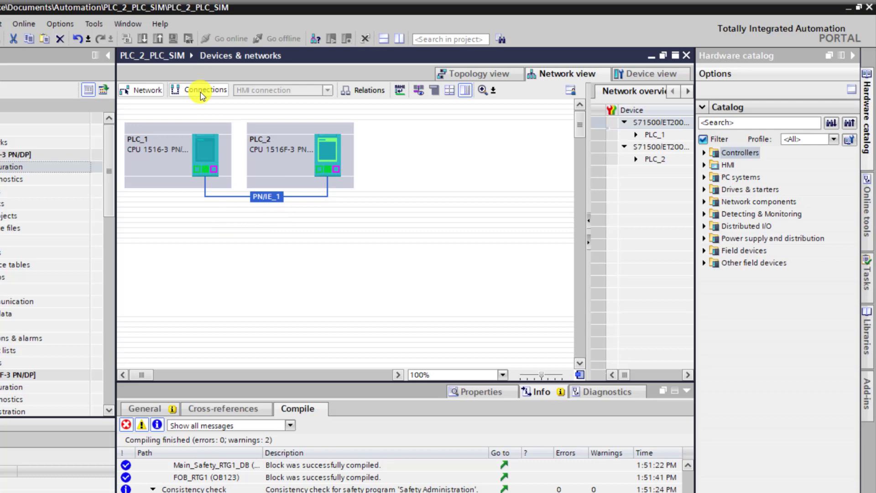
Create an S7 connection between PLC_1 and PLC_2 in the network view.
left_click(327, 90)
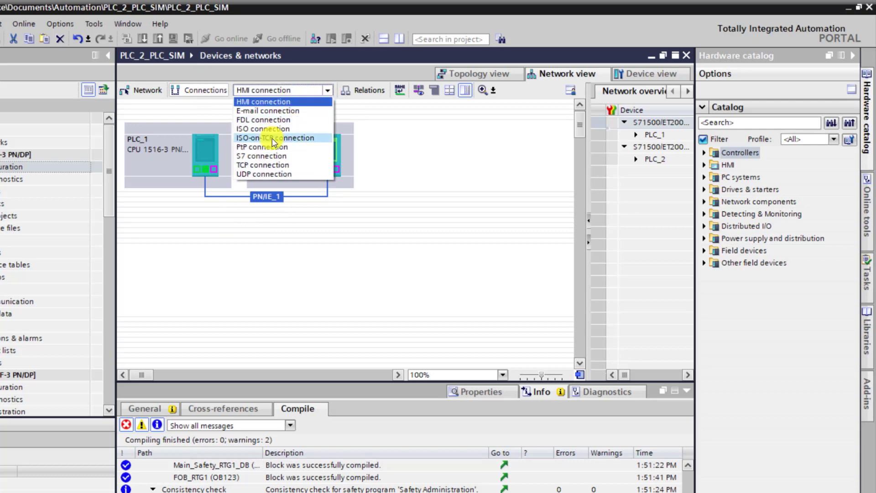
left_click(263, 155)
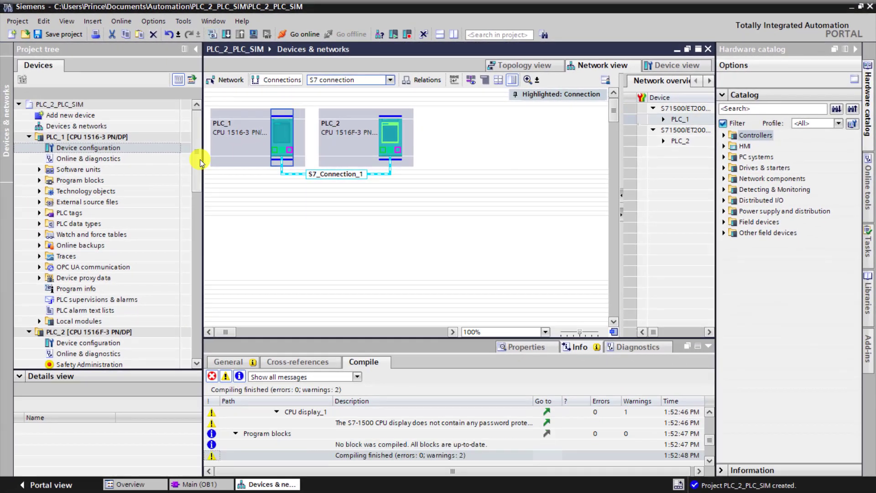
left_click(58, 104)
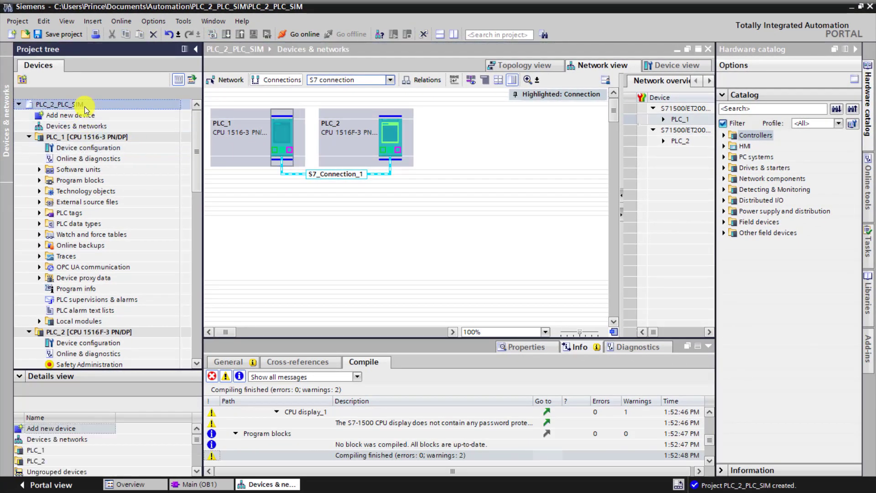
Enable 'Support simulation during block compilation' in the project's Protection properties.
right_click(58, 104)
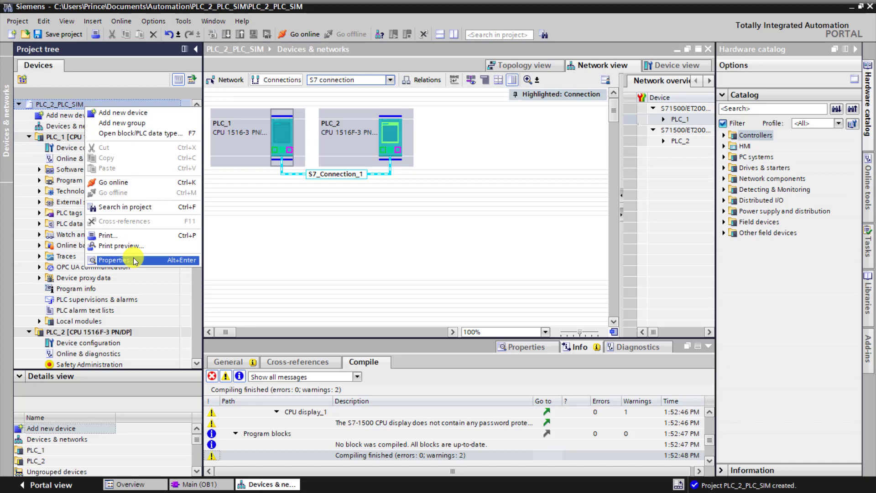
left_click(114, 260)
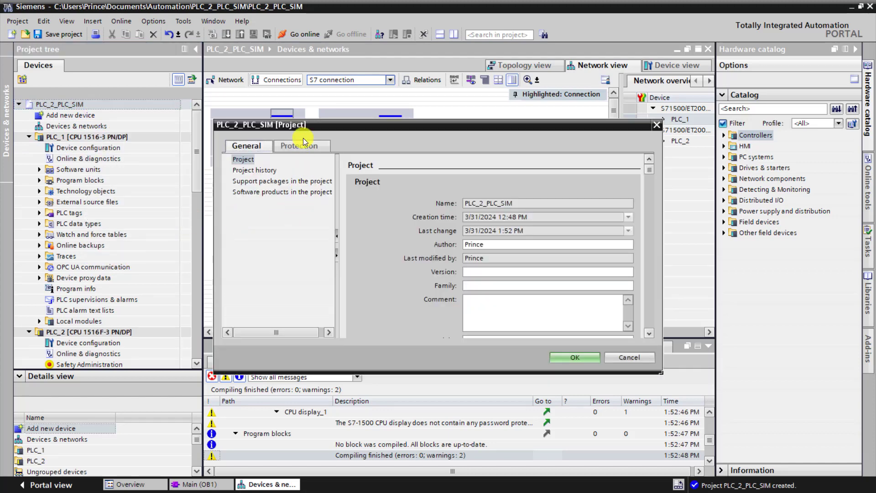
left_click(298, 146)
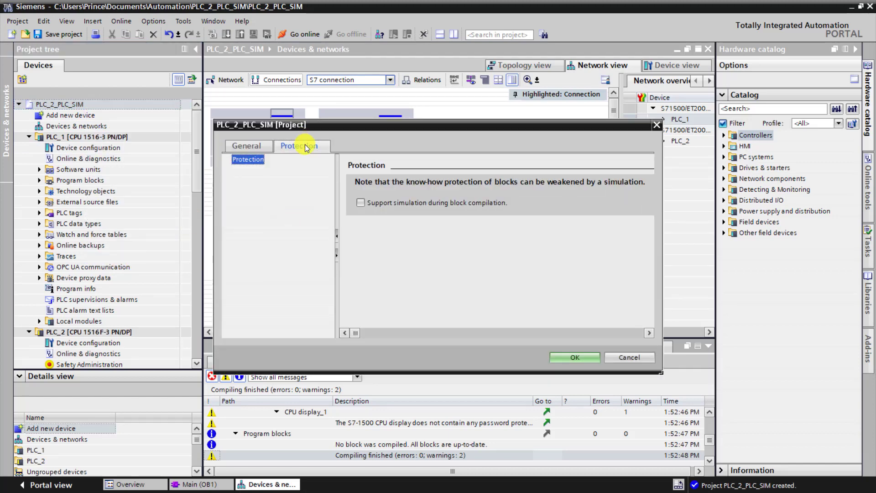
left_click(361, 202)
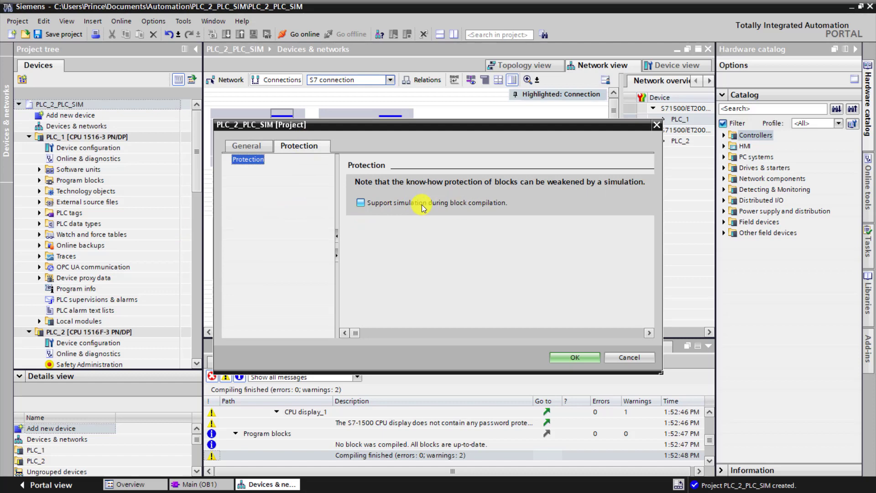
left_click(361, 202)
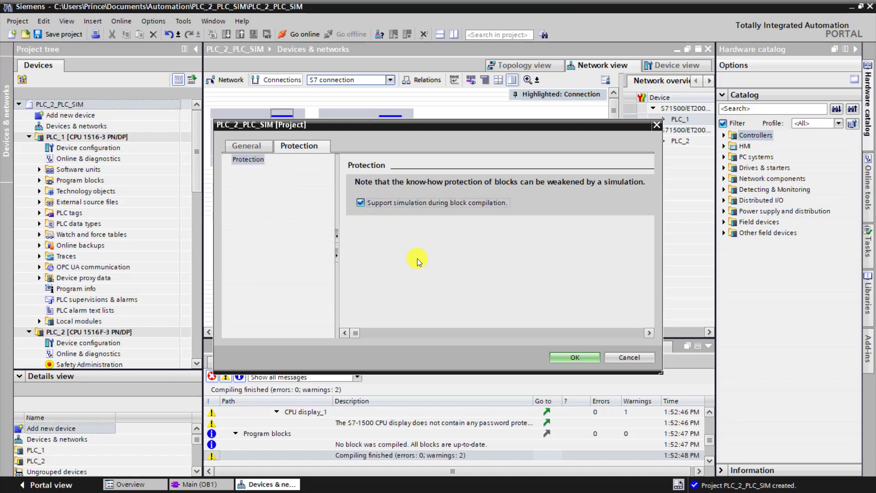
left_click(574, 357)
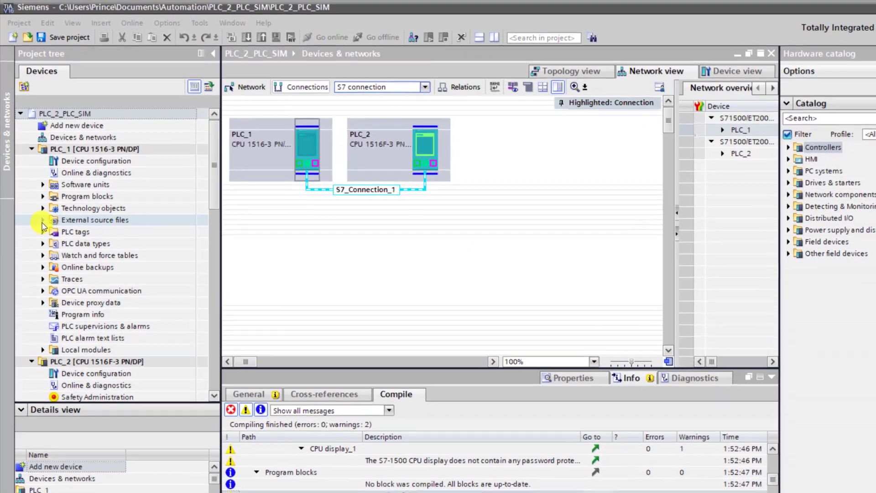
Add a data block named Send_to_PLC2 under PLC_1's program blocks.
left_click(43, 197)
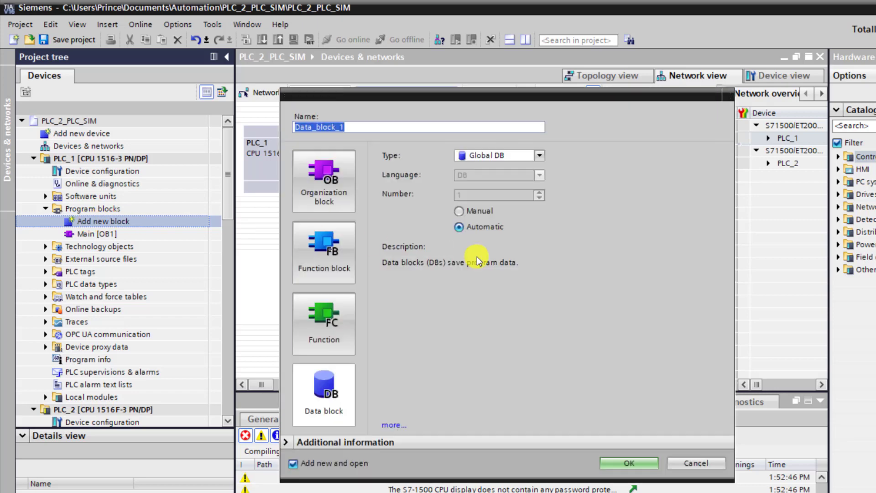
mouse_move(363, 157)
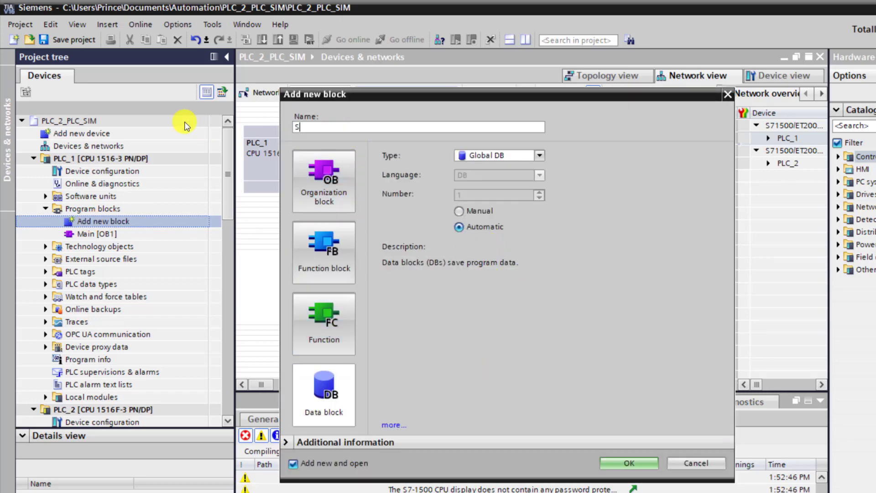
type("Send_to_PLC2")
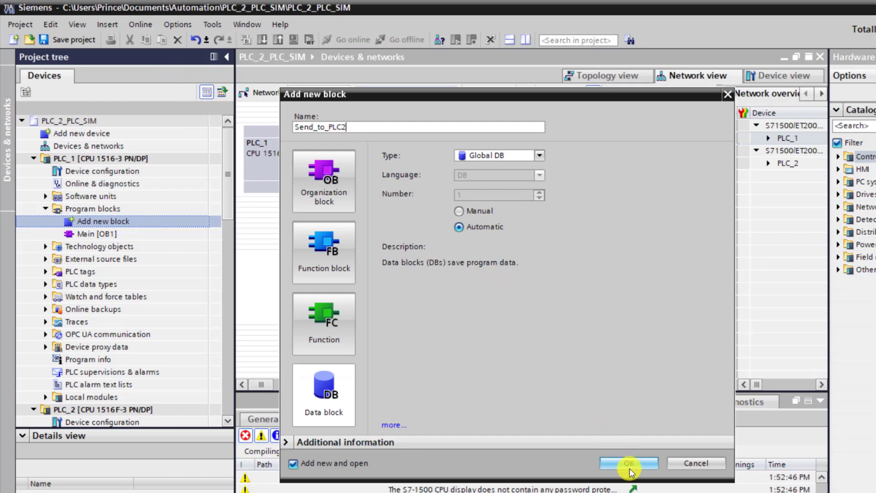
left_click(628, 463)
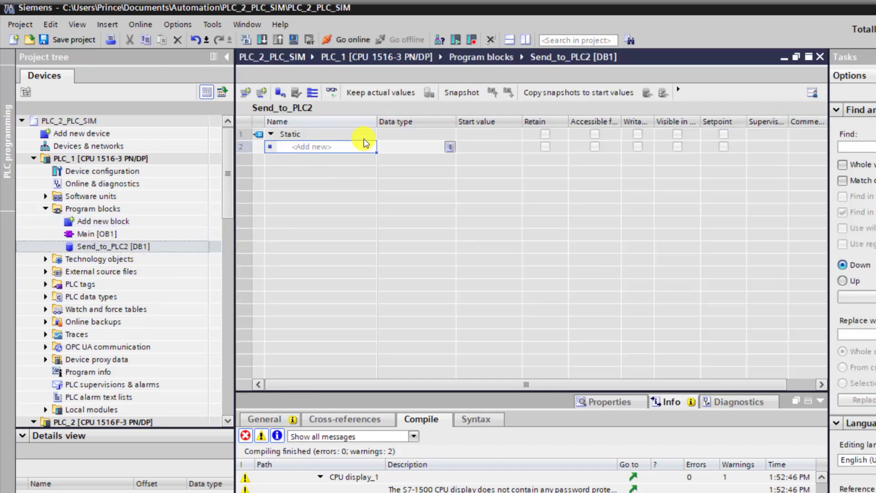
Add Send_Data1 and fill the variables down to Send_Data11.
type("Send")
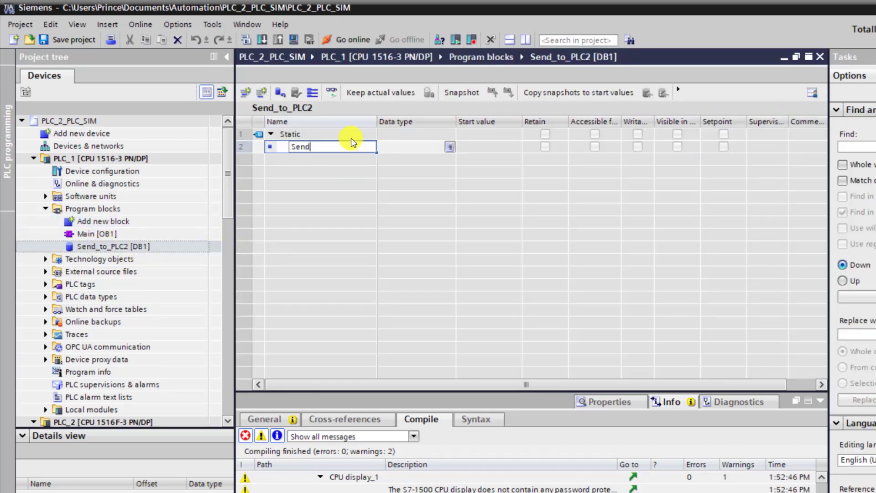
type("_Data1")
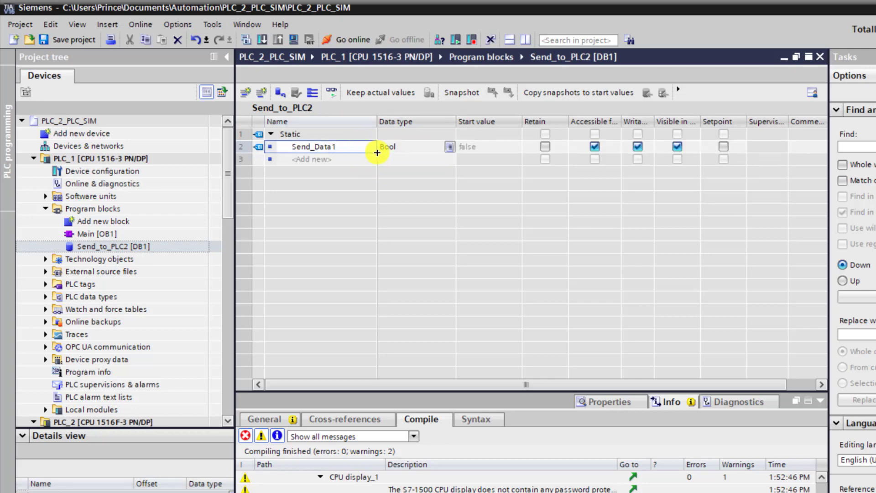
left_click_drag(377, 152, 366, 276)
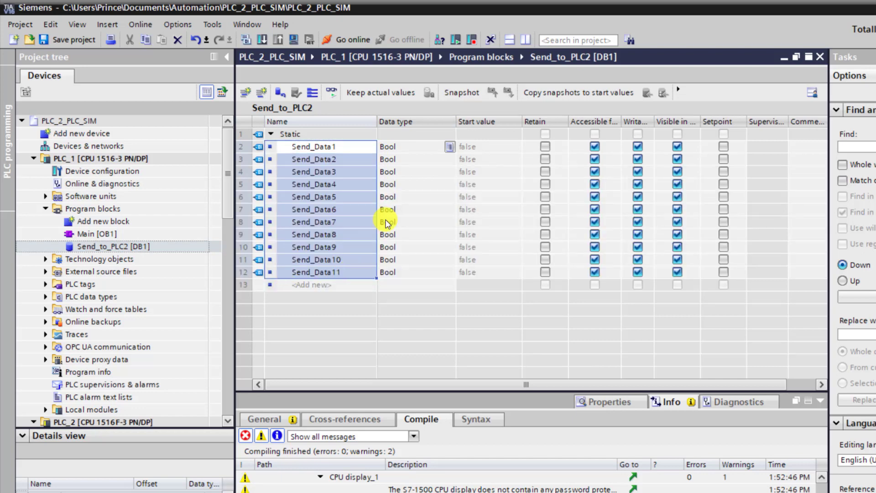
Change Send_Data3–Send_Data7 to Real and Send_Data8 to Int.
left_click(318, 171)
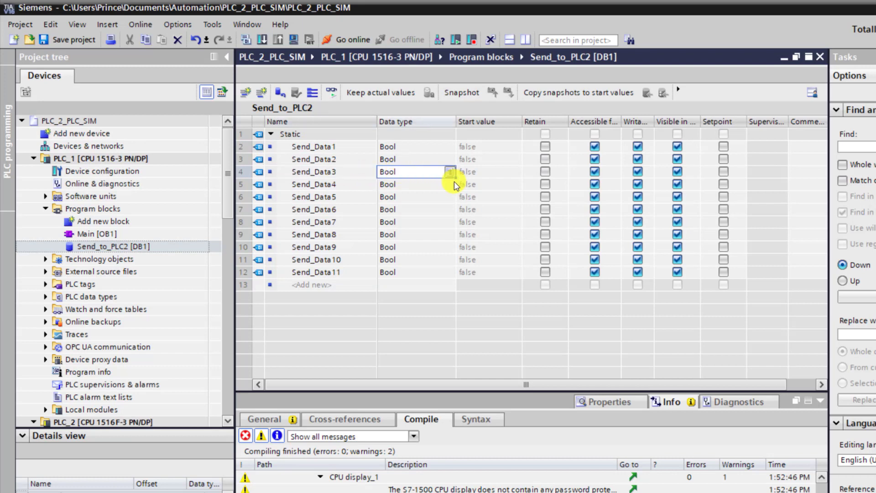
left_click(450, 172)
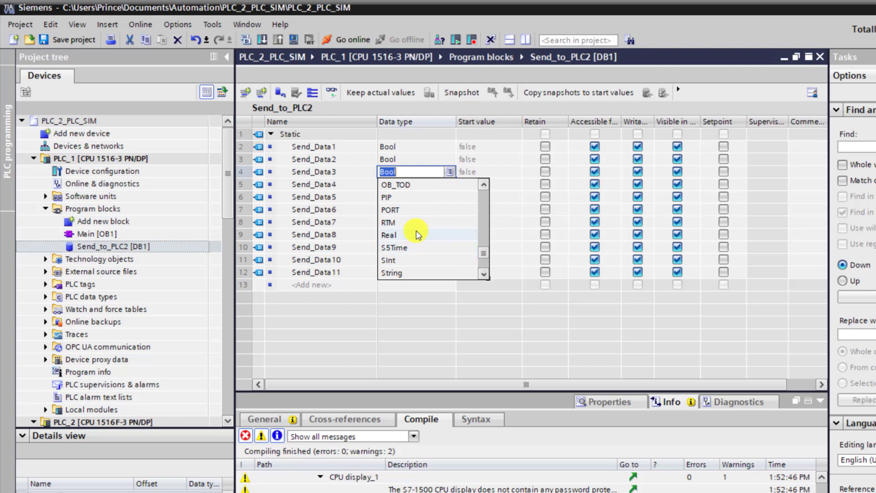
left_click(389, 235)
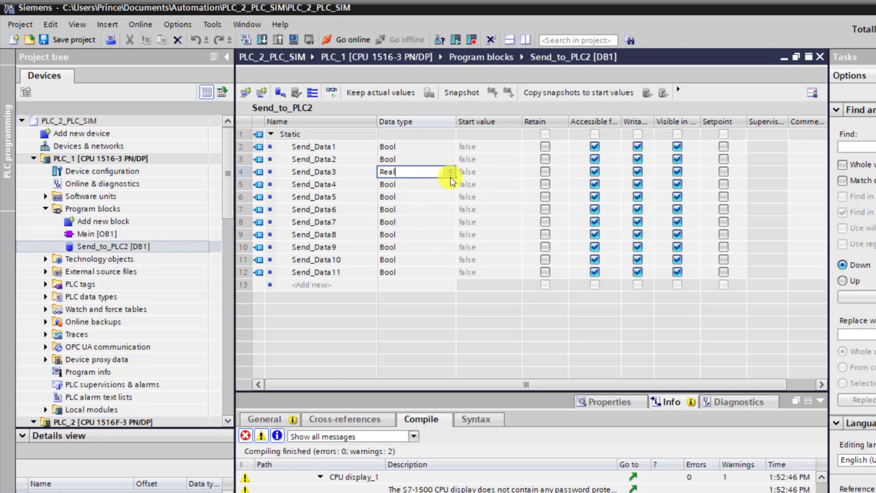
left_click_drag(450, 172, 450, 219)
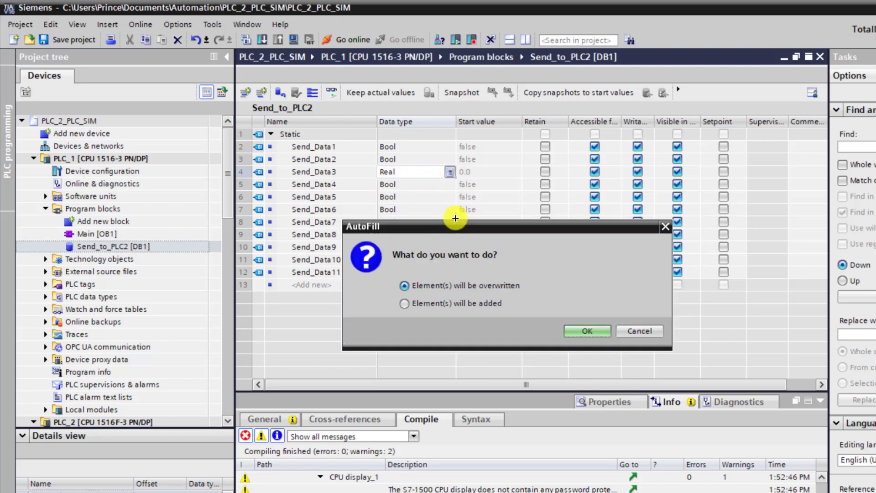
left_click(586, 331)
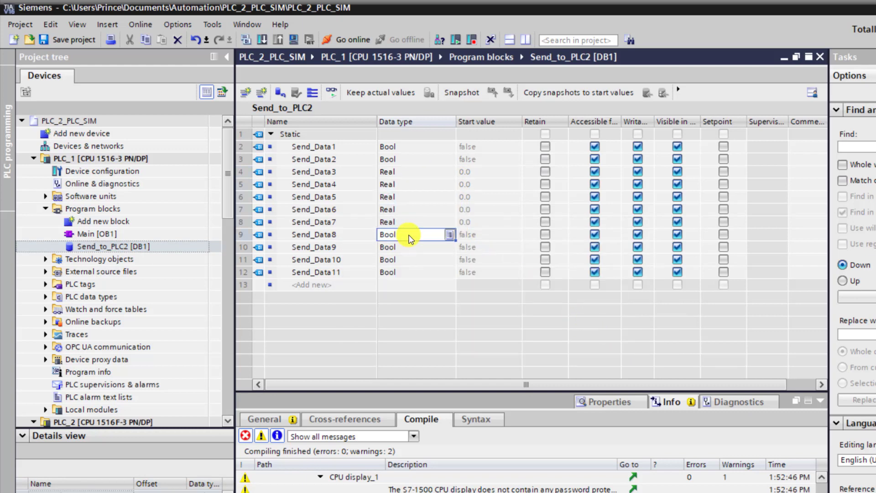
left_click(450, 234)
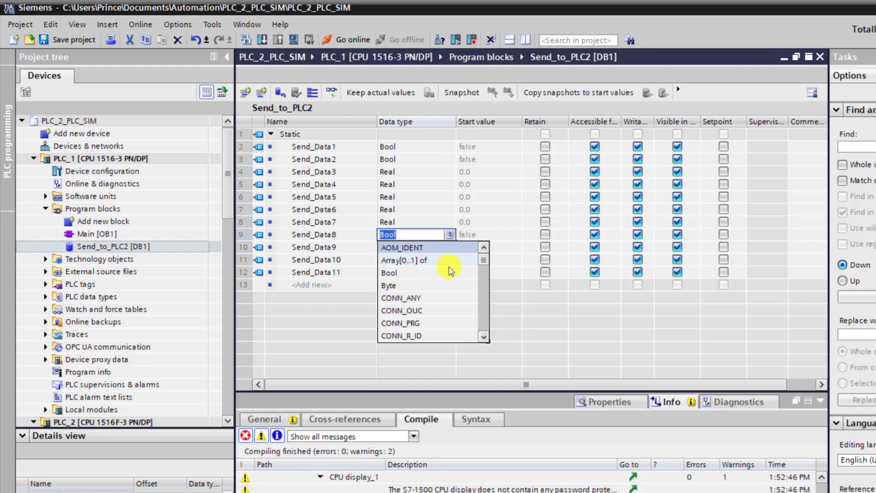
type("int")
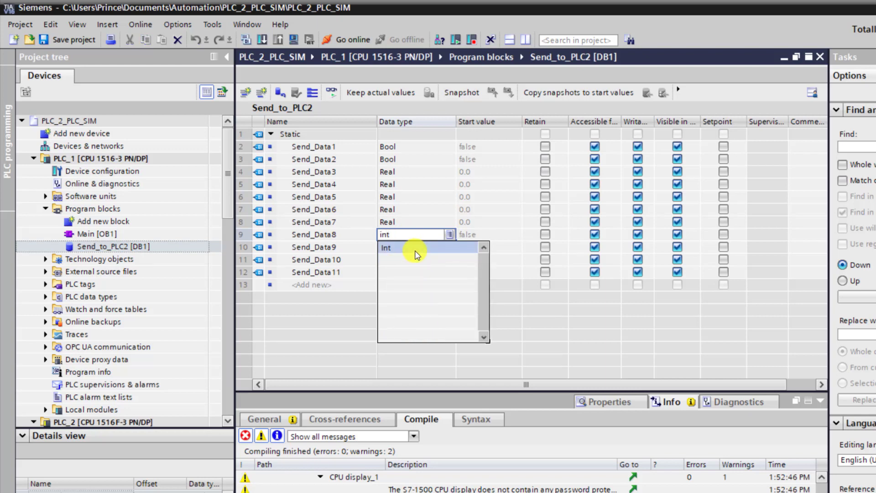
left_click(386, 248)
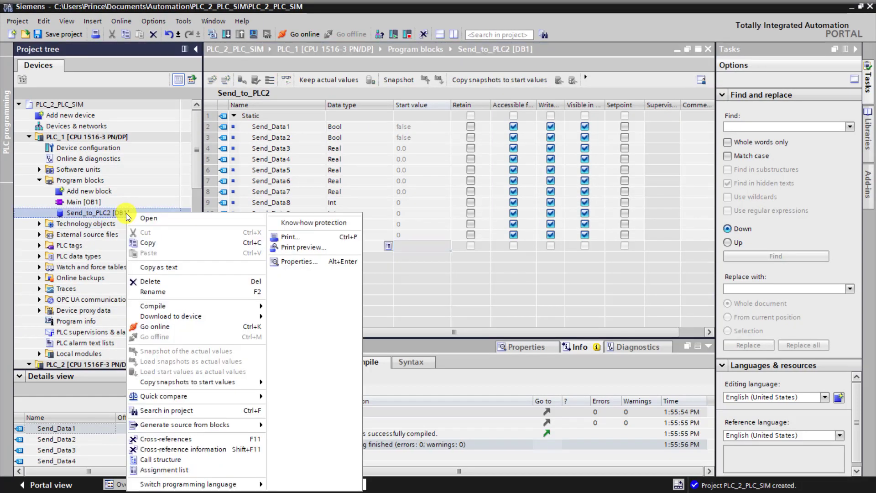
mouse_move(297, 261)
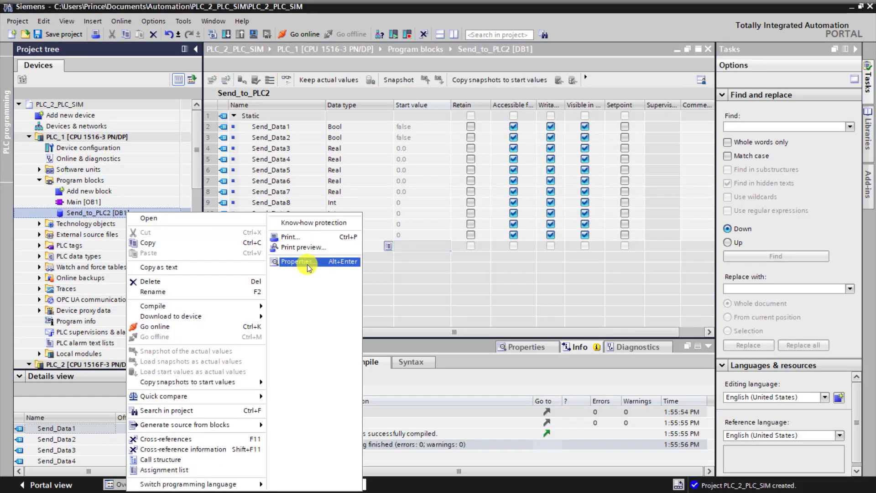
Turn off optimized block access and OPC UA access in Send_to_PLC2's attributes.
left_click(296, 261)
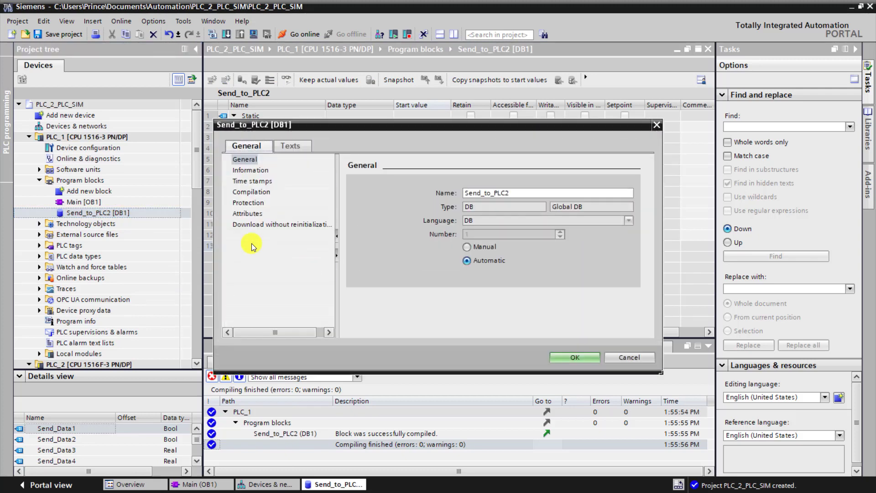
left_click(248, 213)
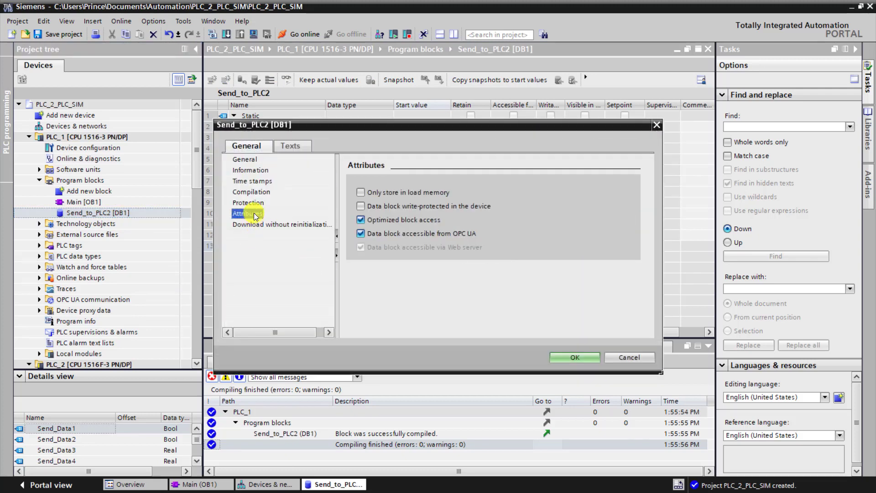
left_click(361, 219)
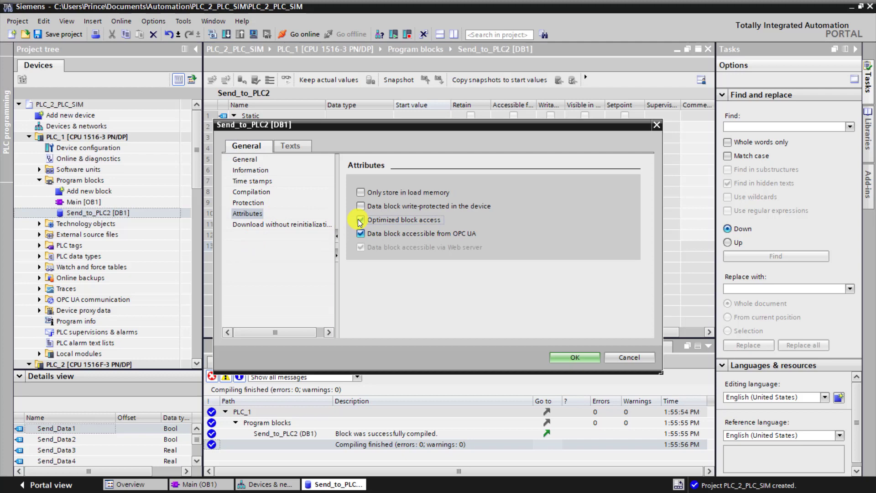
left_click(361, 220)
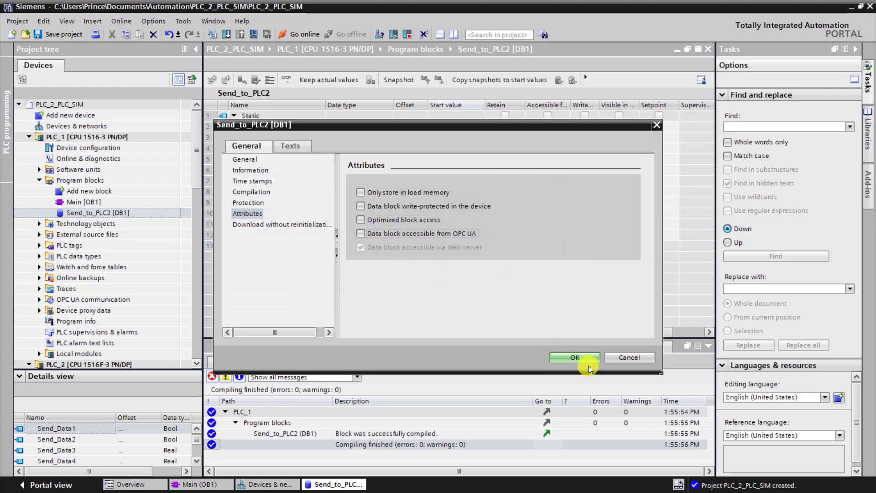
left_click(574, 357)
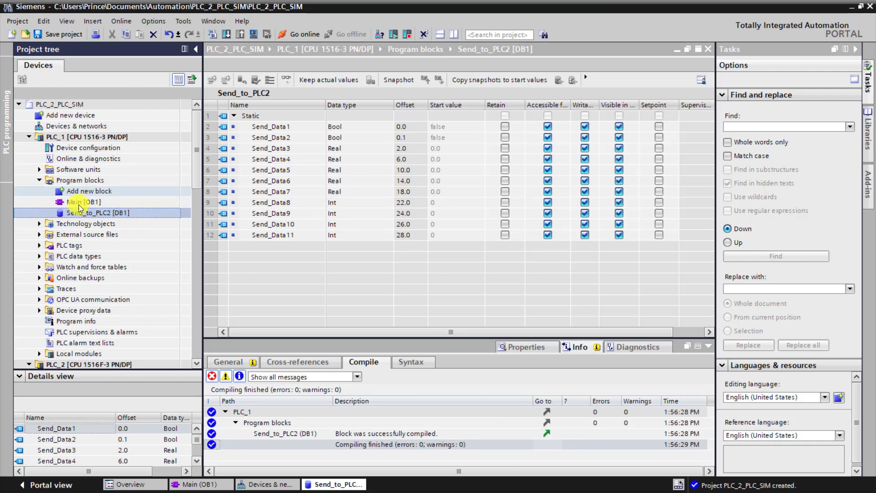
right_click(101, 213)
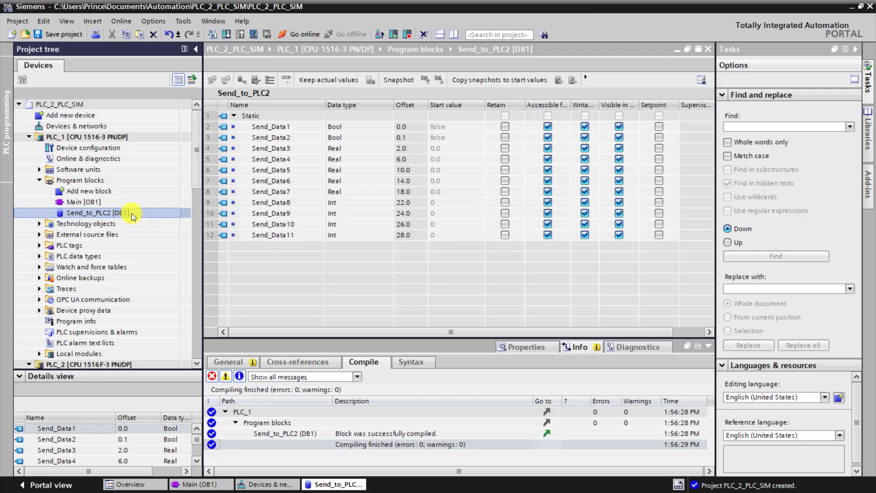
mouse_move(155, 259)
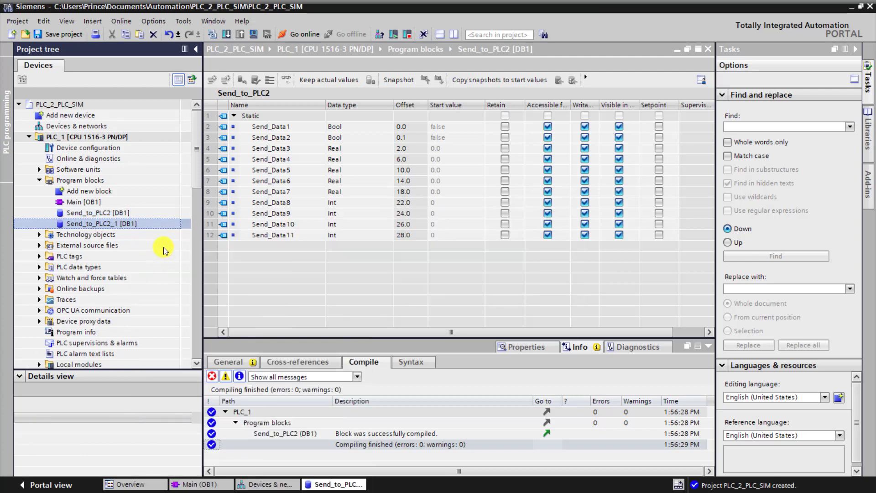
Rename the copied block to Rx_from_PLC2 with manual block number 2.
right_click(102, 224)
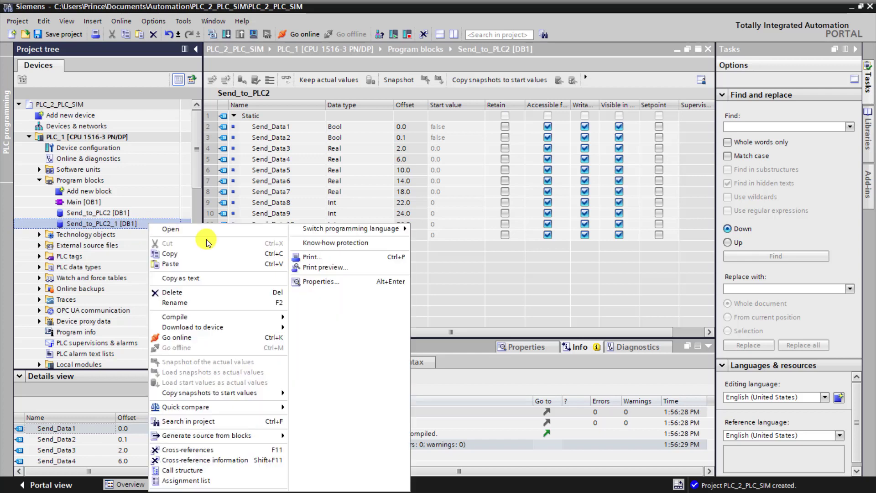
left_click(320, 281)
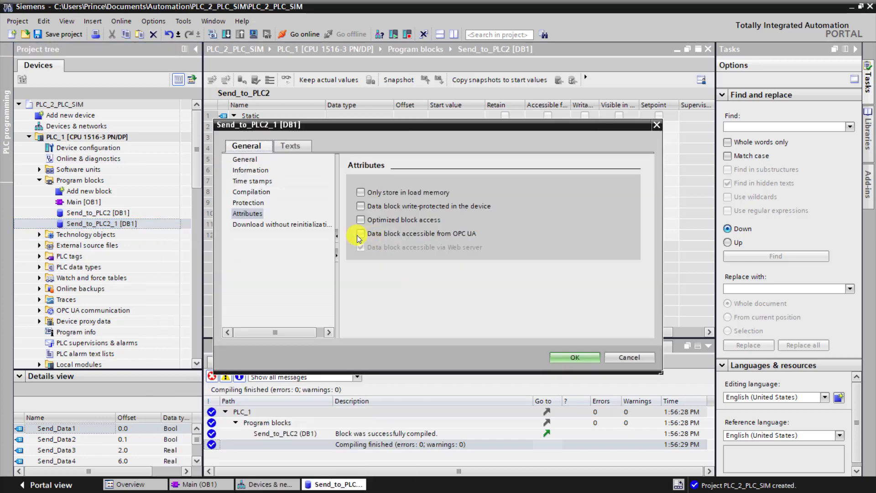
left_click(244, 159)
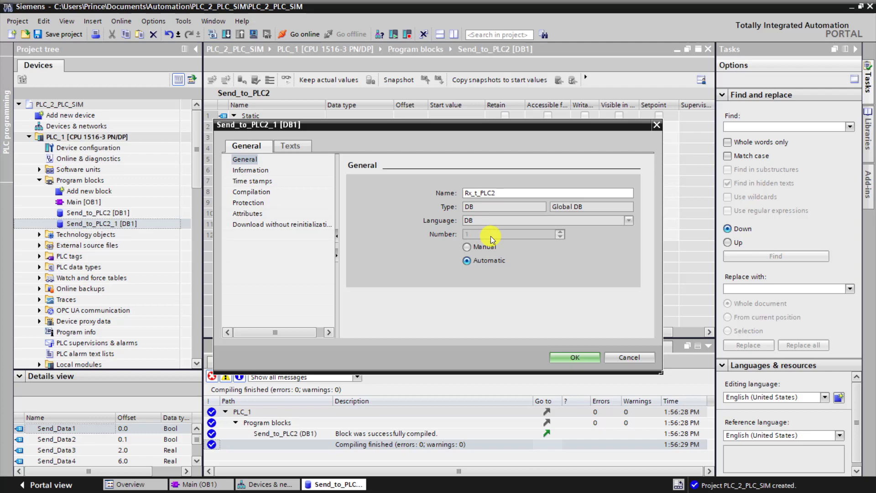
type("Rx_from_PLC2")
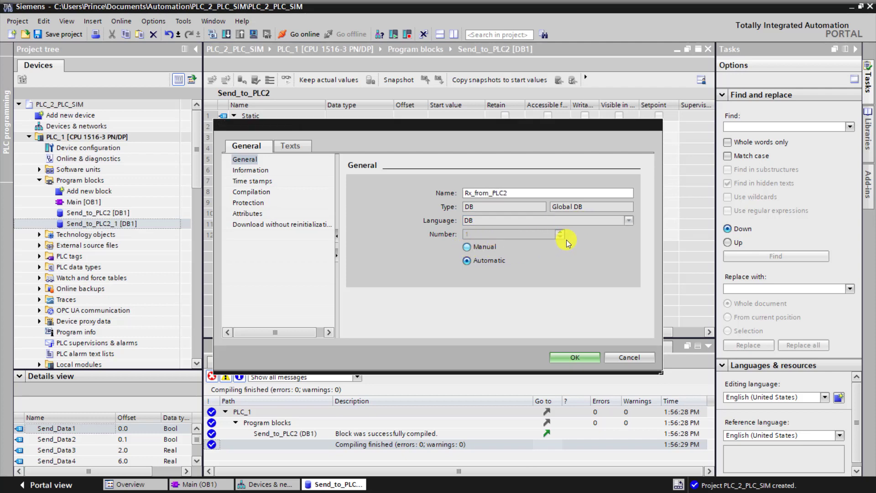
left_click(467, 246)
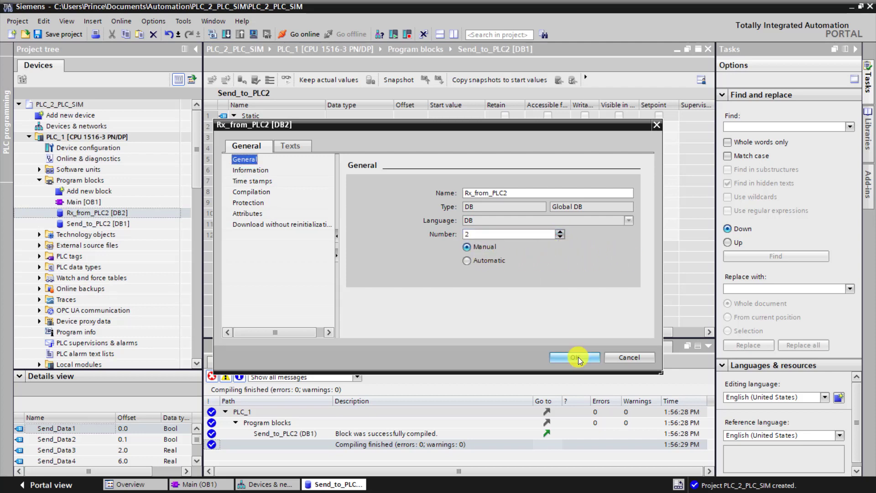
left_click(574, 357)
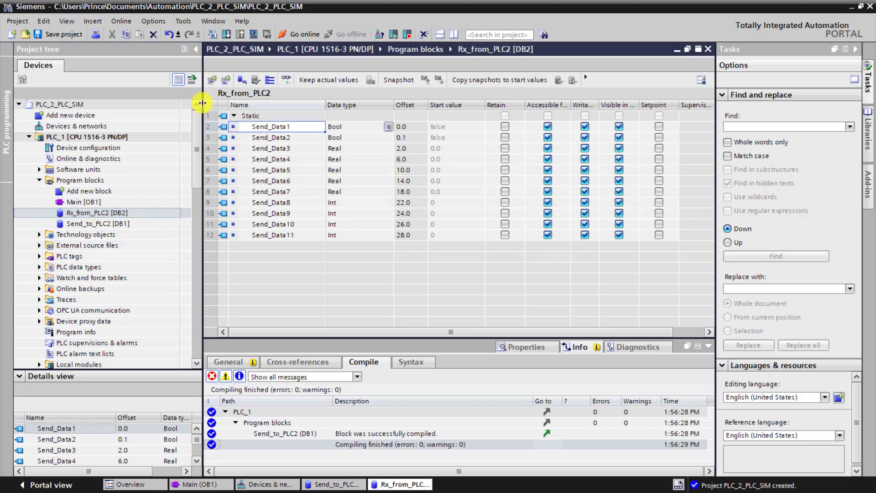
Rename the Send_Data1 variable in Rx_from_PLC2 to Rx_Data1.
double_click(275, 127)
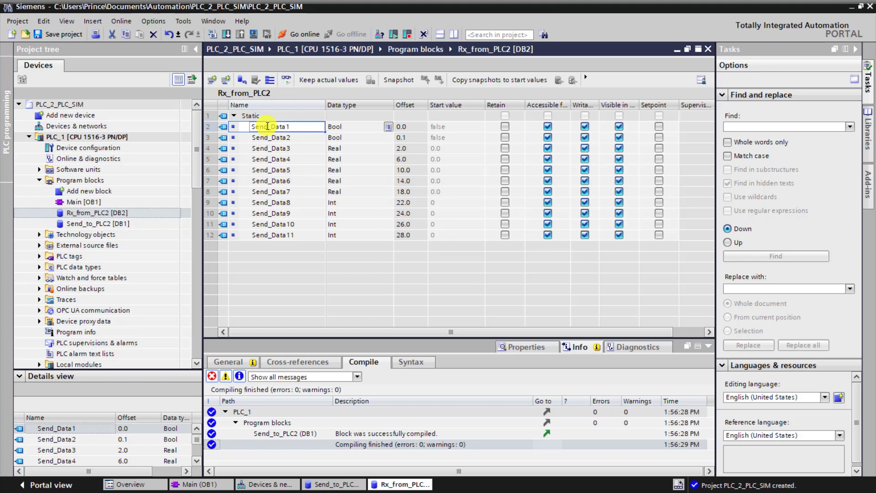
type("Rx_Data1")
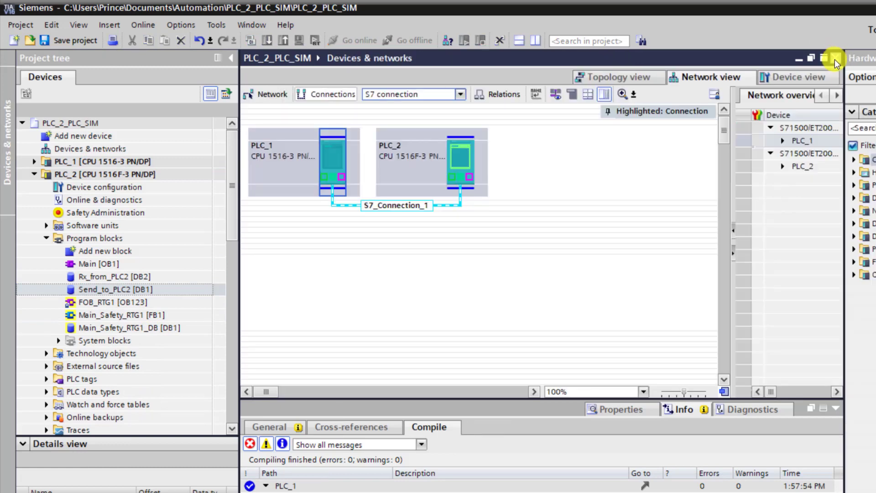
Rename PLC_2's Send_to_PLC2 data block to Send_to_PLC1 via its Properties.
right_click(115, 289)
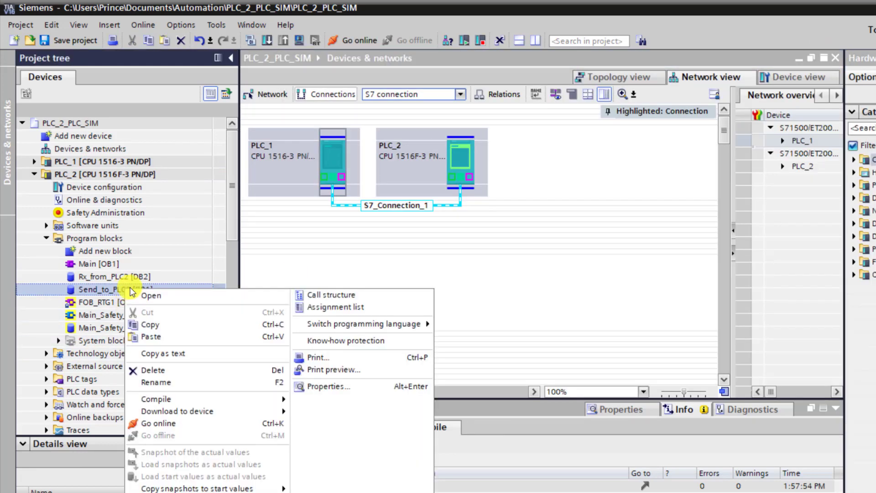
left_click(329, 386)
type("Send_to_PLC1")
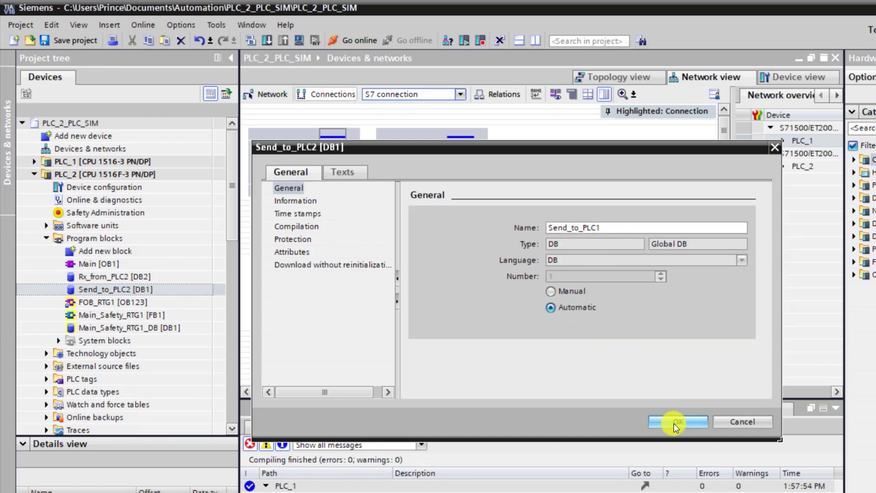
left_click(677, 422)
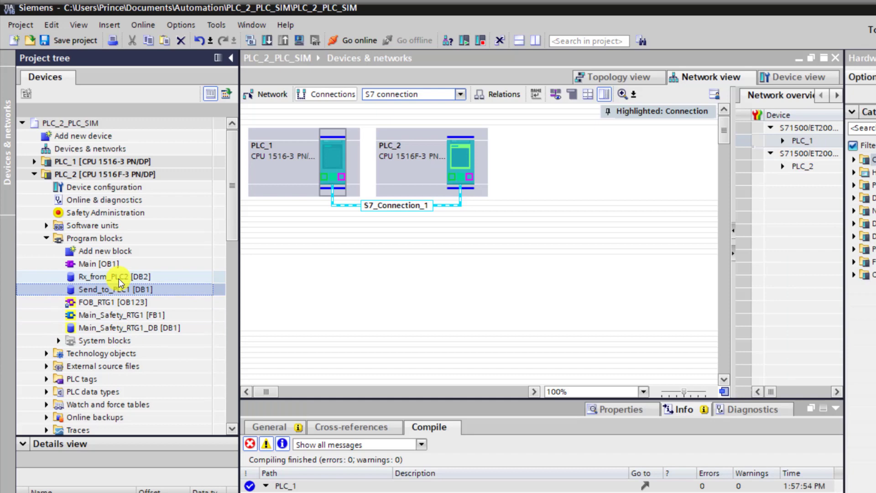
Rename PLC_2's Rx_from_PLC2 data block to Rx_from_PLC1, then select PLC_2.
right_click(101, 276)
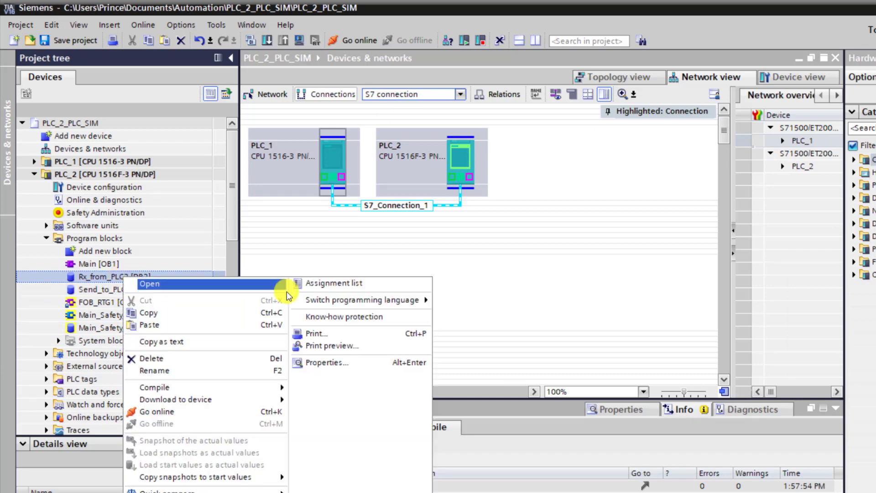
left_click(328, 362)
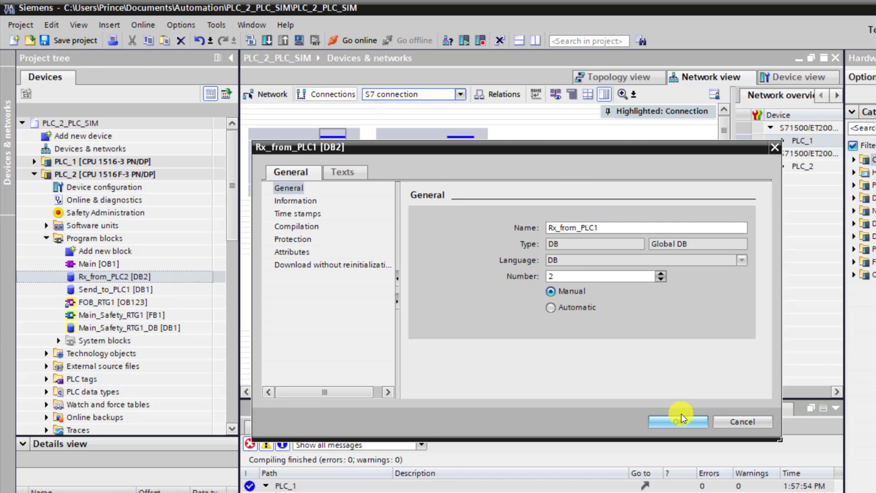
left_click(677, 421)
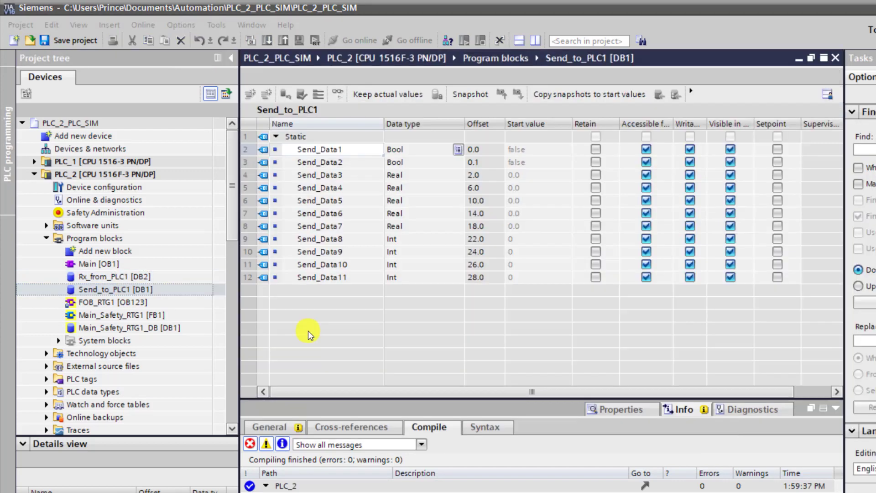
left_click(66, 174)
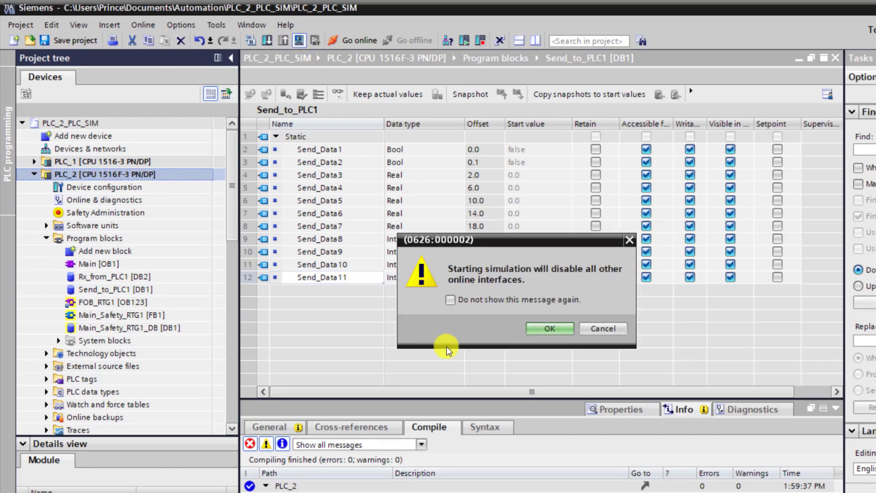
Start PLC_2's simulation and download its program, then select PLC_1.
left_click(549, 328)
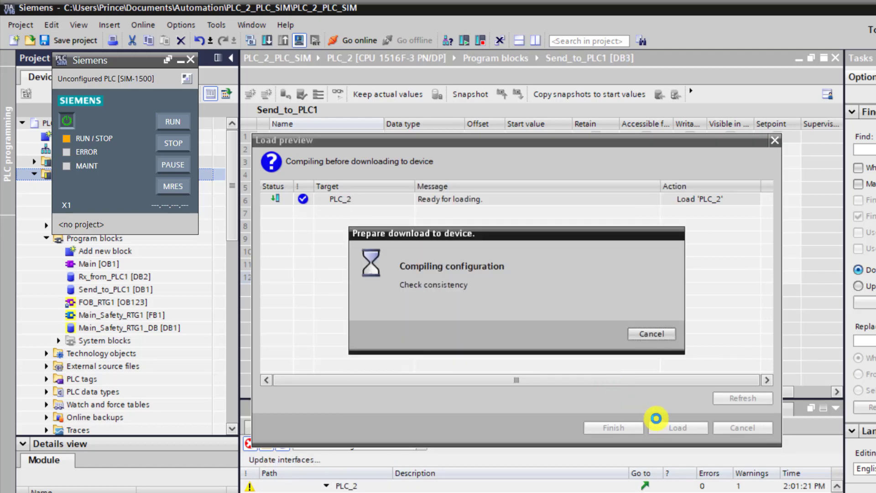
left_click(677, 428)
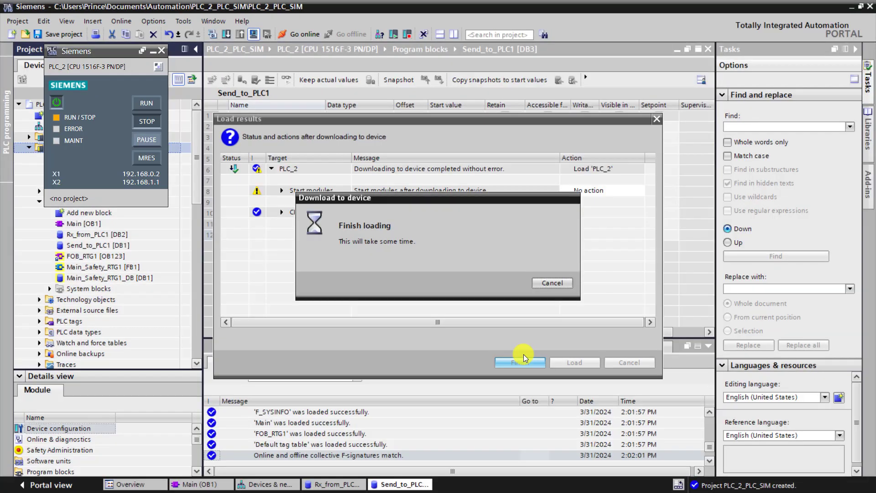
left_click(519, 362)
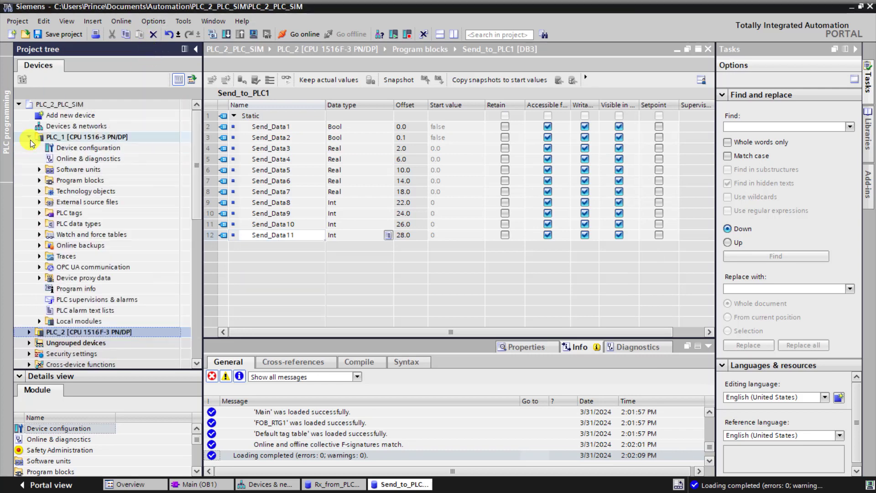
left_click(30, 137)
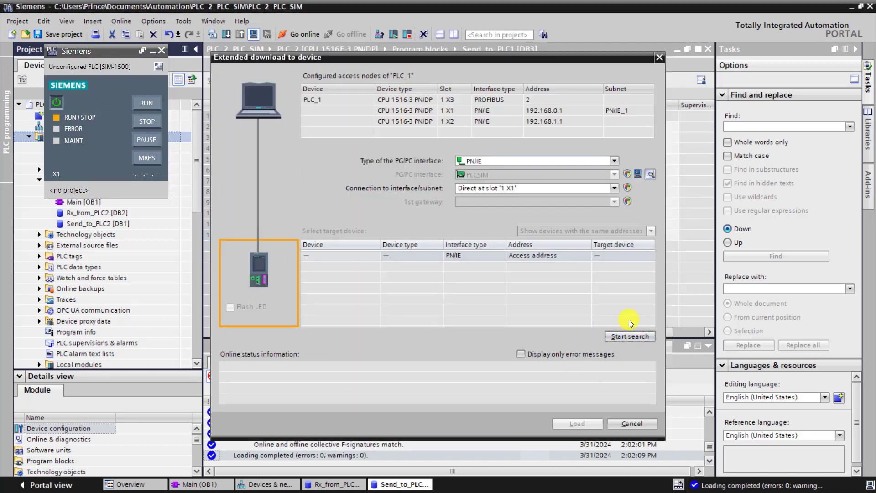
Search for the simulated CPU and load PLC_1's program, then open its Main block.
left_click(630, 336)
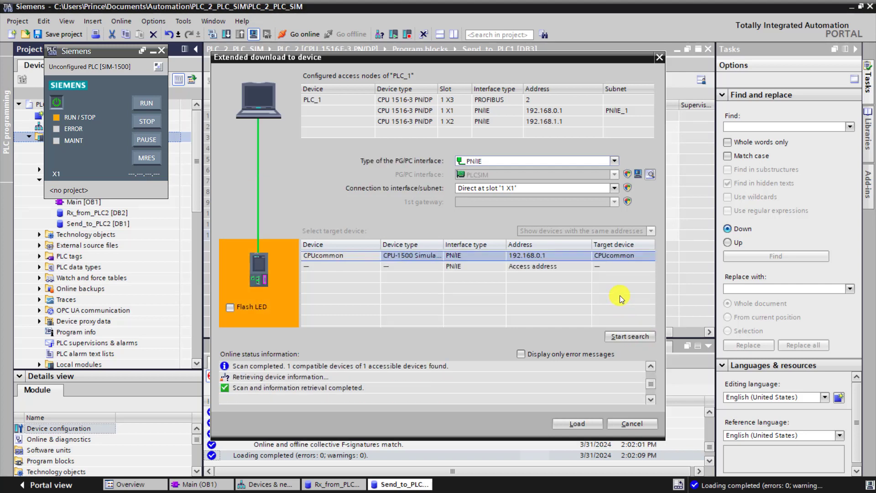
mouse_move(523, 254)
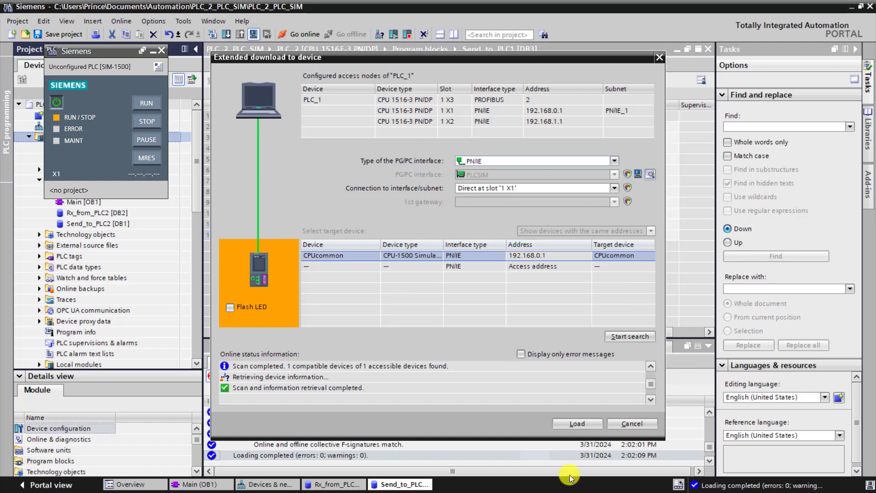
left_click(577, 423)
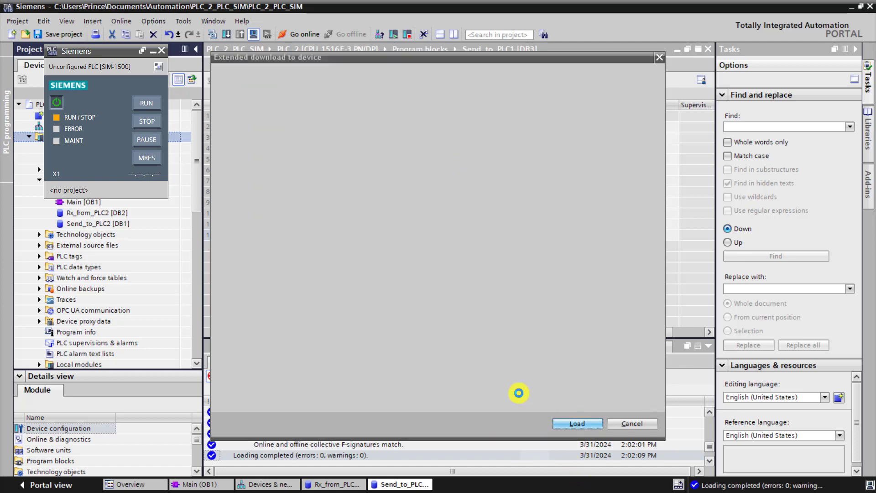
left_click(576, 424)
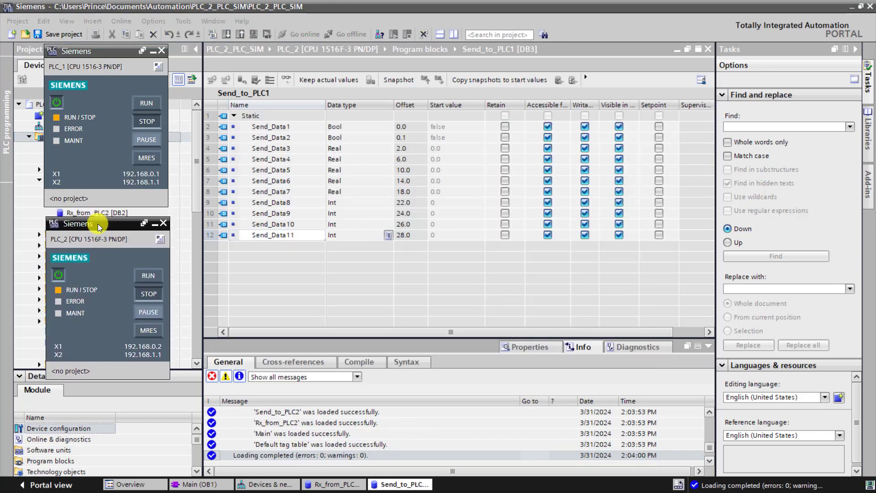
mouse_move(145, 83)
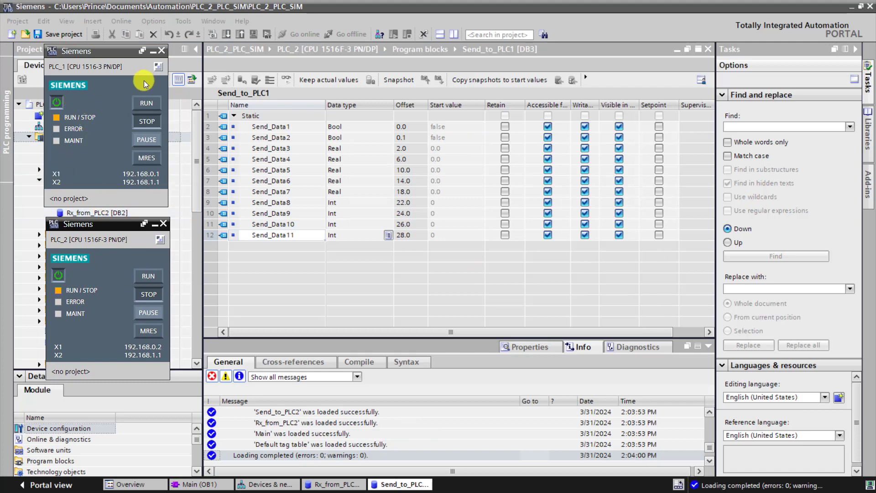
mouse_move(126, 237)
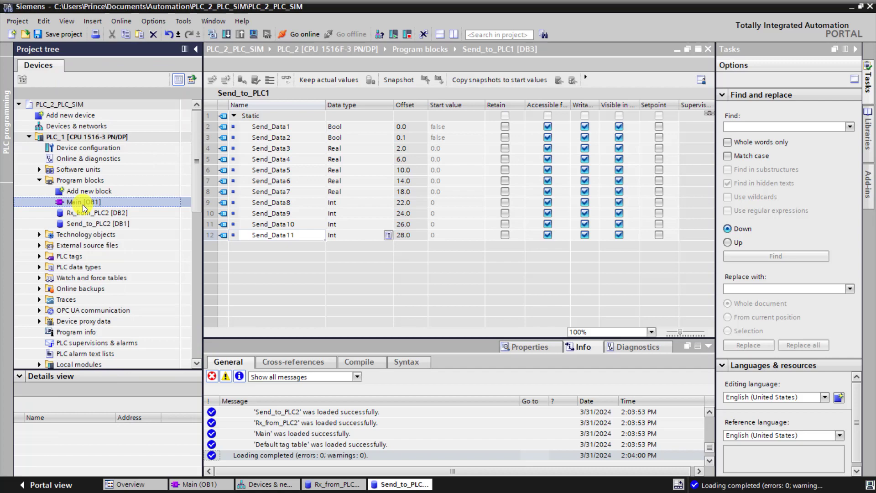
double_click(83, 201)
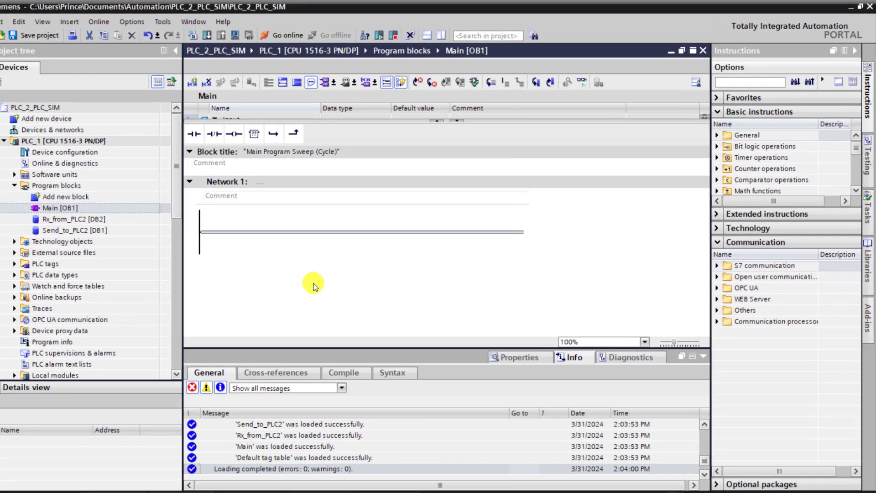
Place a PUT instruction with instance block PUT_DB in Network 1.
left_click(717, 266)
type("Send Data to PLC2")
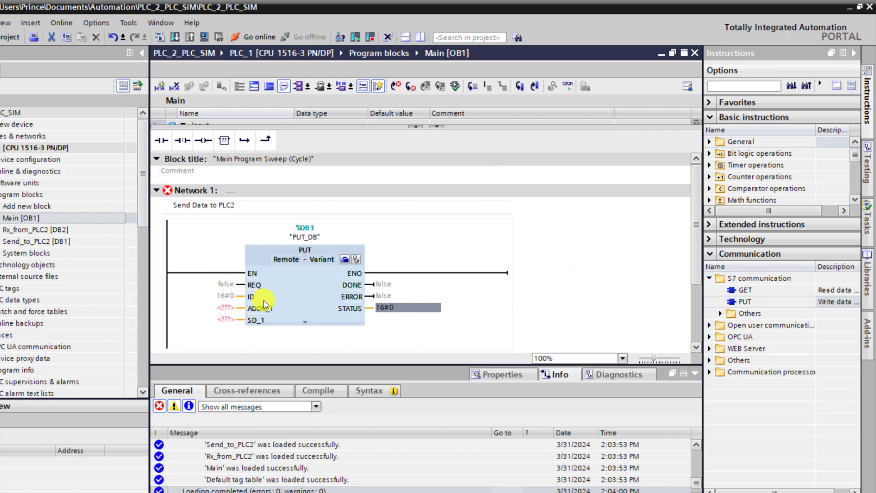
mouse_move(241, 316)
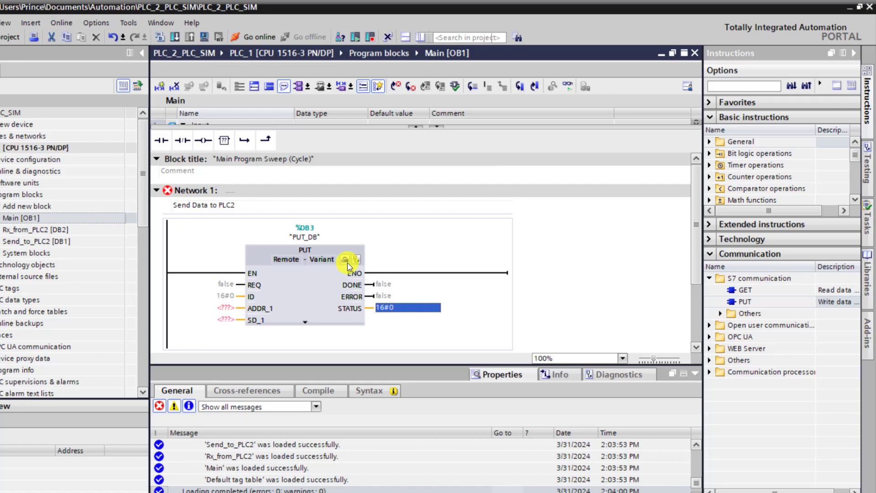
Select S7_Connection_1 (partner PLC_2, ID W#16#100) as the PUT block's connection.
left_click(344, 259)
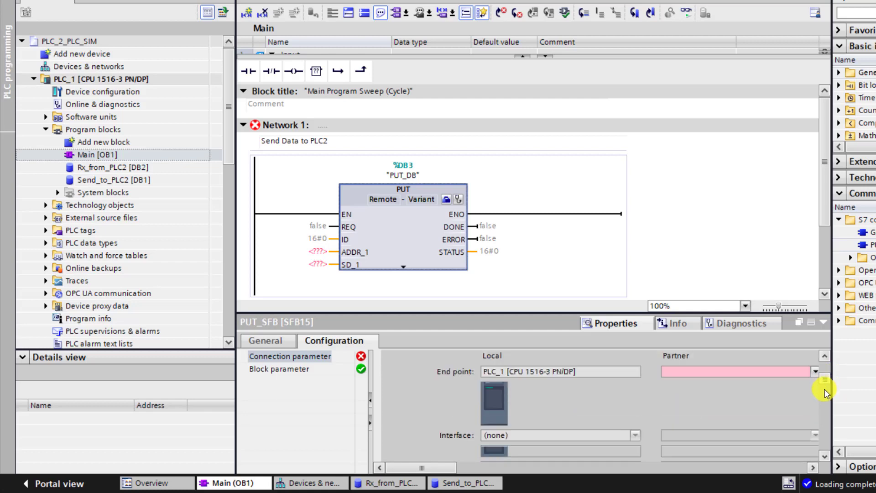
scroll("down", 3)
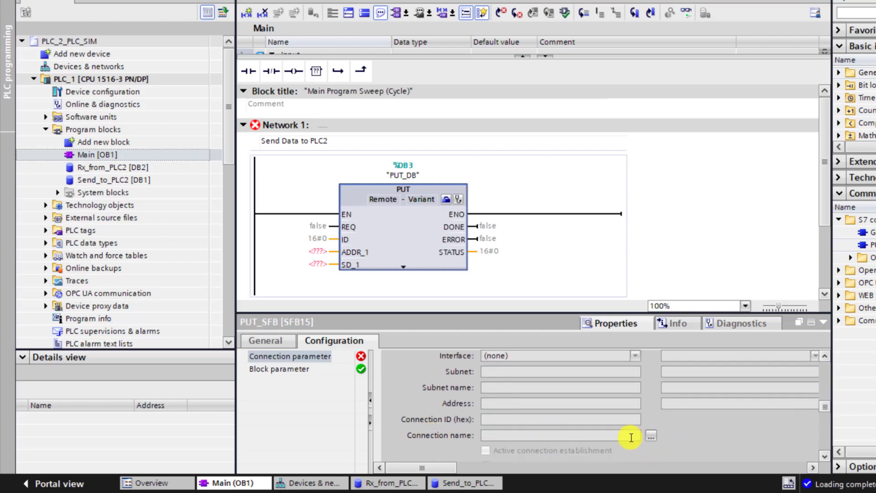
left_click(650, 435)
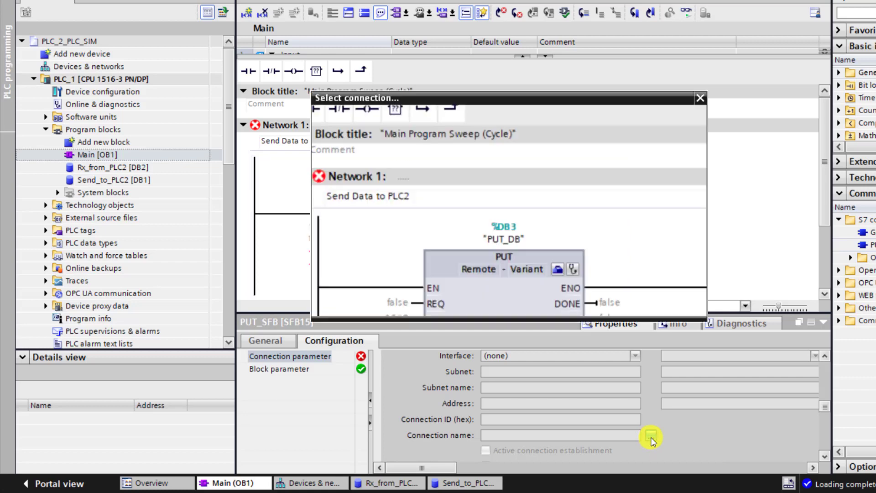
left_click(650, 435)
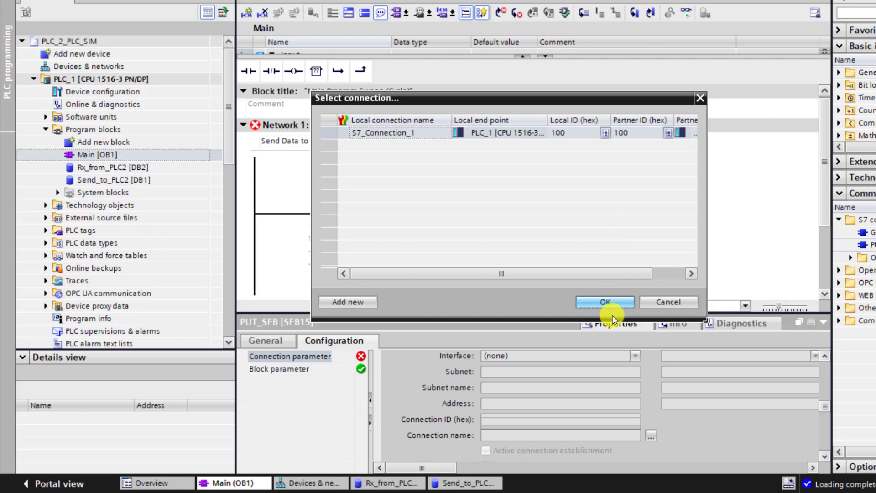
left_click(605, 301)
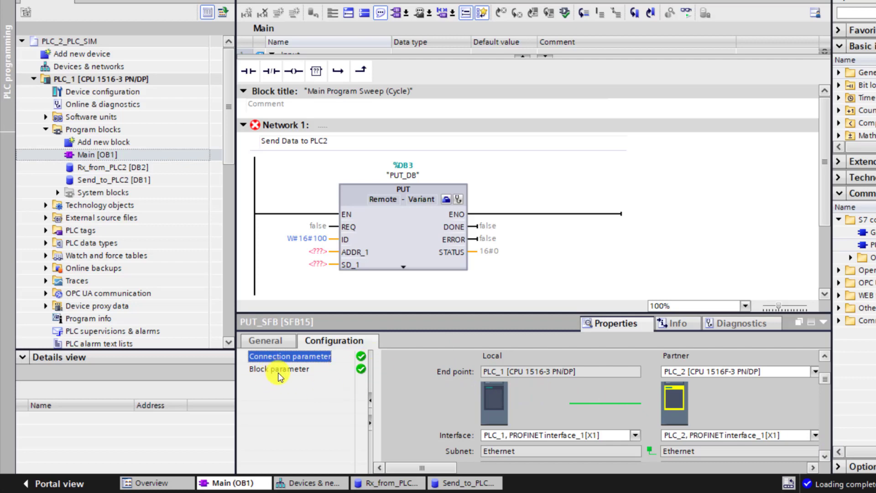
left_click(279, 369)
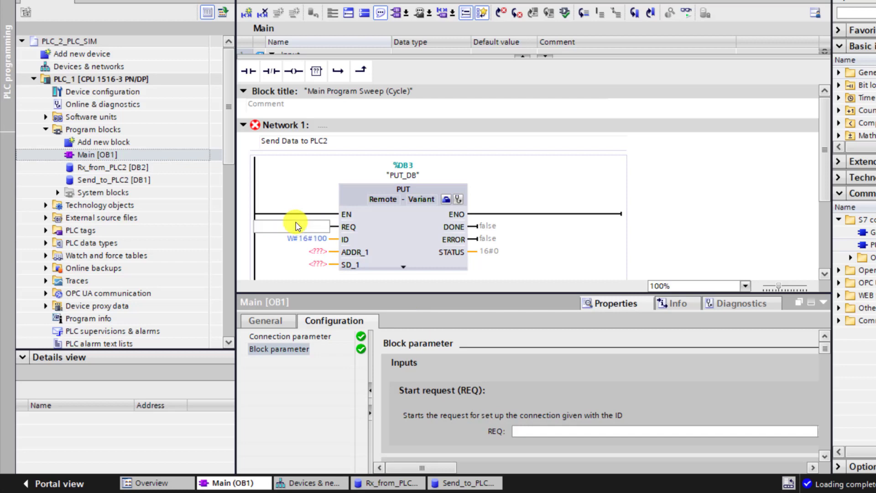
Assign the Clock_1Hz tag %M0.5 to the PUT block's REQ input.
type("m")
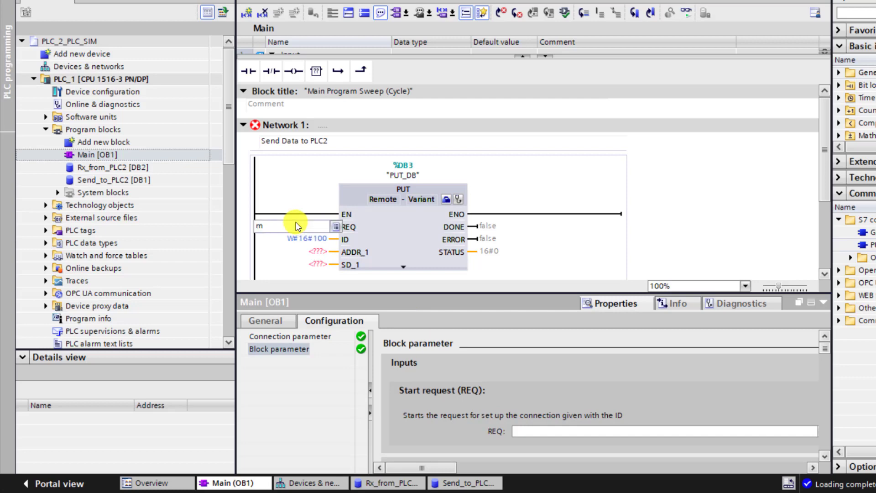
type("0")
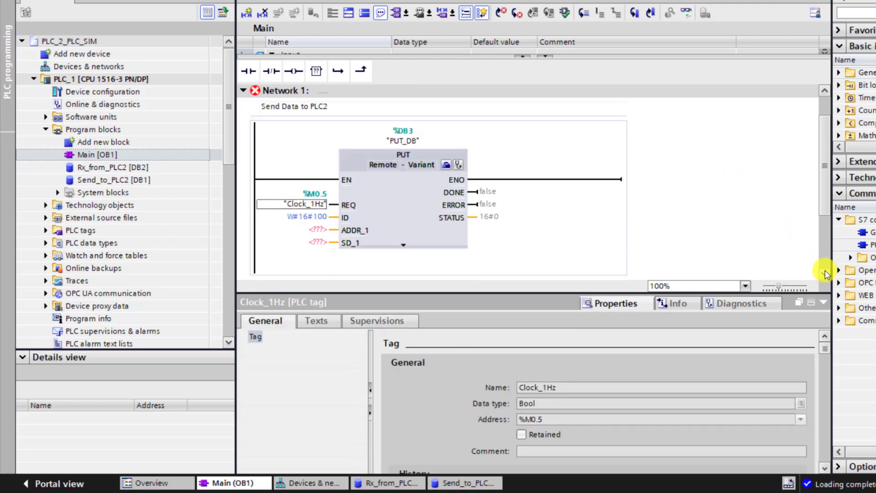
mouse_move(274, 232)
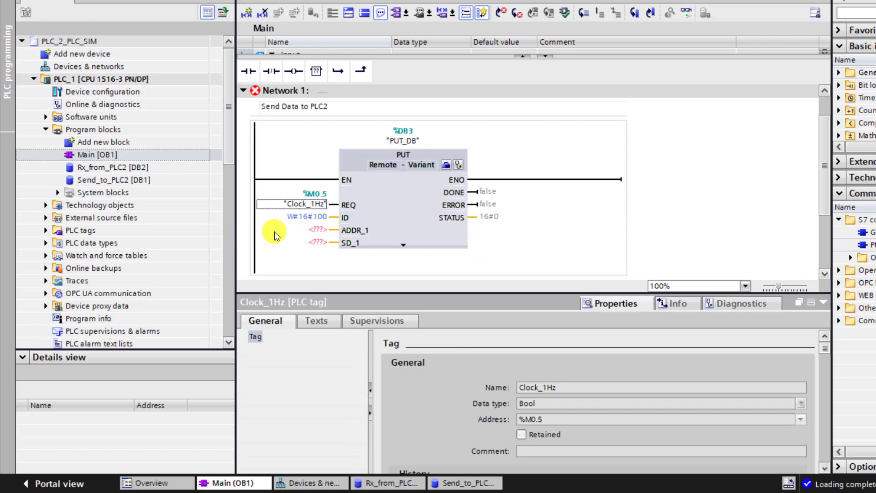
left_click(307, 217)
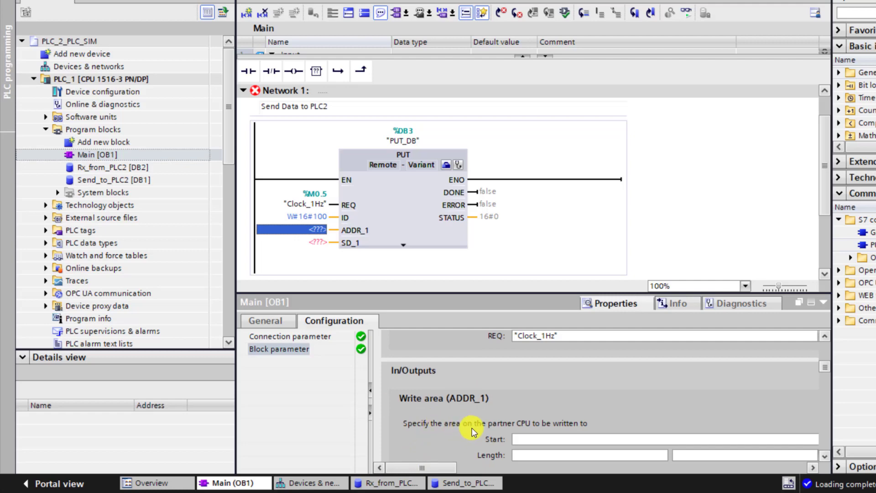
mouse_move(577, 427)
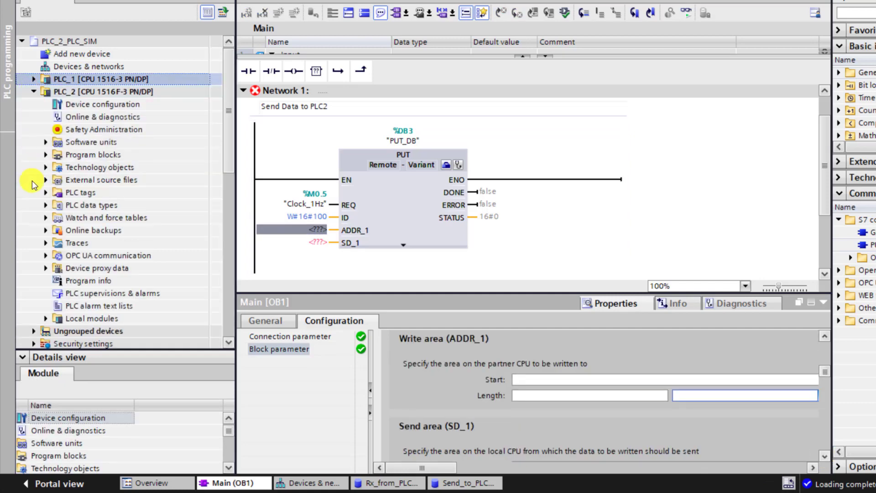
Enter P#DB2.DBX0.0 BYTE 28 as ADDR_1 and collapse PLC_2 in the project tree.
left_click(46, 155)
type("P#")
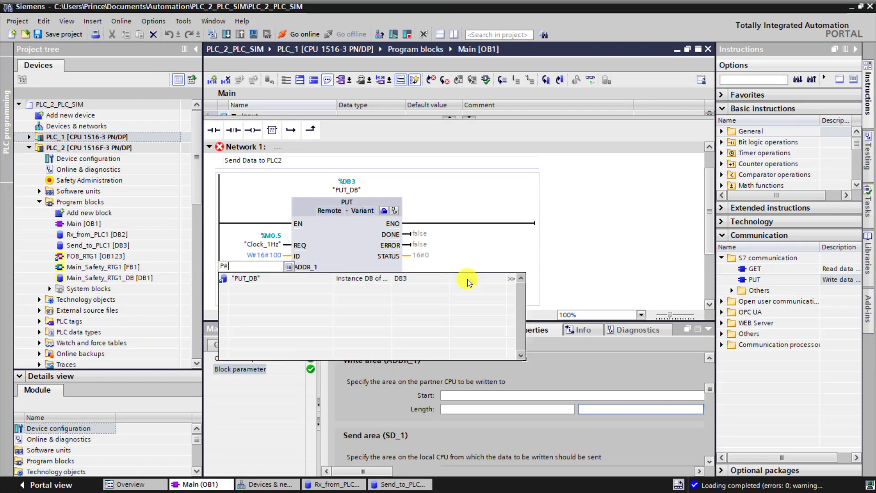
type("DB2.DBX0.0")
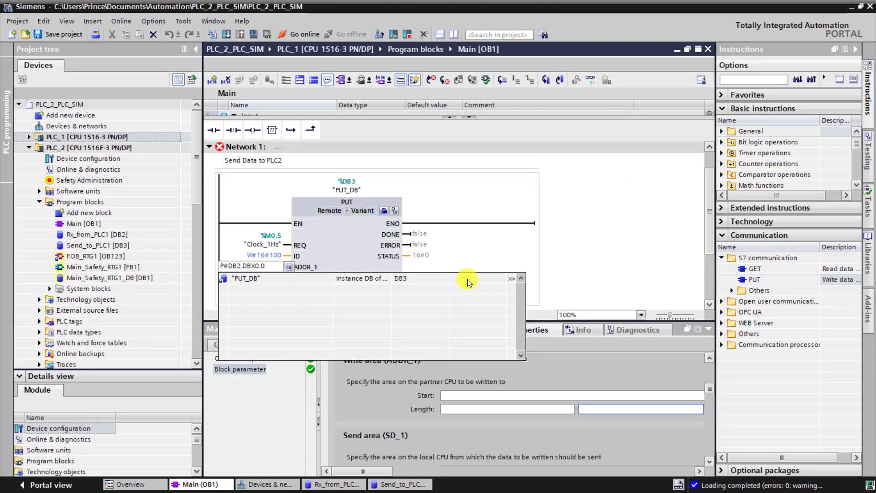
left_click(336, 484)
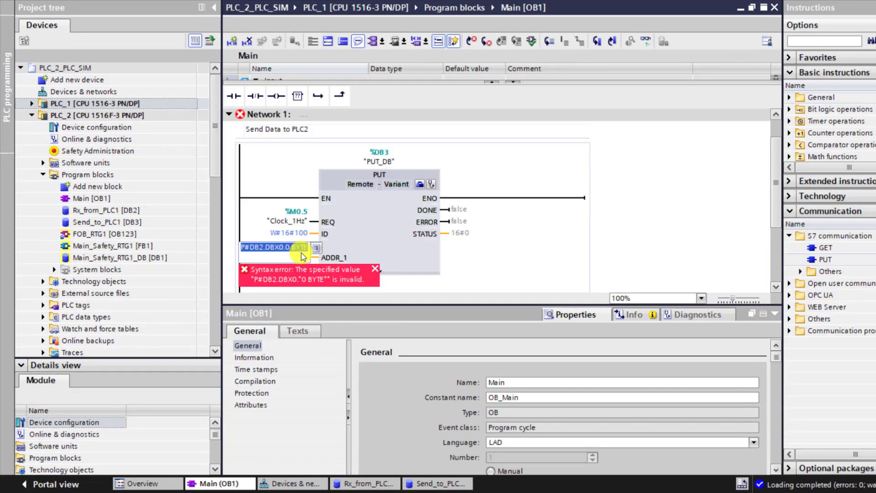
type("28")
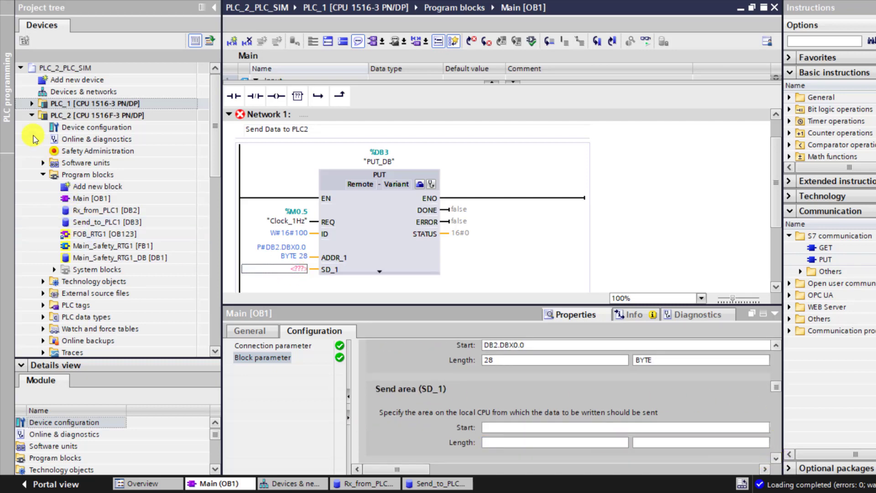
left_click(32, 115)
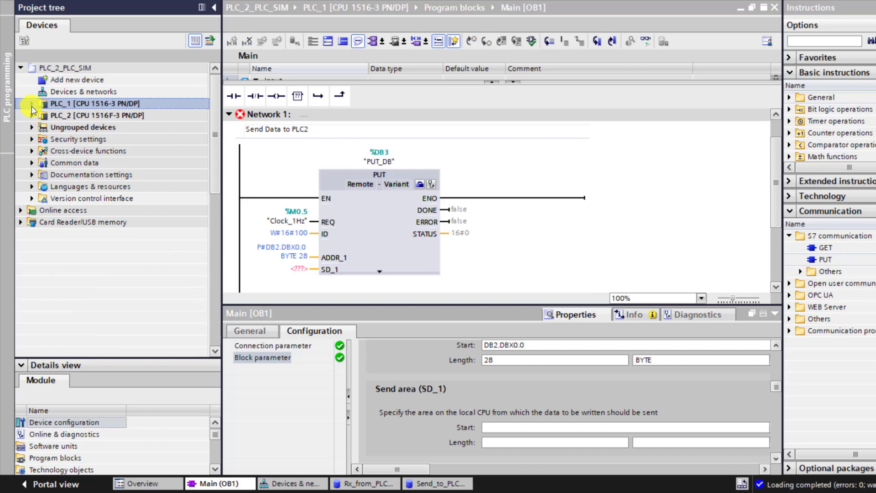
Paste the ADDR_1 address into SD_1 and change DB2 to DB1.
left_click(32, 104)
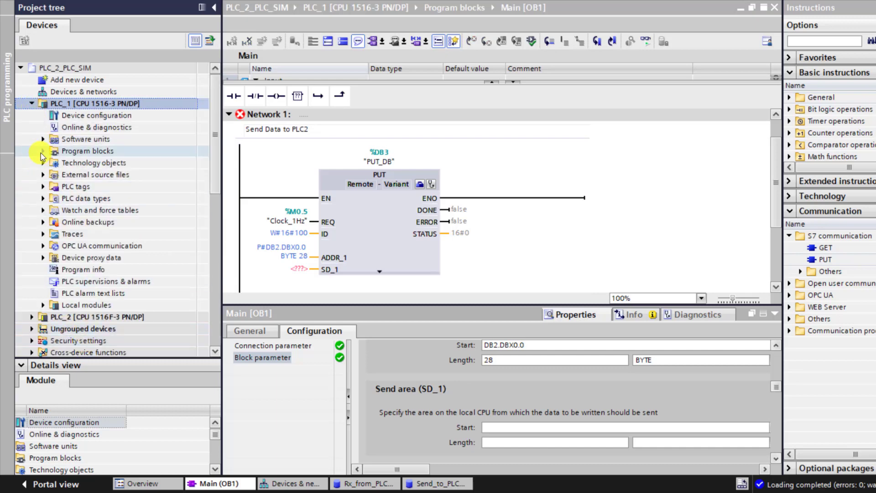
left_click(42, 151)
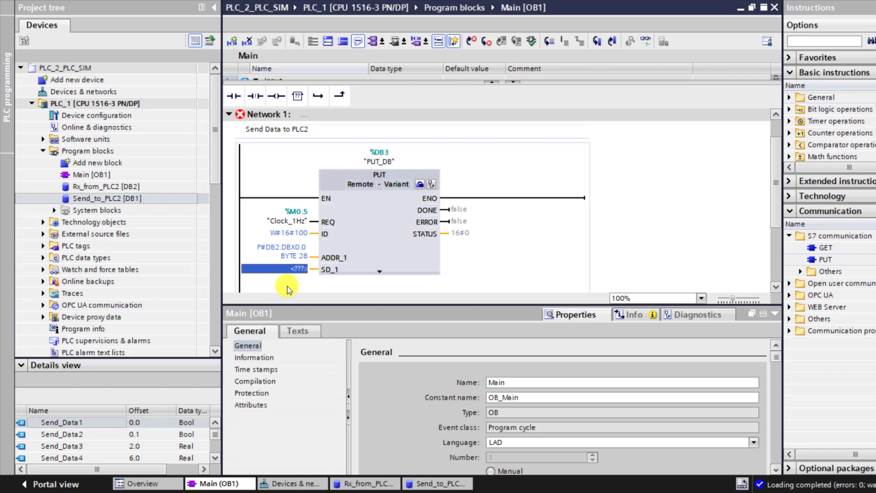
left_click(314, 331)
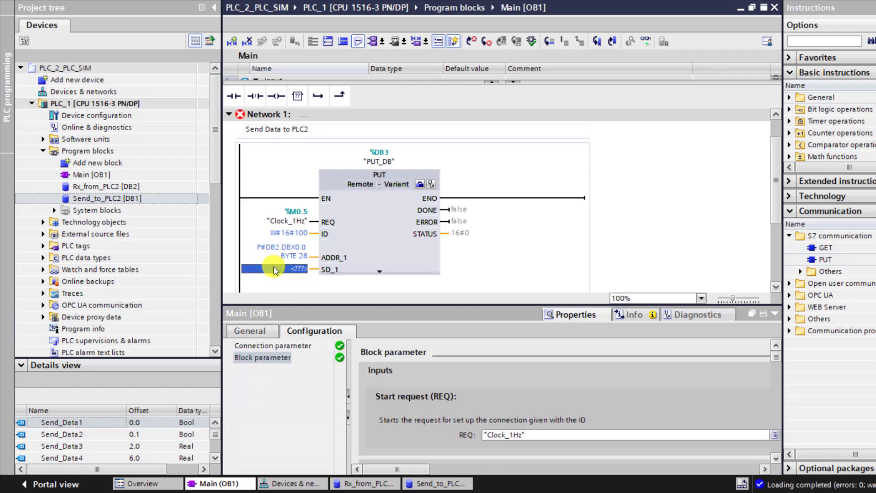
right_click(274, 271)
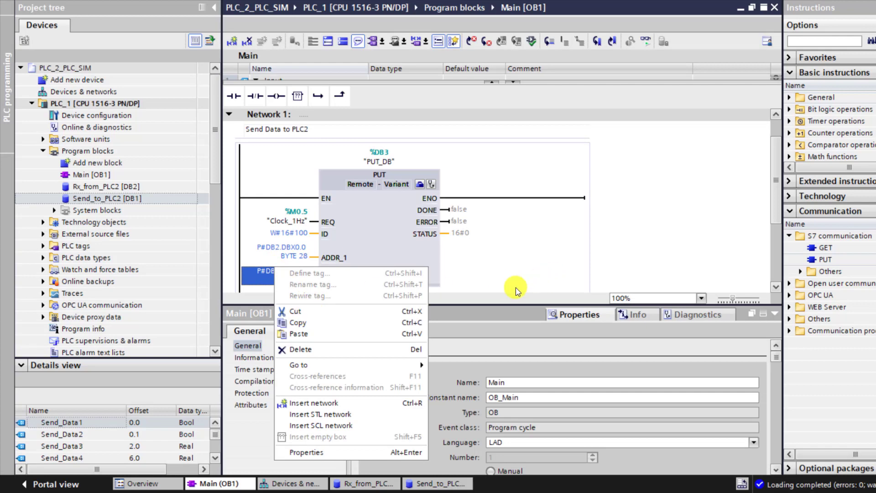
left_click(329, 281)
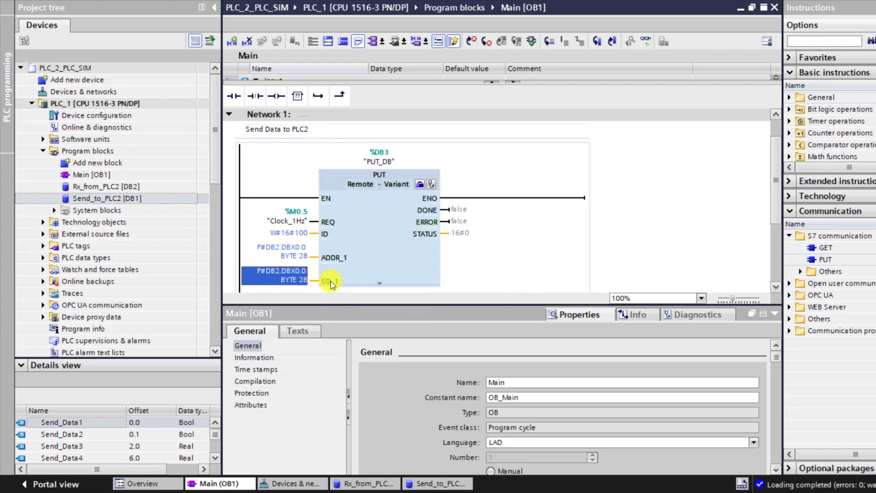
double_click(274, 275)
type("M")
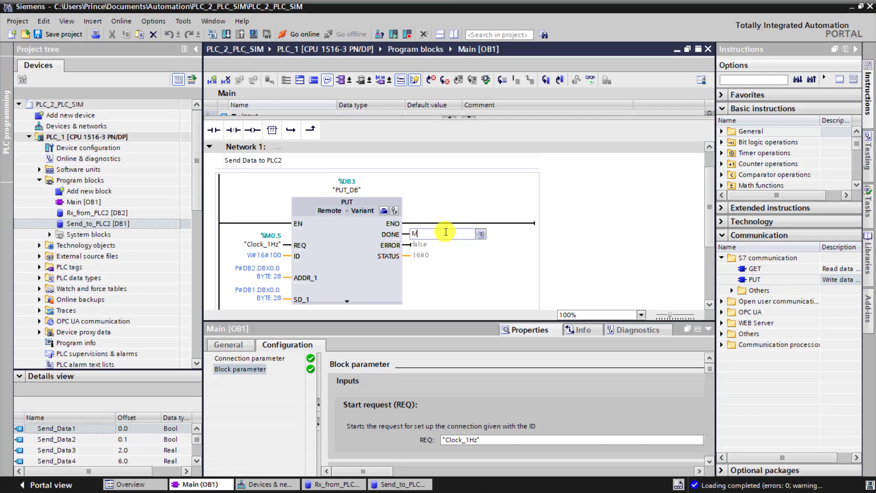
Enter tags for the PUT outputs: DONE %M2.0, ERROR %M2.1, STATUS %MW4.
type("2.0")
left_click(444, 244)
type("%M2.1")
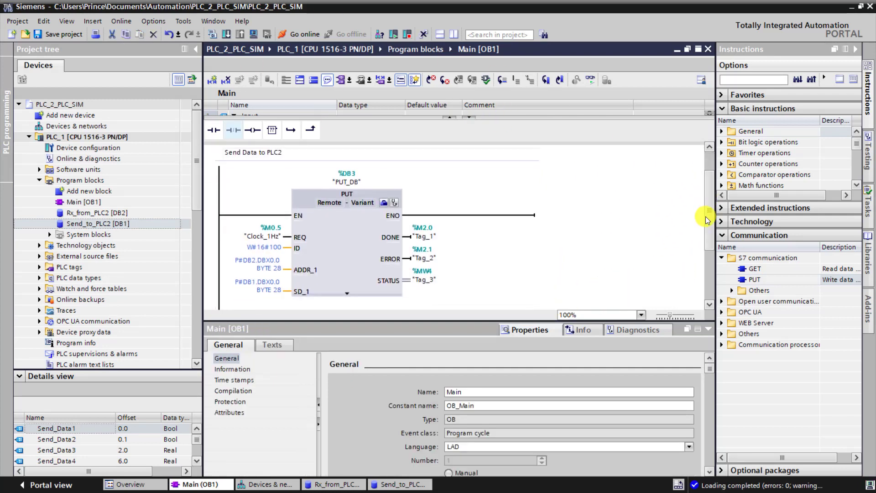
scroll("down", 3)
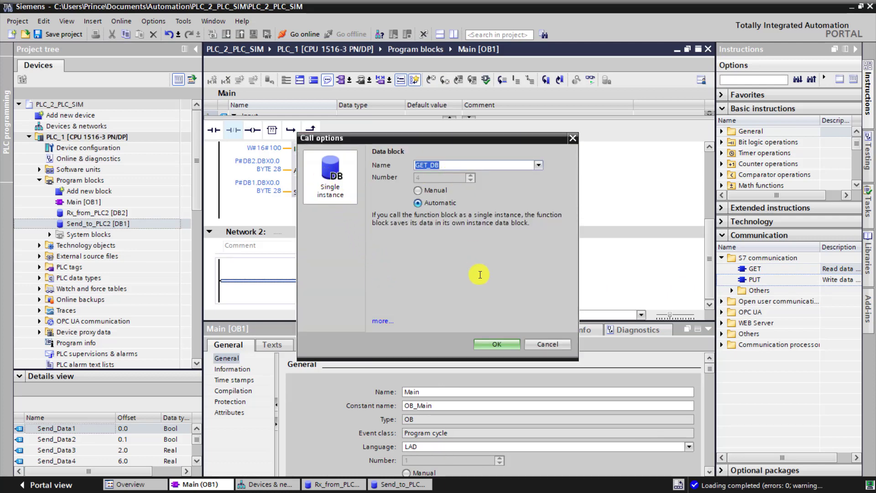
Create GET_DB for the GET instruction and wire its REQ input to Clock_1Hz %M0.5.
left_click(496, 344)
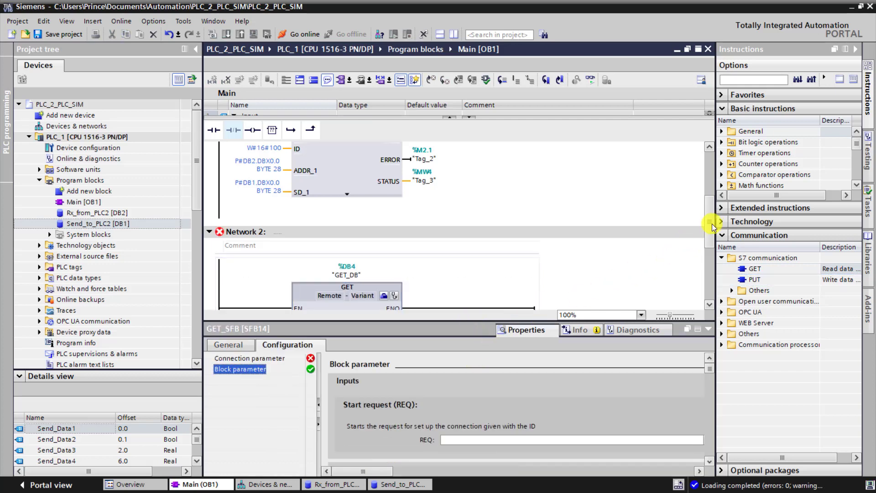
scroll("down", 3)
type("Read data from")
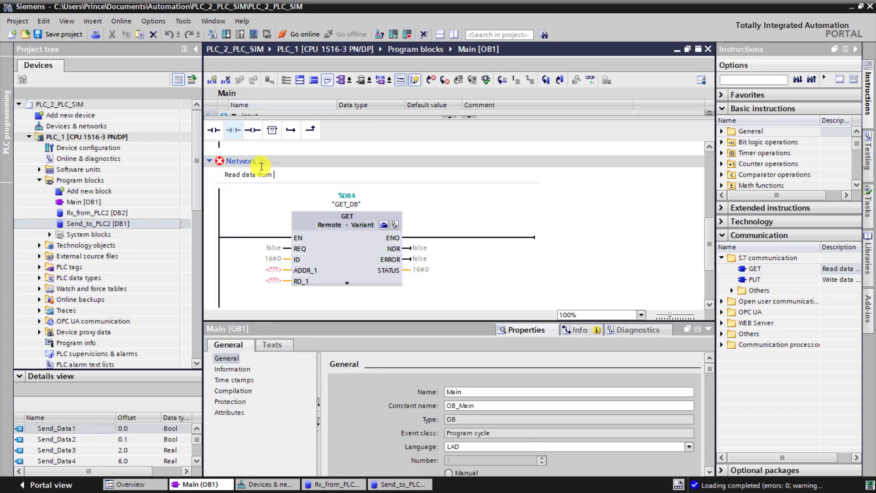
left_click(274, 249)
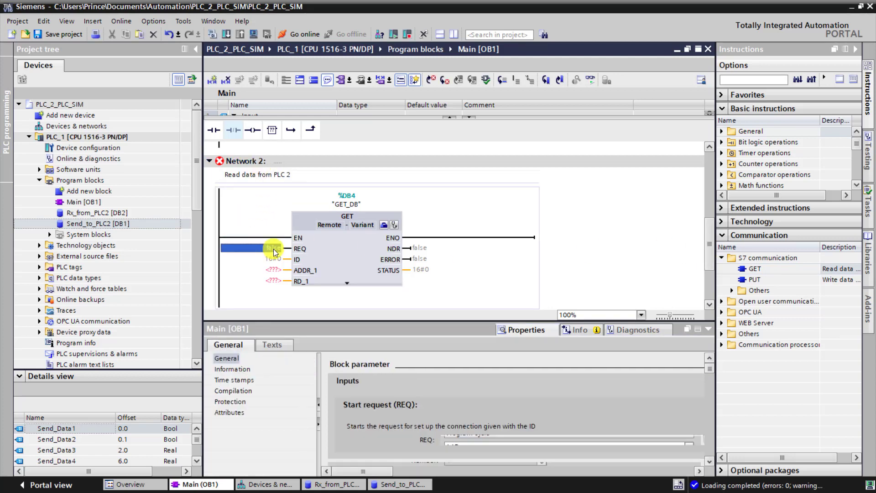
type("m")
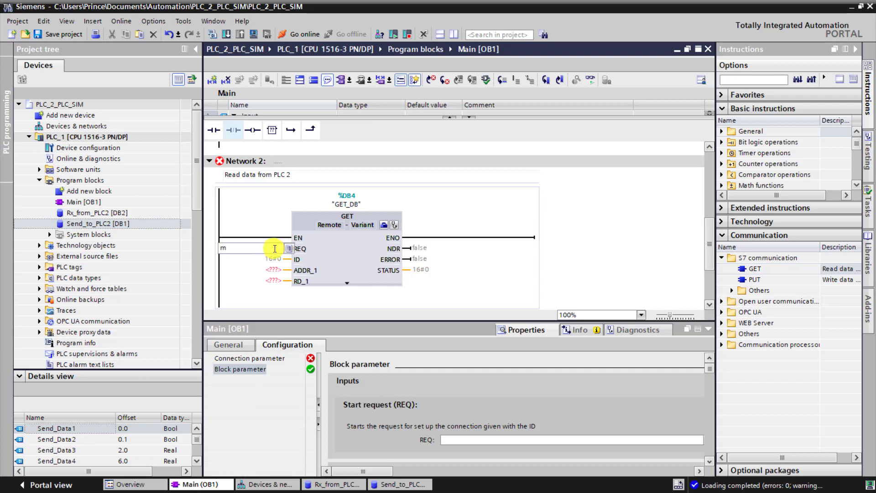
type("0.5")
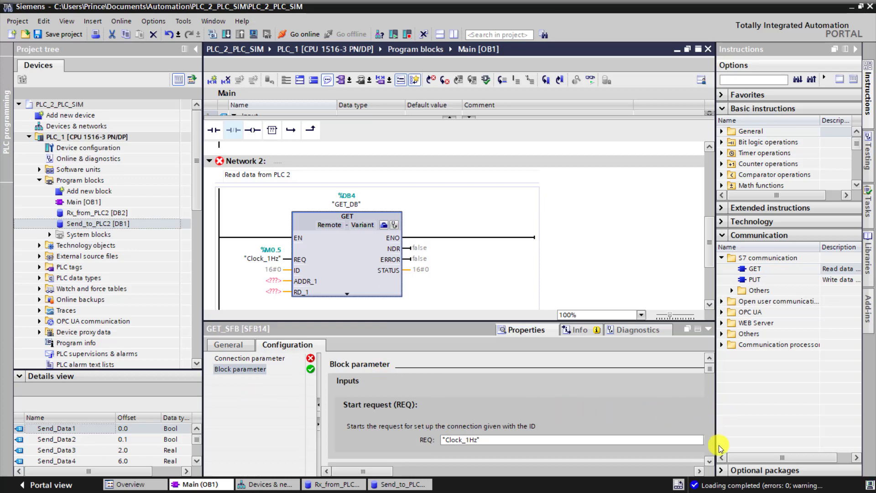
scroll("down", 3)
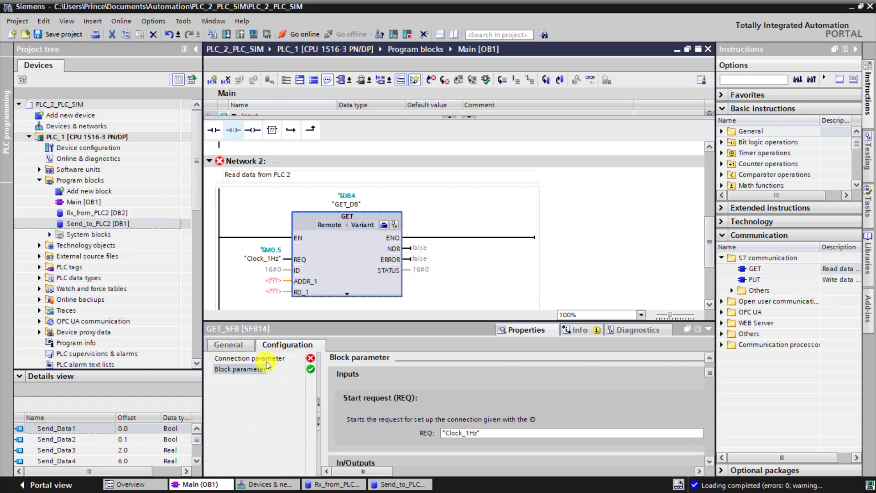
Assign S7_Connection_1, with PLC_2 as partner, to the GET instruction's connection parameters.
left_click(249, 358)
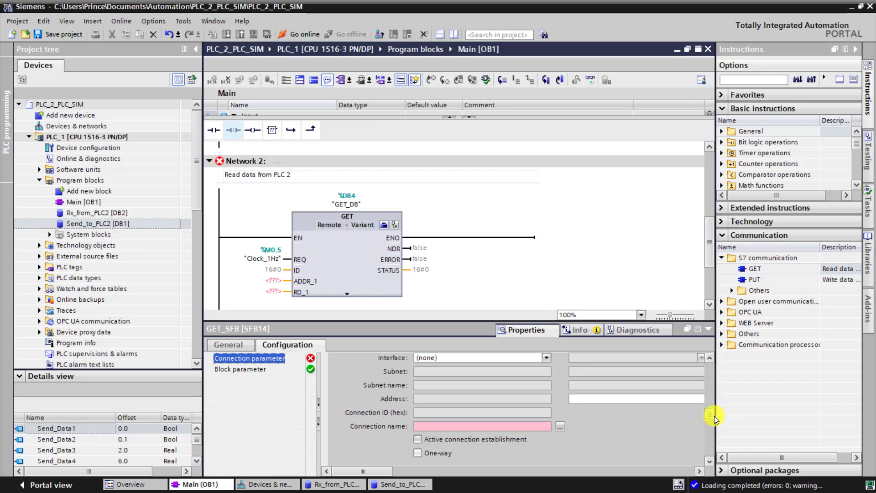
left_click(560, 426)
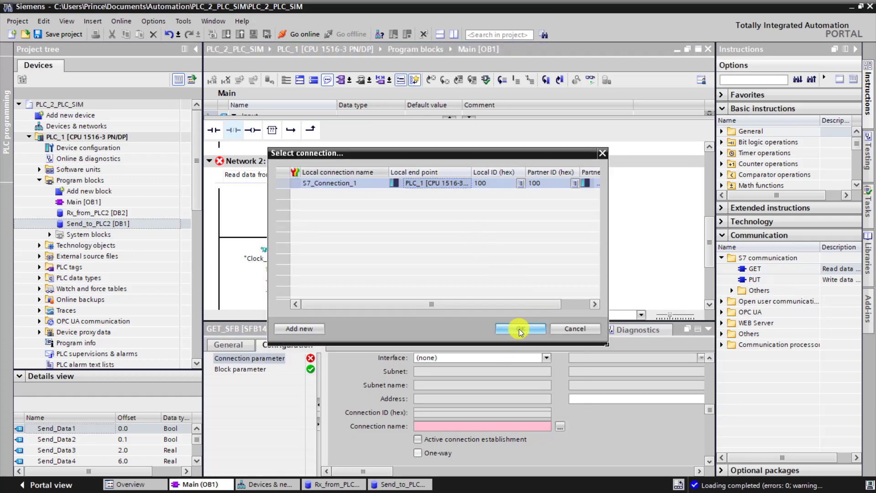
left_click(519, 329)
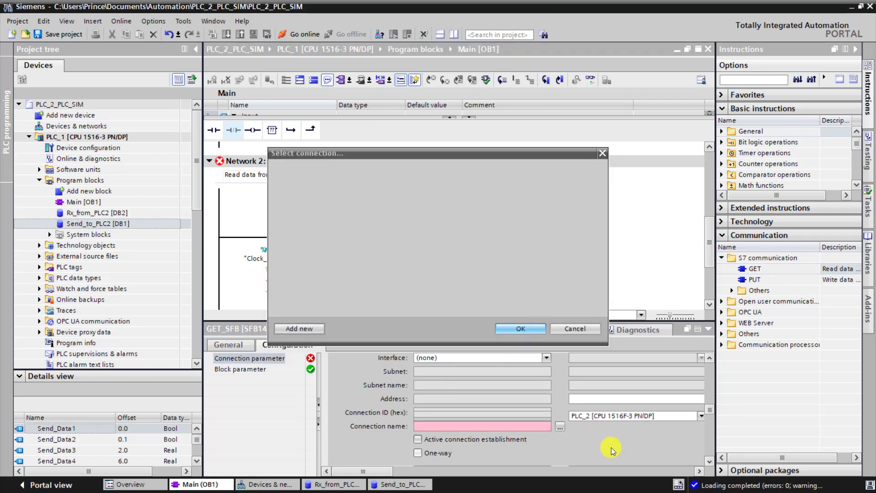
left_click(574, 329)
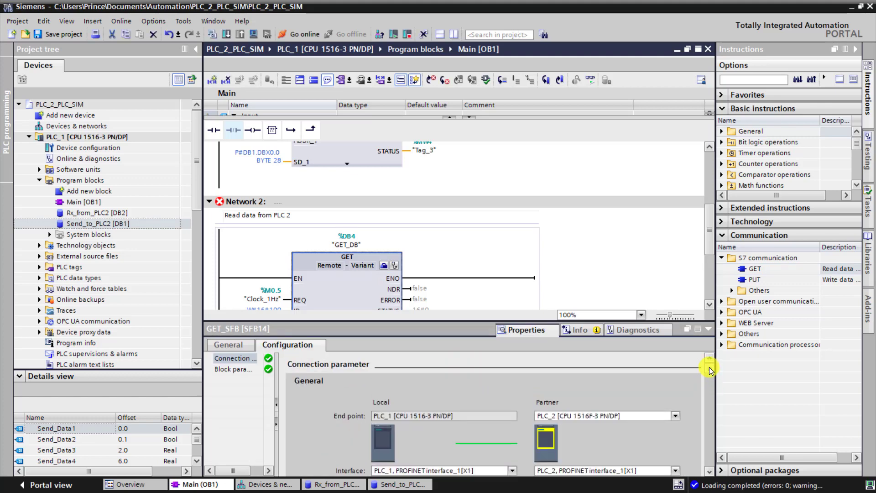
left_click(233, 369)
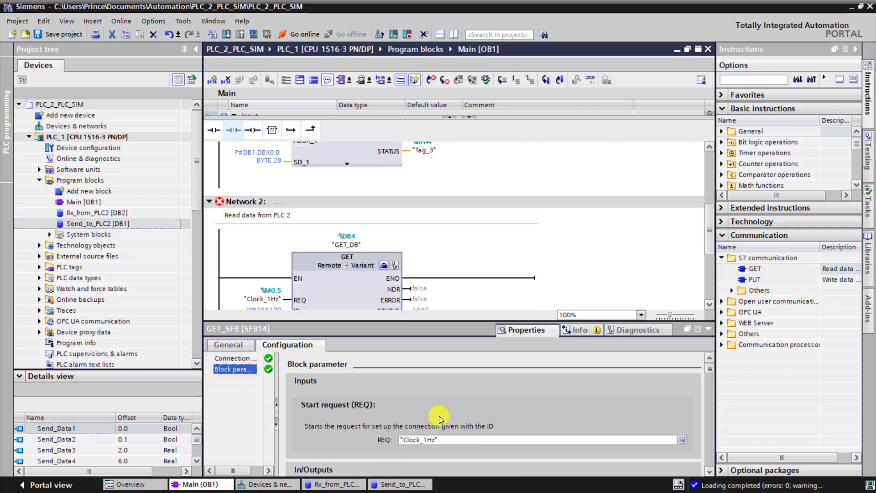
Set the GET read area to PLC_2's DB3 starting at DBX0.0, length 28 bytes.
scroll("down", 3)
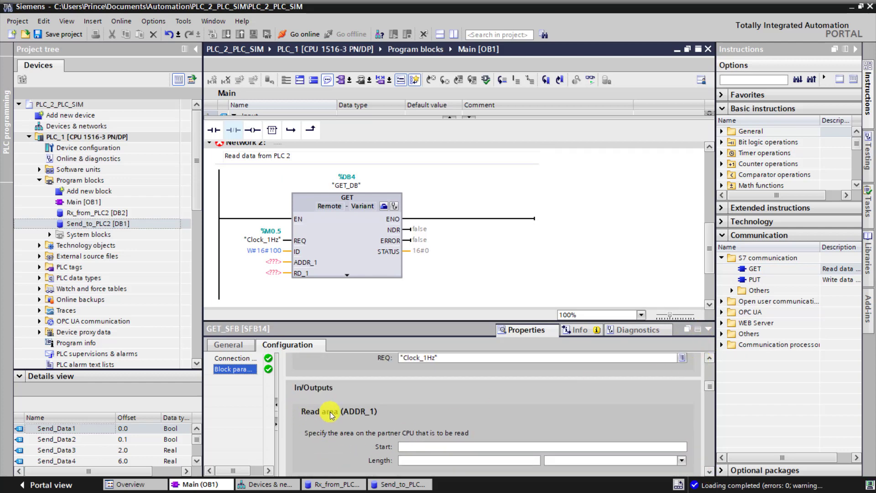
mouse_move(365, 440)
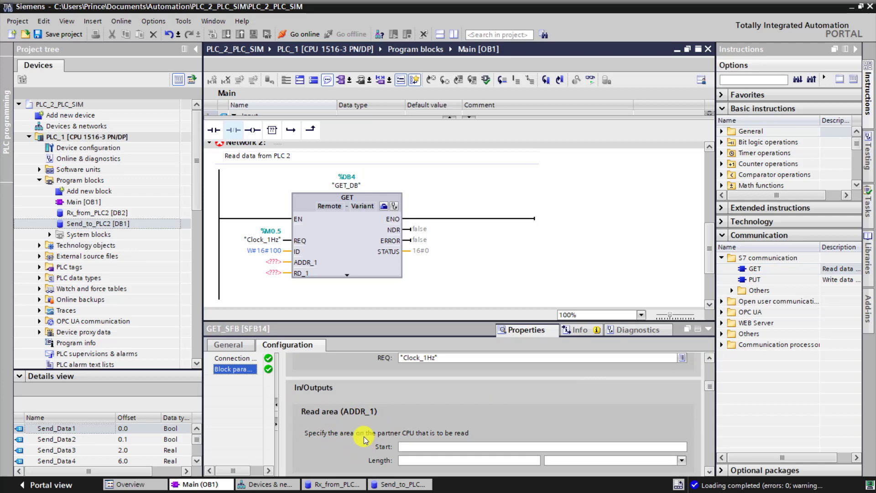
mouse_move(705, 472)
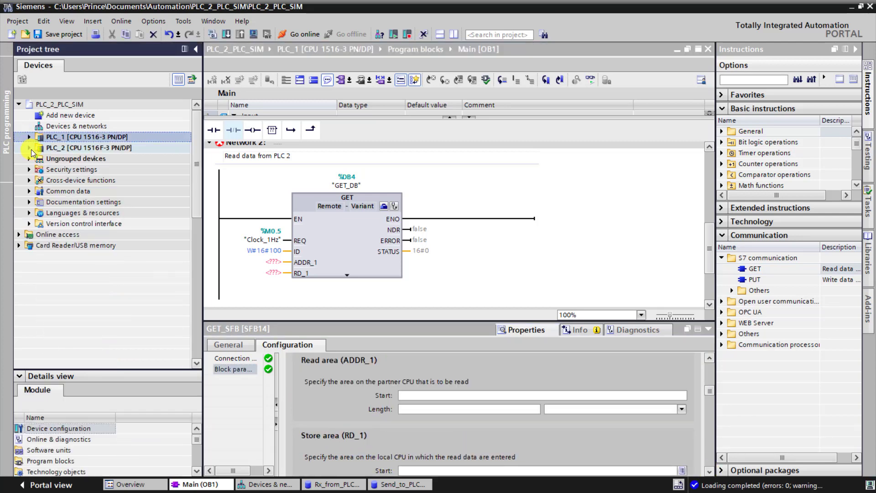
left_click(29, 148)
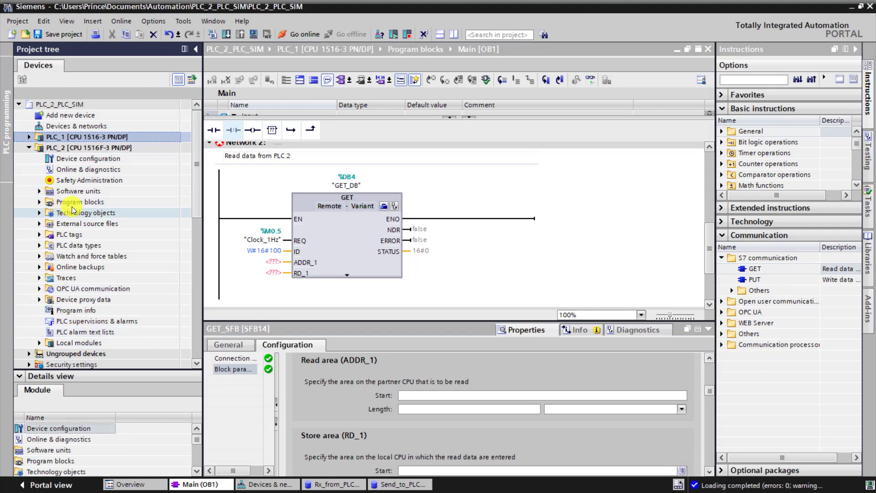
left_click(40, 202)
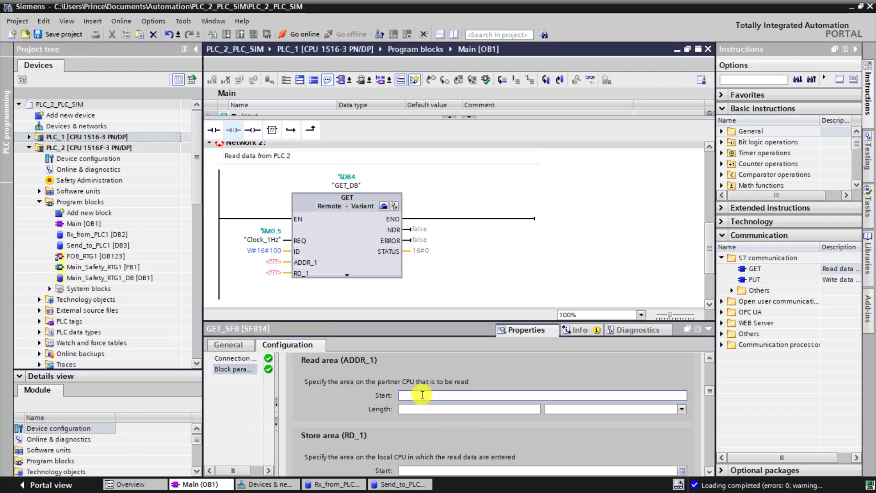
type("DB3.dbx0.0")
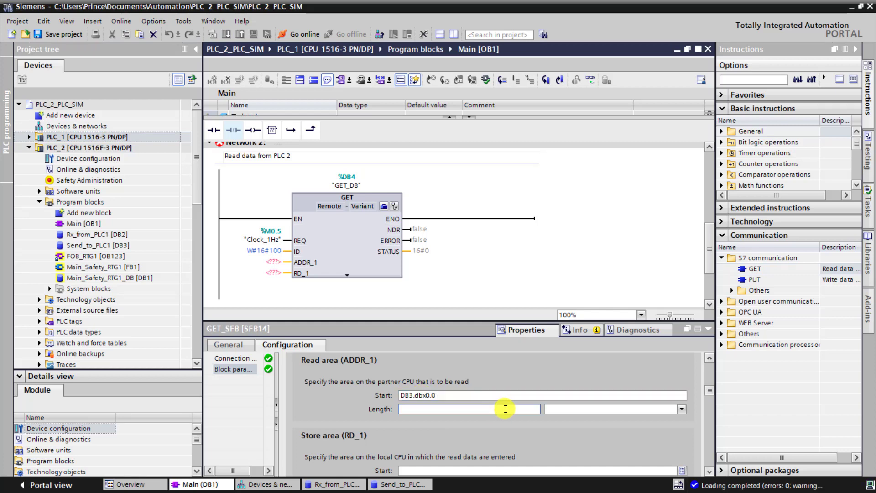
type("28")
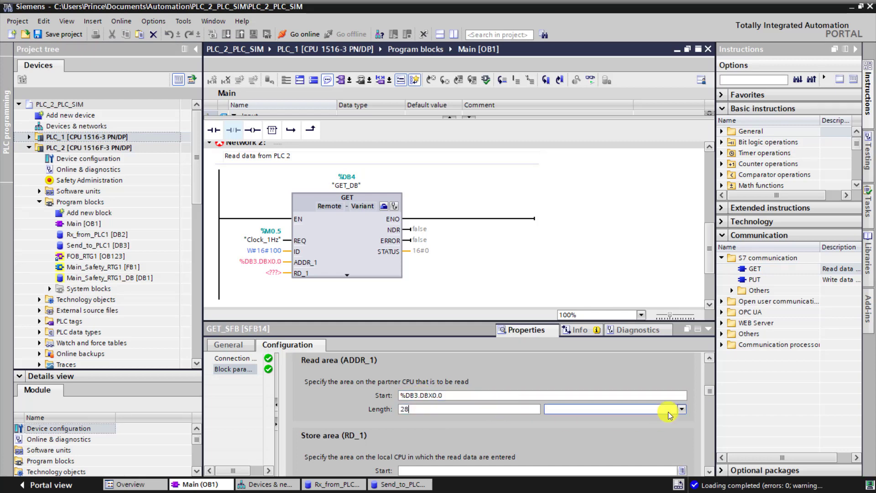
left_click(680, 409)
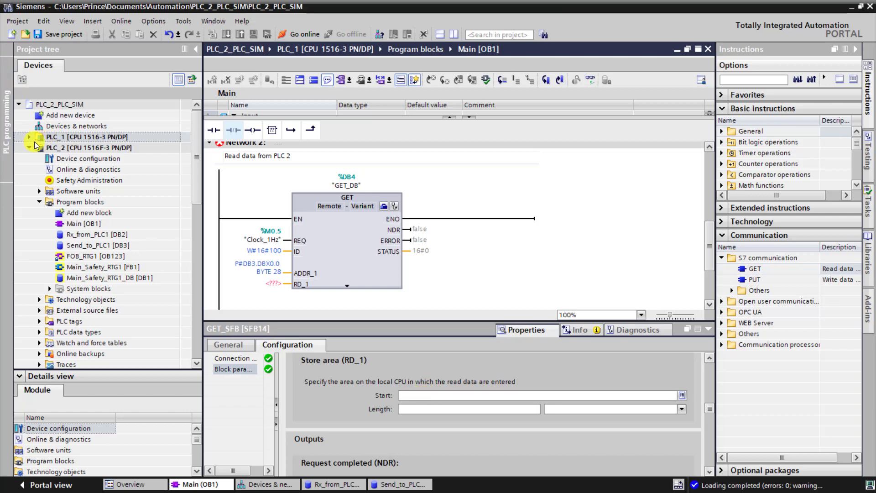
Set the store area to PLC_1's DB2.DBX0.0 with a length of 28 bytes.
left_click(18, 137)
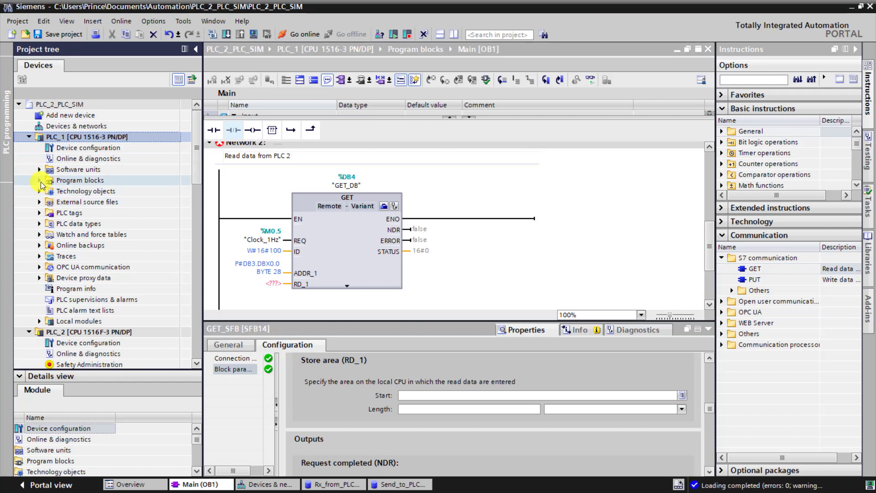
left_click(39, 180)
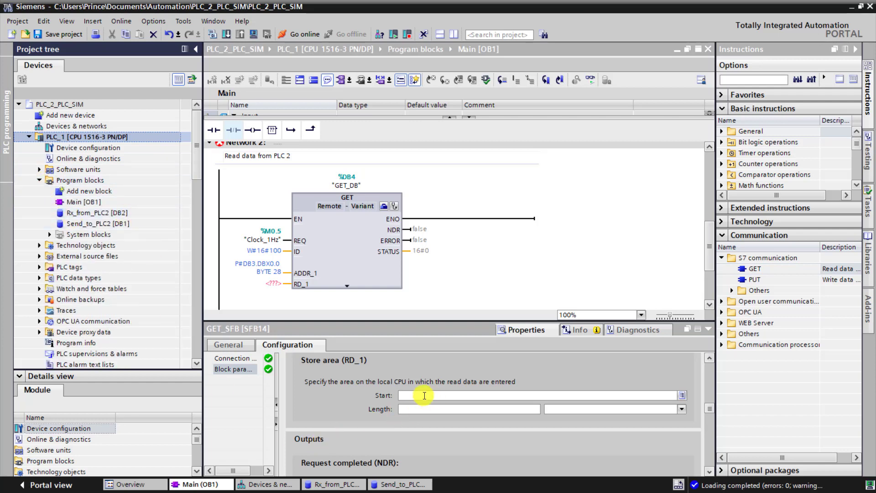
type("db")
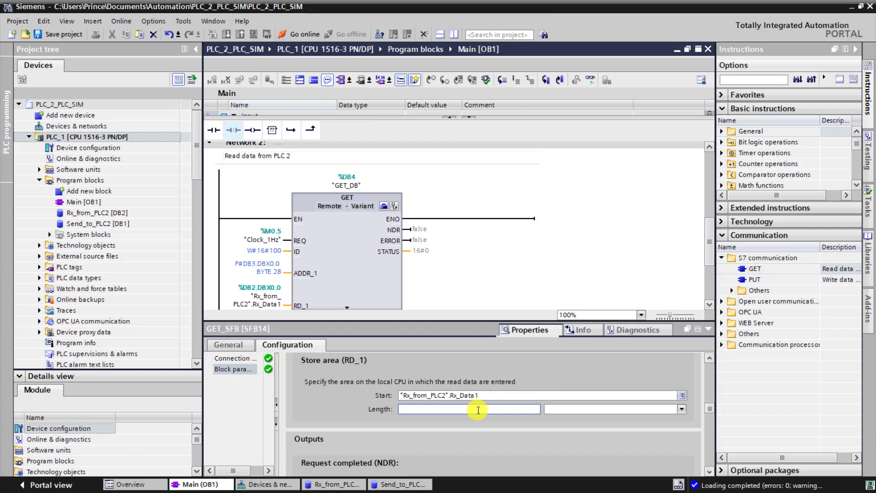
type("28")
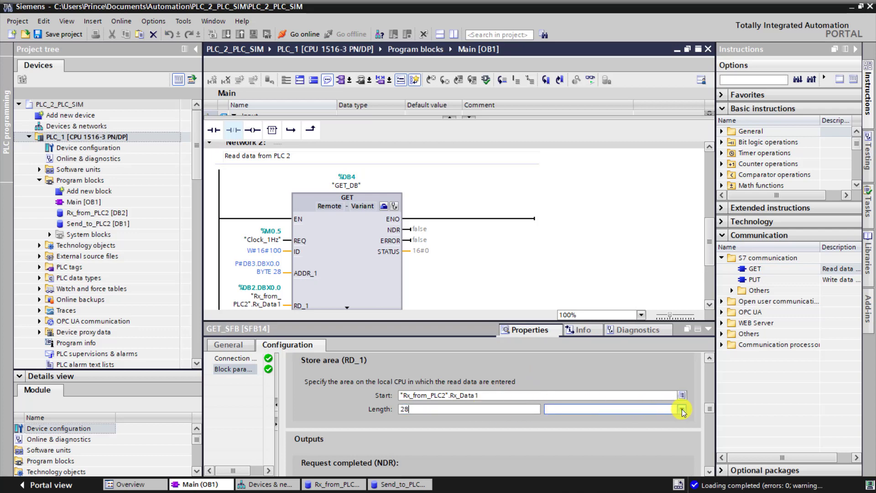
left_click(681, 409)
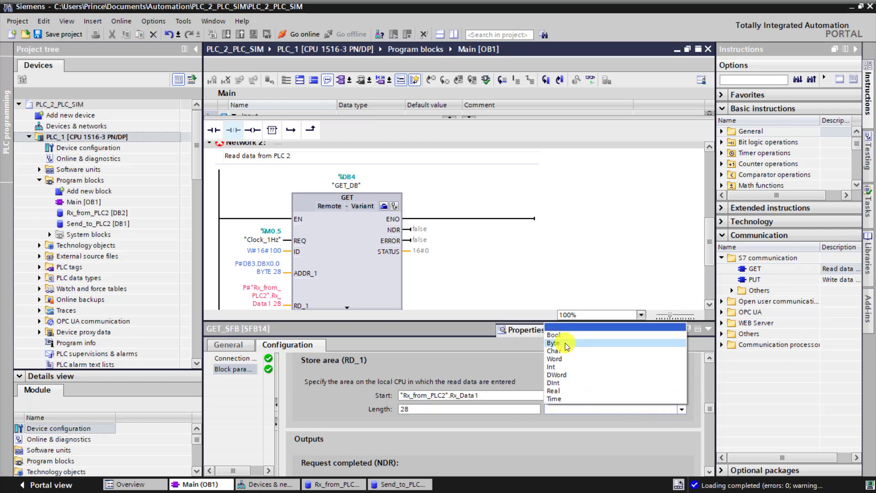
left_click(554, 343)
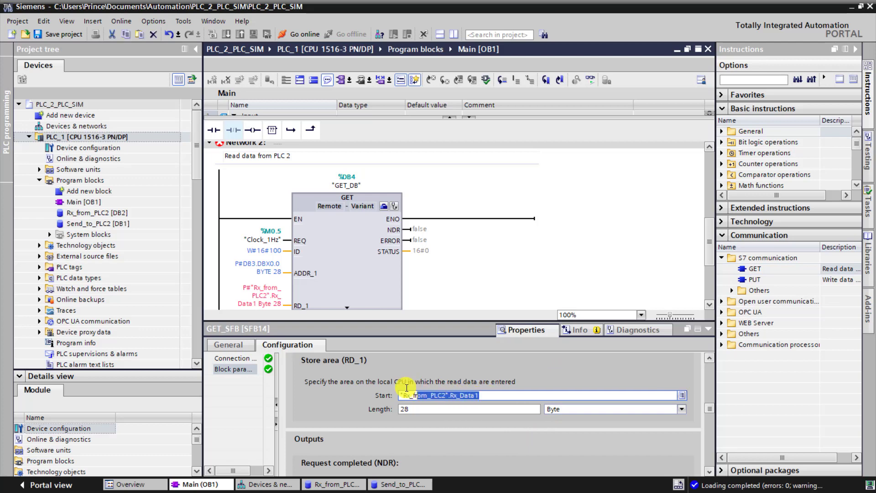
type("d")
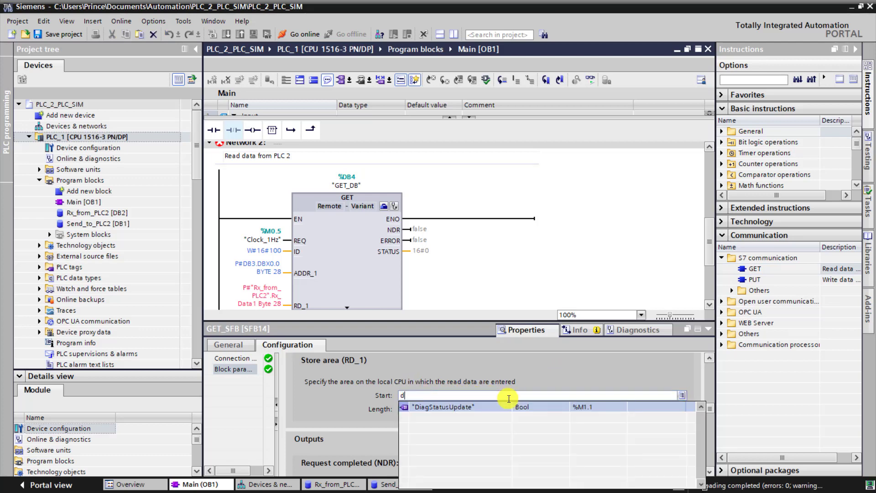
type("b")
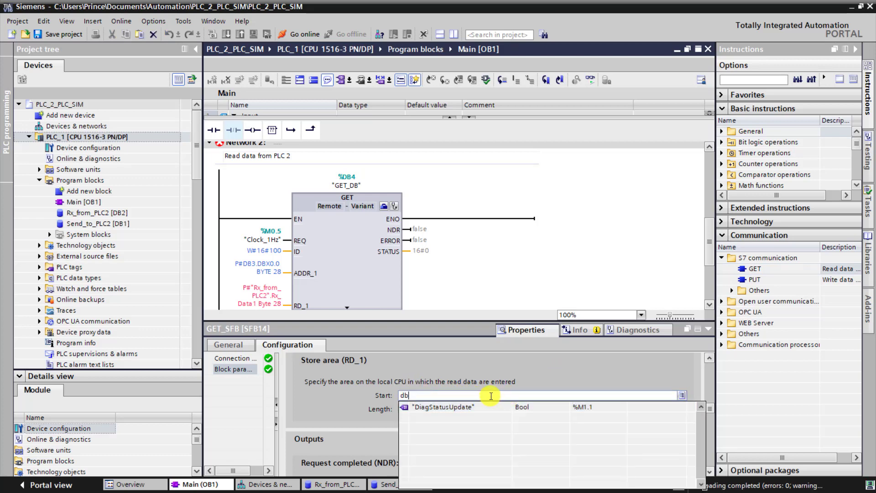
type("2.dbx0.")
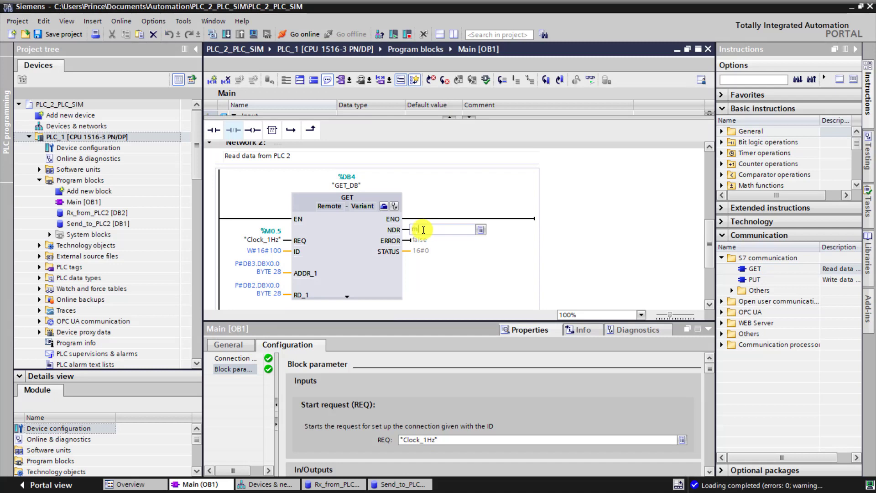
type("2.2")
left_click(431, 251)
type("%MW6")
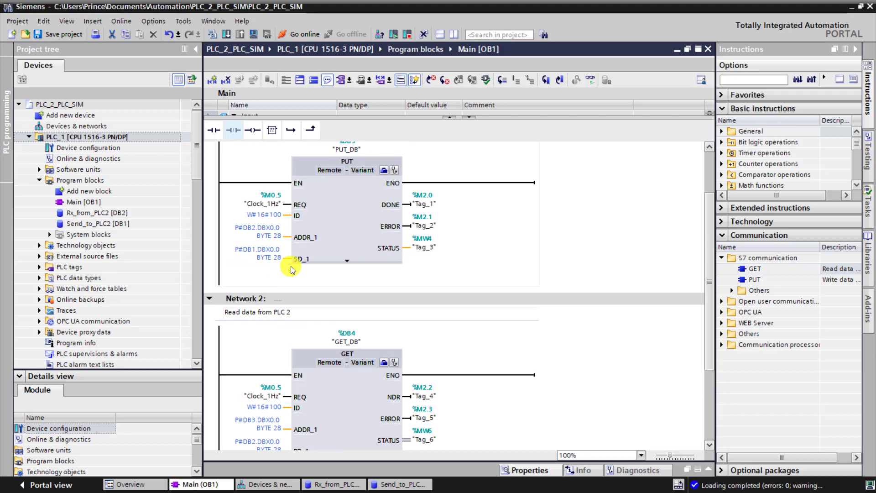
Download PLC_1's compiled program to its simulated controller and finish the load.
scroll("down", 3)
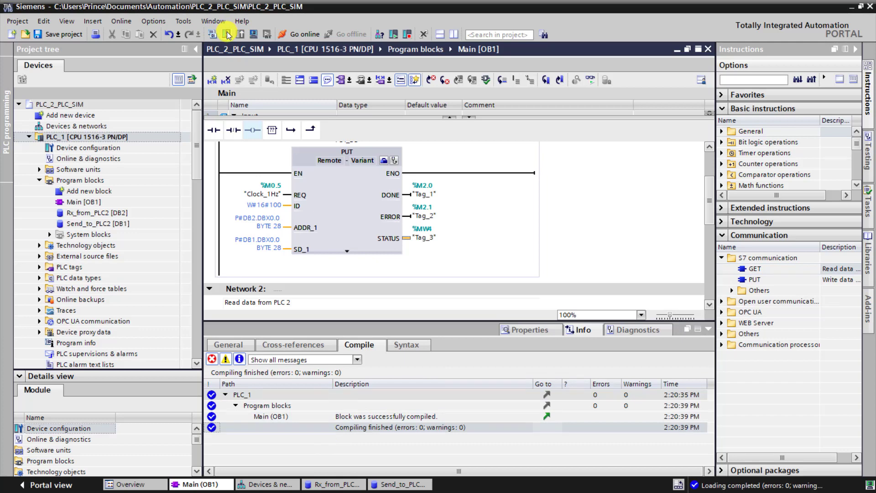
left_click(226, 34)
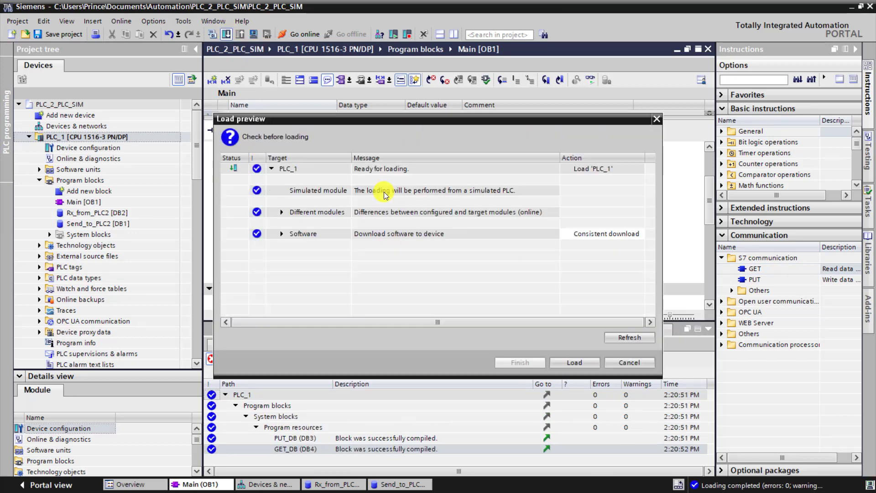
left_click(574, 362)
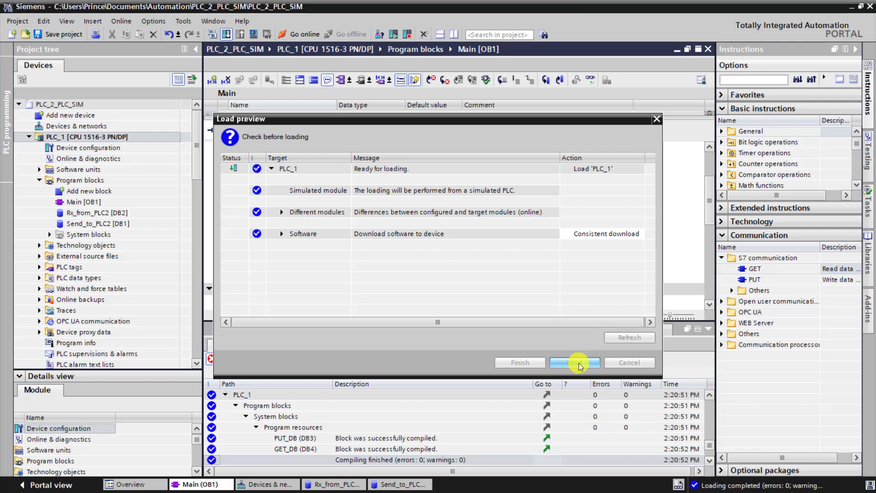
left_click(575, 362)
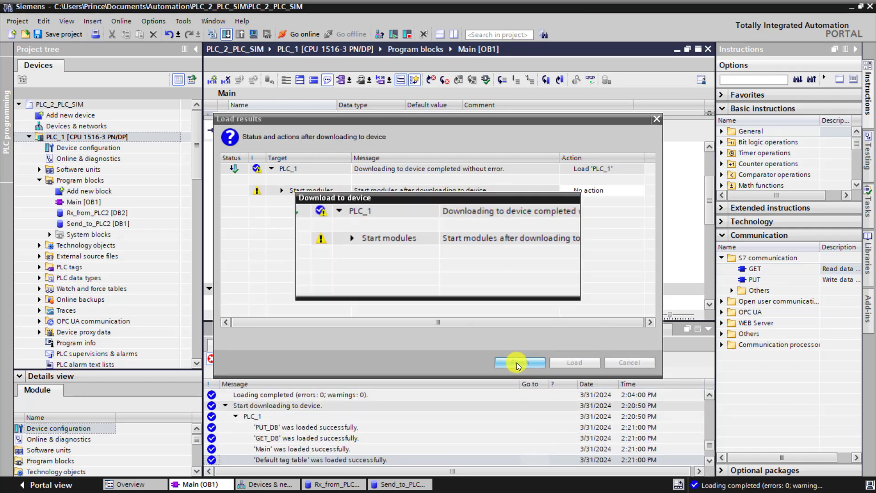
left_click(518, 362)
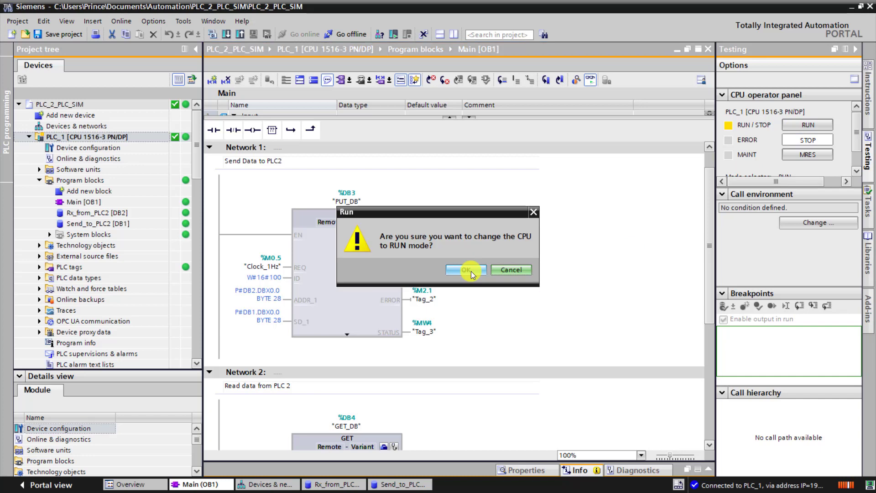
Switch PLC_1's CPU to RUN and open its Send_to_PLC2 data block.
left_click(468, 270)
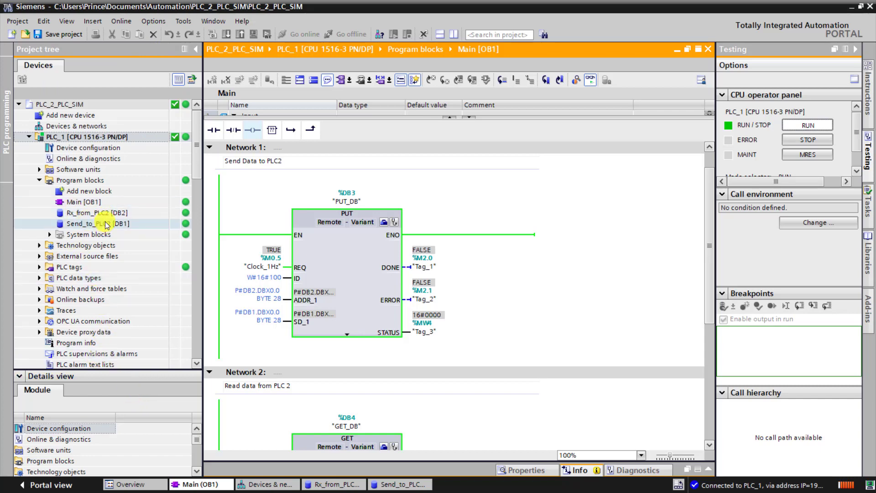
double_click(99, 224)
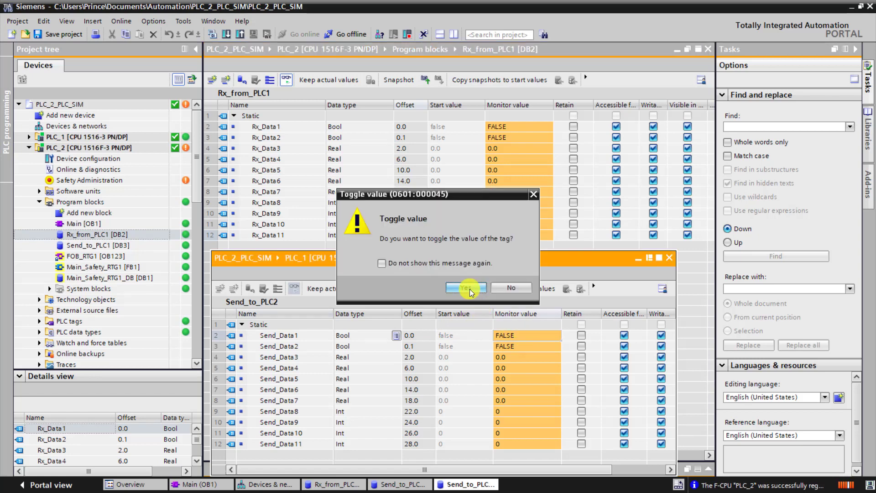
Confirm the tag value toggle and close the Modify dialog.
left_click(462, 288)
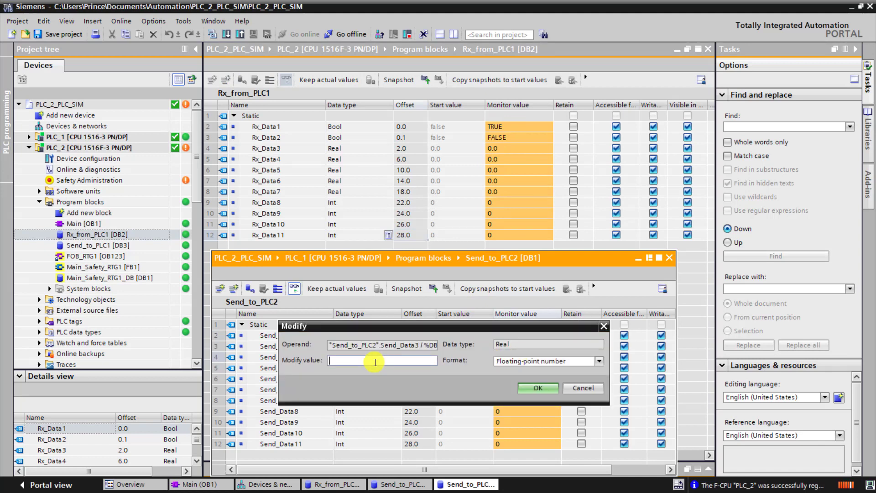
left_click(535, 388)
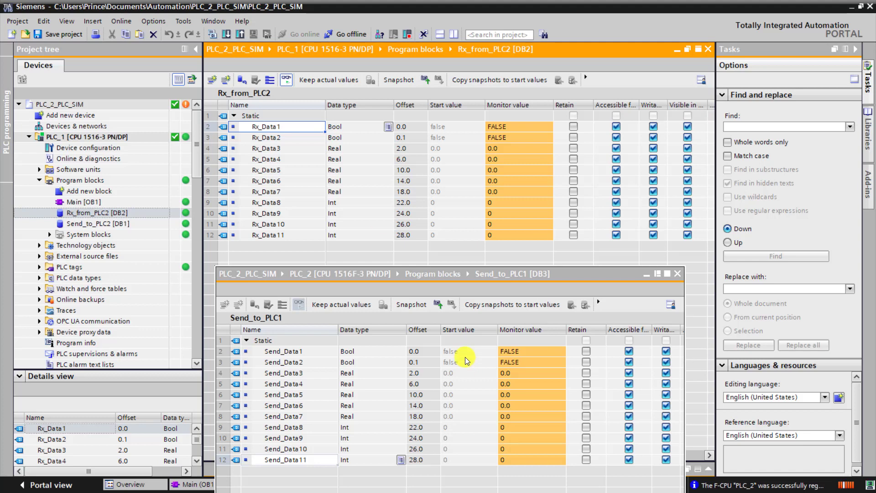
Write the value 40 into PLC_2's Send_Data3.
left_click(531, 373)
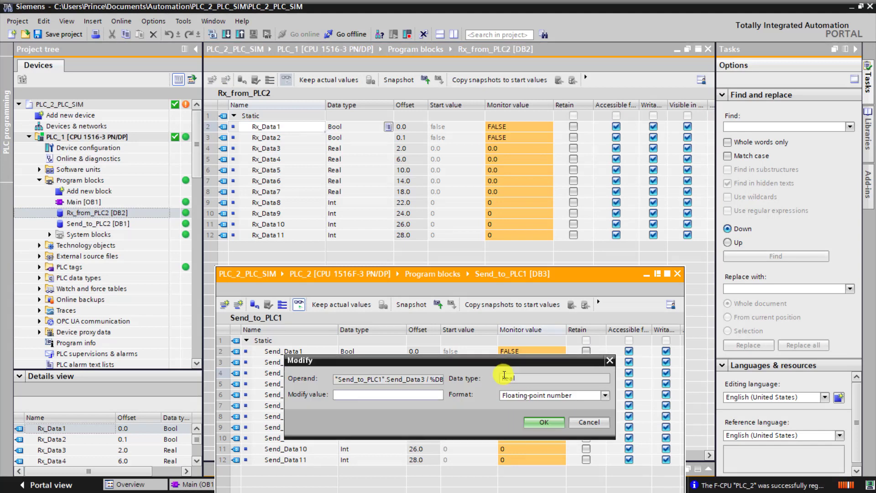
type("40")
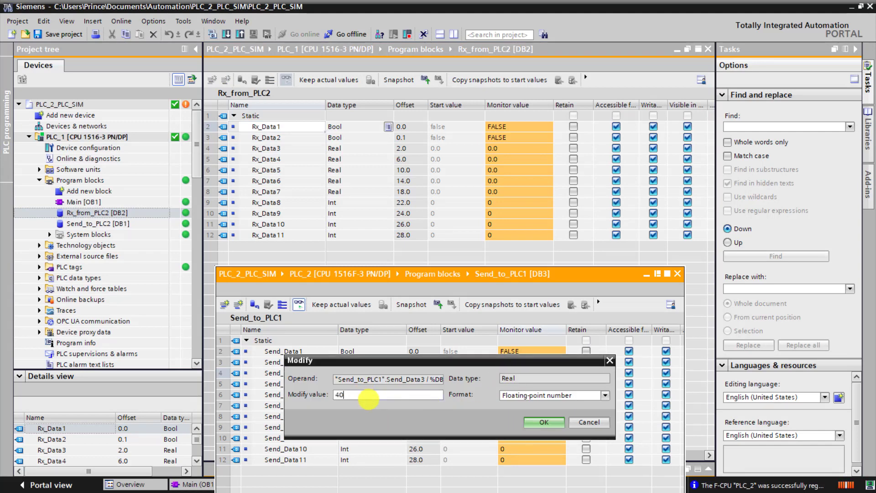
left_click(542, 421)
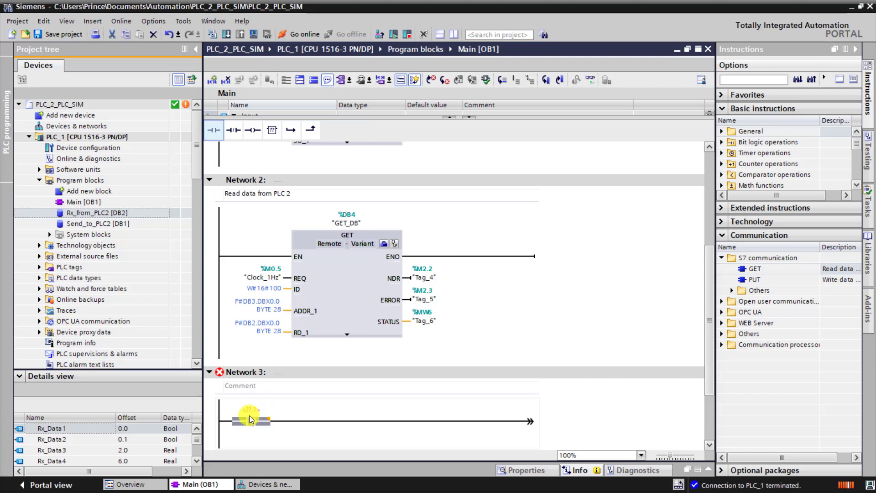
Address Network 3's contact as Clock_0.5Hz %M0.7 and its coil as DB1.DBX0.0.
type("m0")
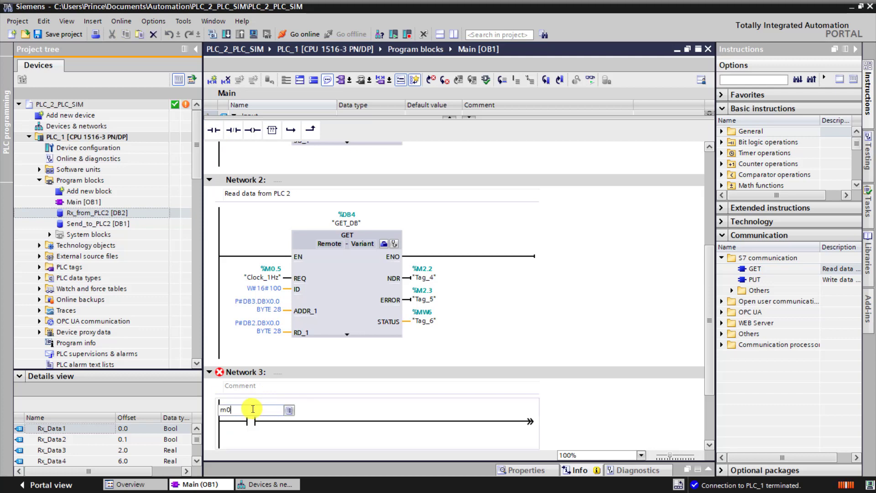
type(".")
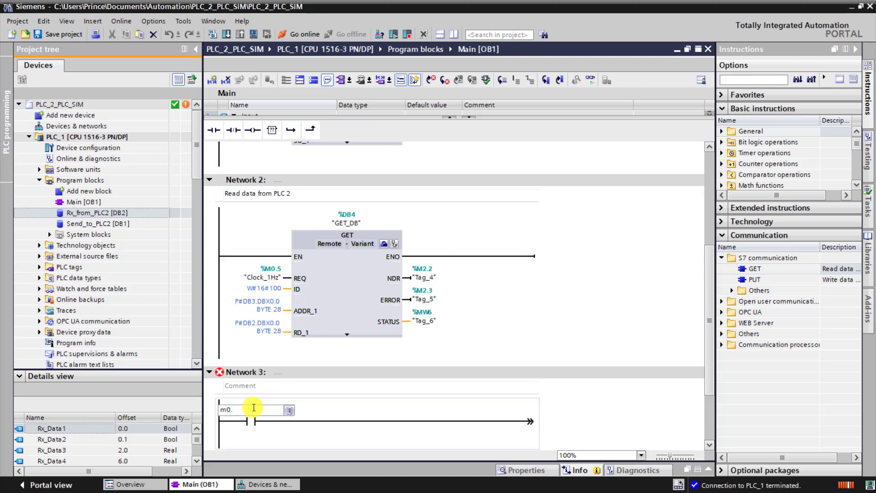
type("%M0.7")
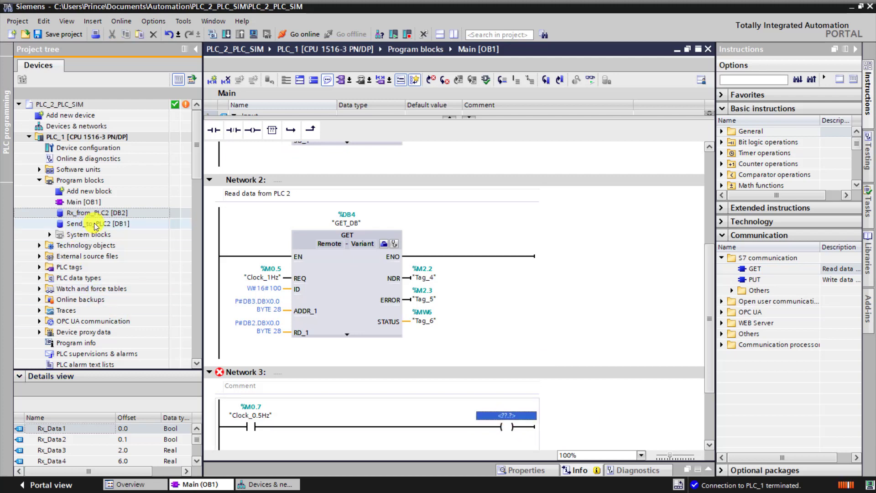
double_click(103, 224)
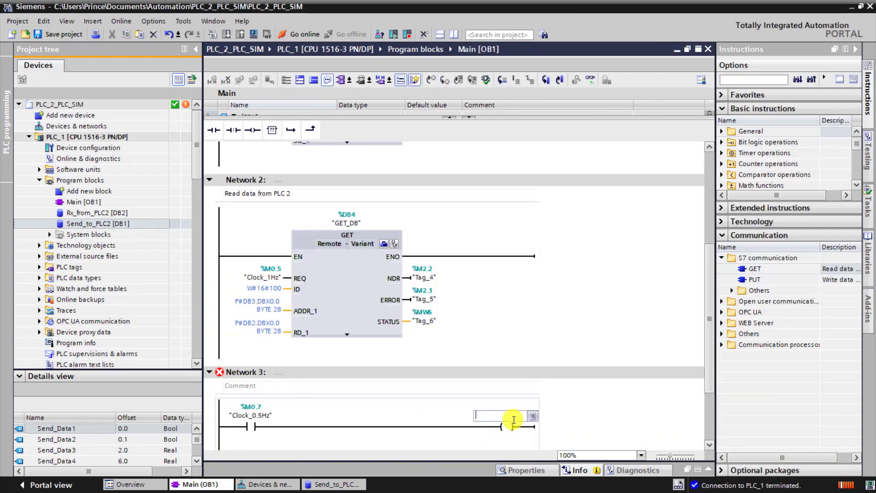
type("db")
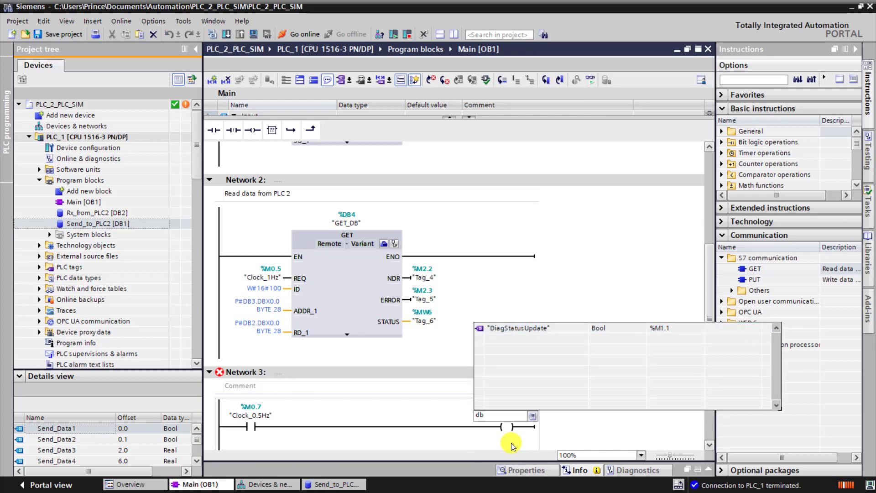
type("1.")
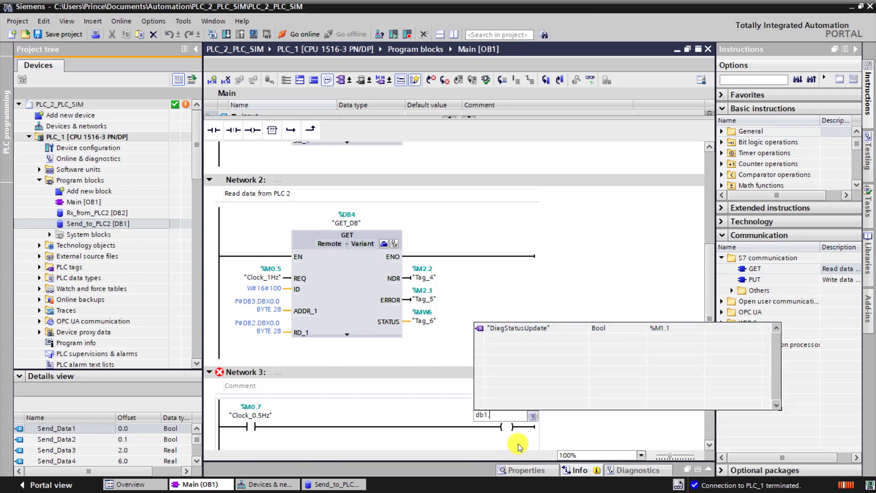
type("dbx0.0")
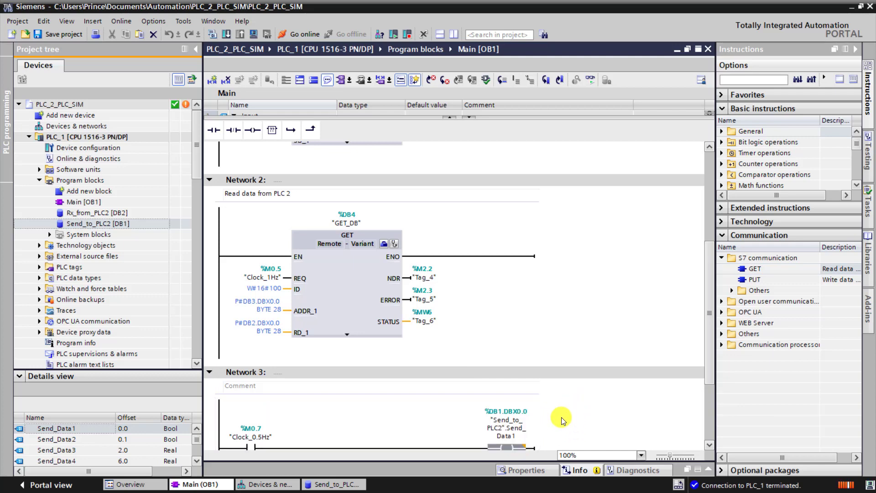
scroll("down", 3)
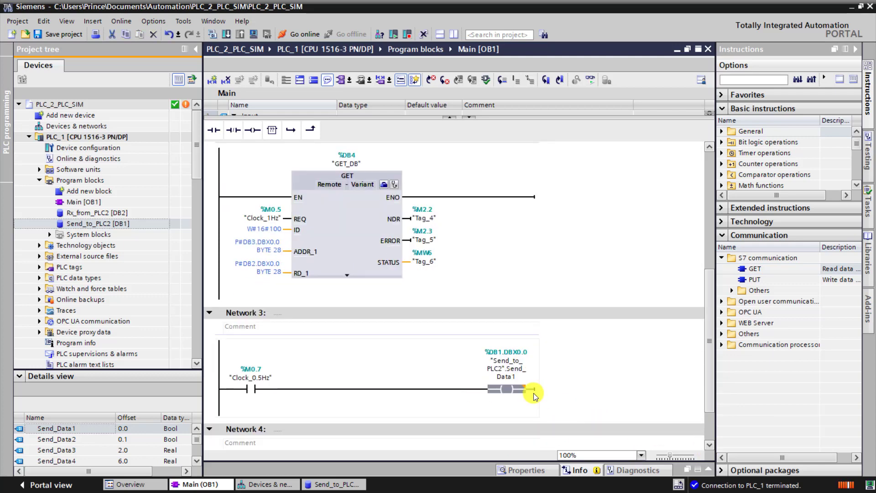
scroll("down", 3)
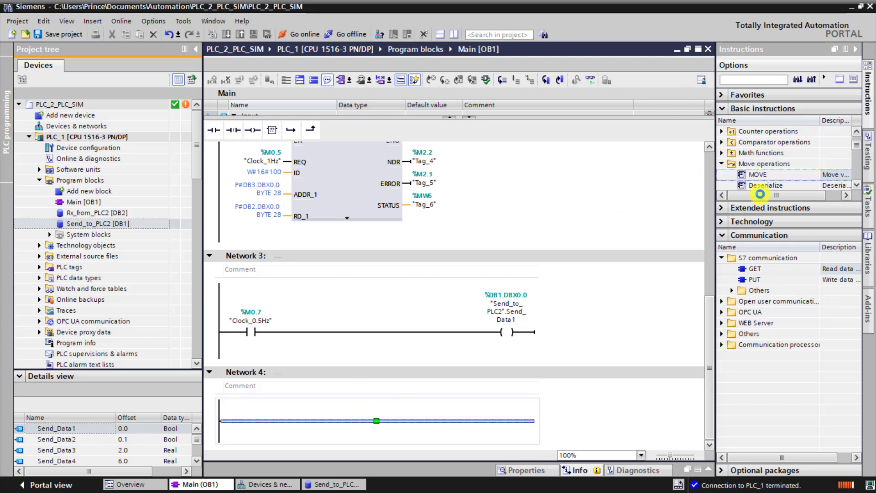
Set Network 4's MOVE input to 16 and its output to DB1.DBW22 (Send_Data8).
type("16")
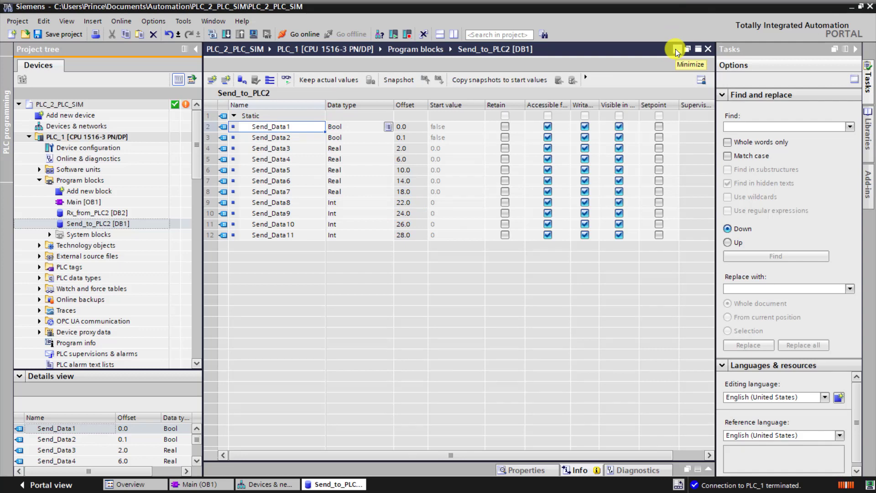
left_click(199, 485)
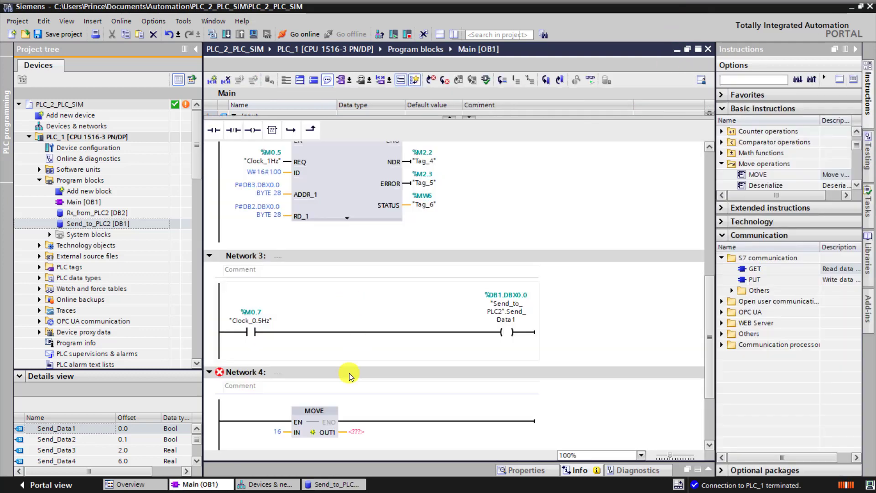
left_click(353, 431)
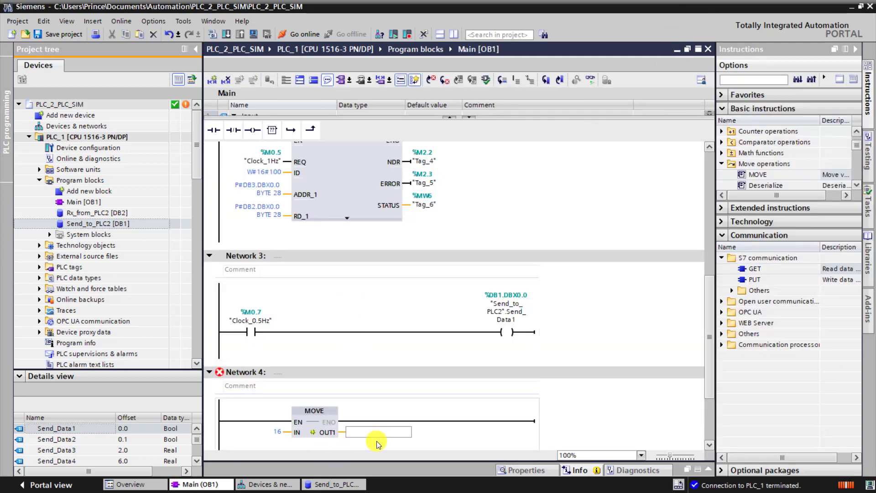
type("db")
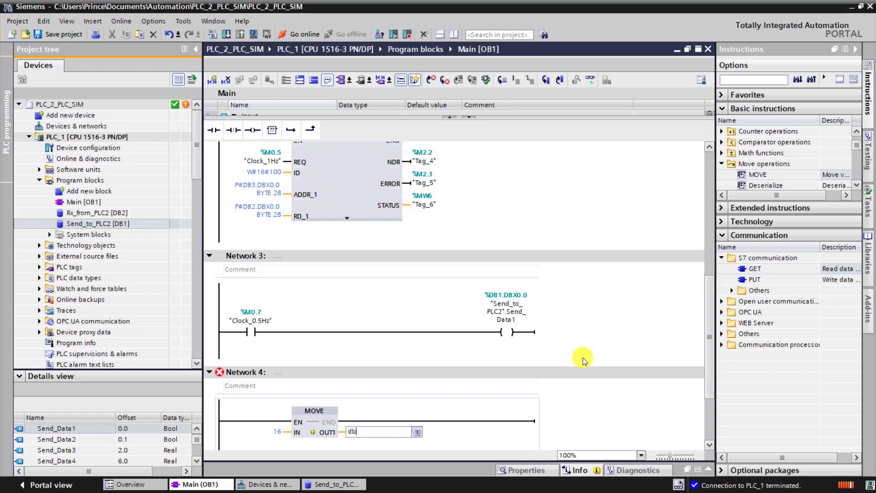
type("1")
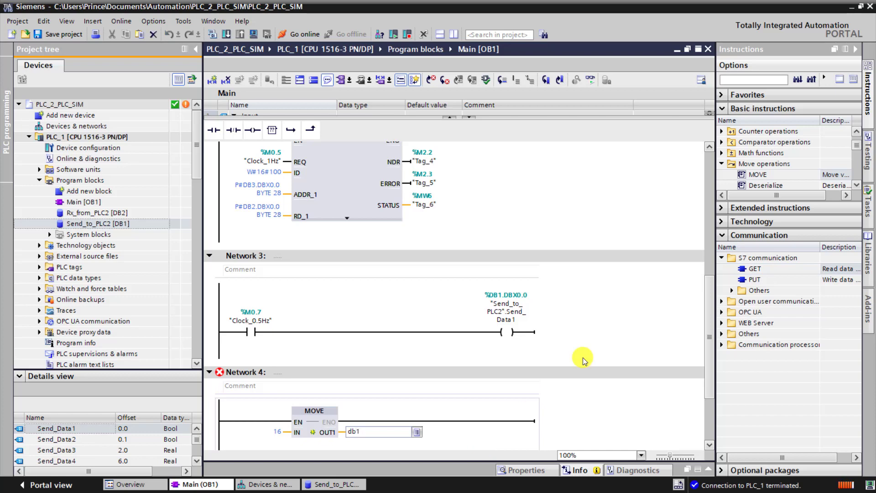
type(".db")
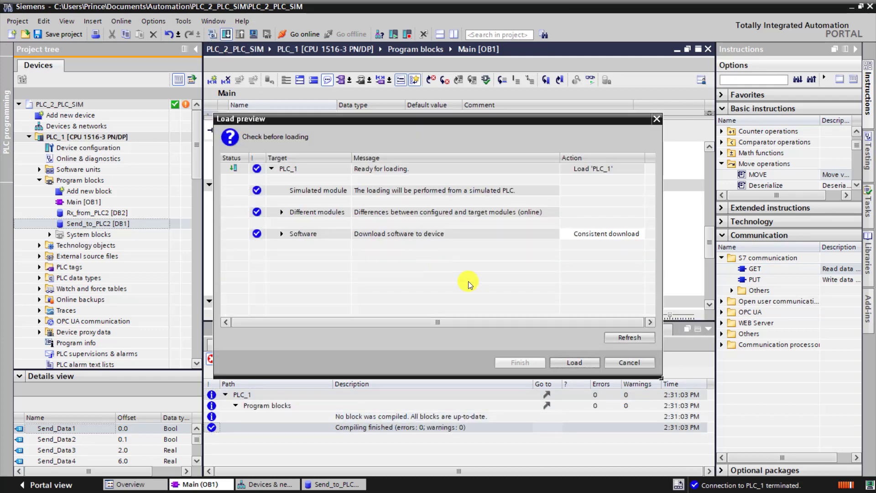
Load the program into PLC_1 and connect online to it.
left_click(573, 362)
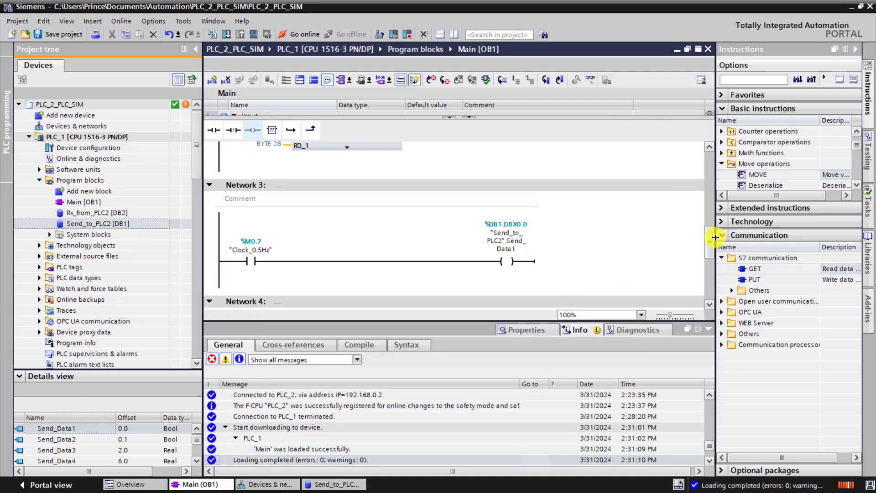
scroll("down", 3)
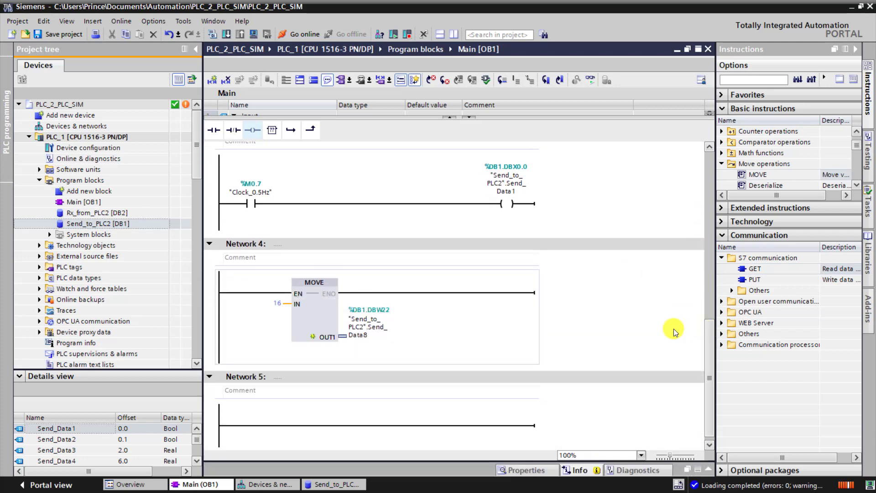
mouse_move(300, 34)
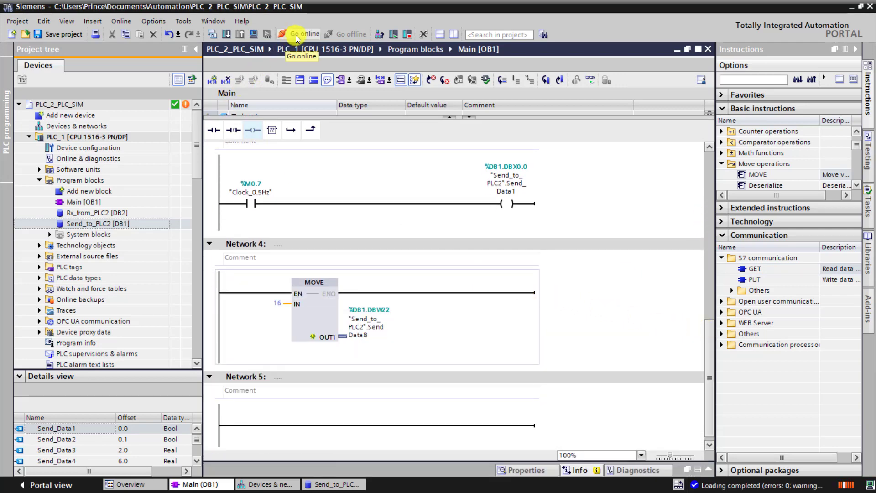
left_click(304, 34)
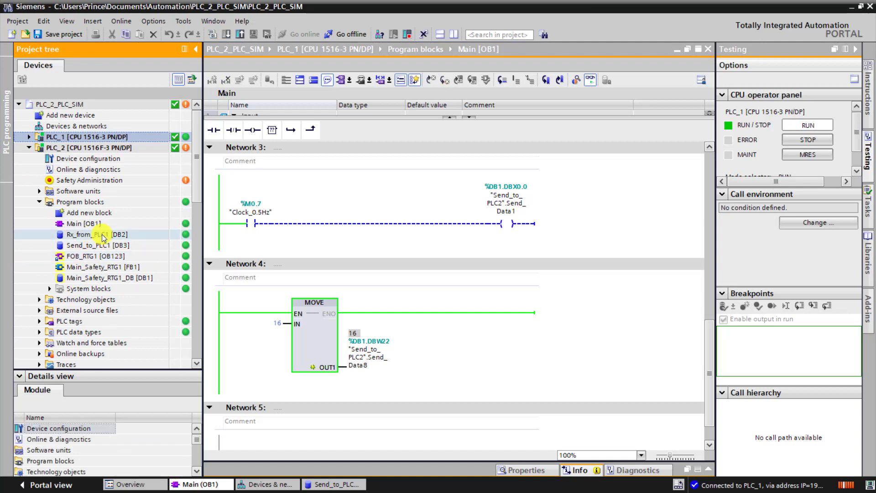
Open PLC_2's Rx_from_PLC1 block, set the MOVE input to 25, and download to PLC_1.
left_click(98, 234)
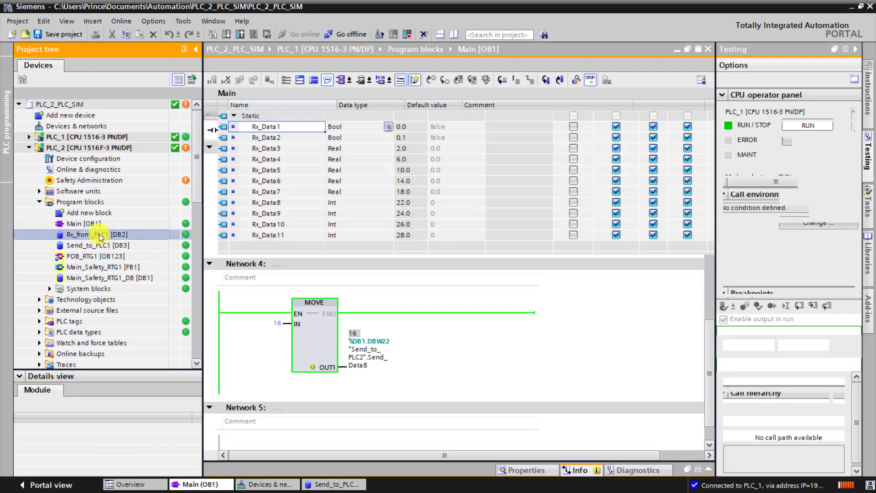
double_click(82, 234)
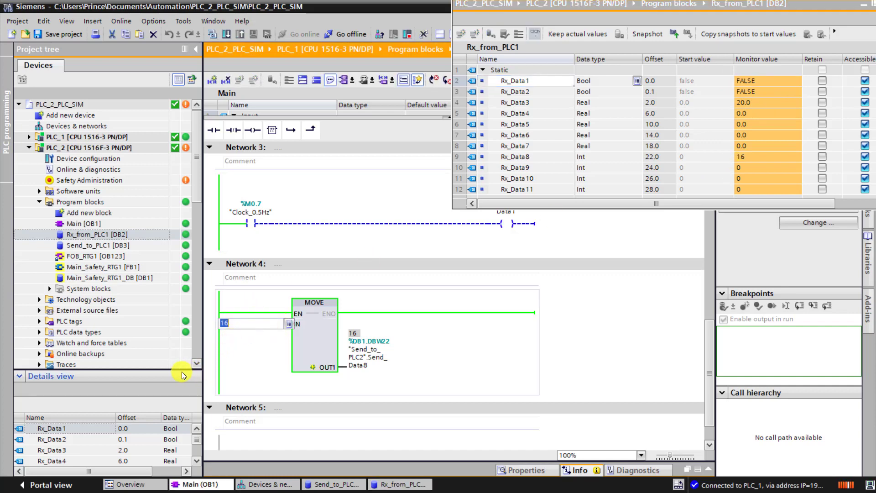
type("25")
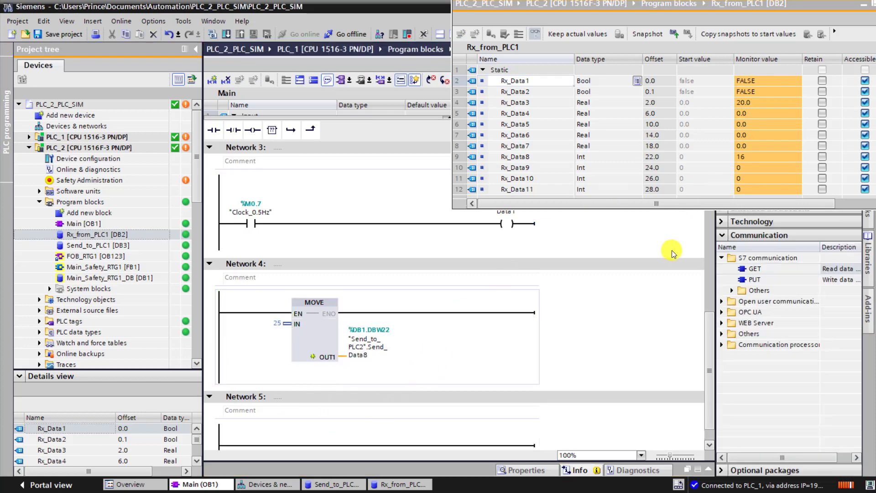
left_click(574, 362)
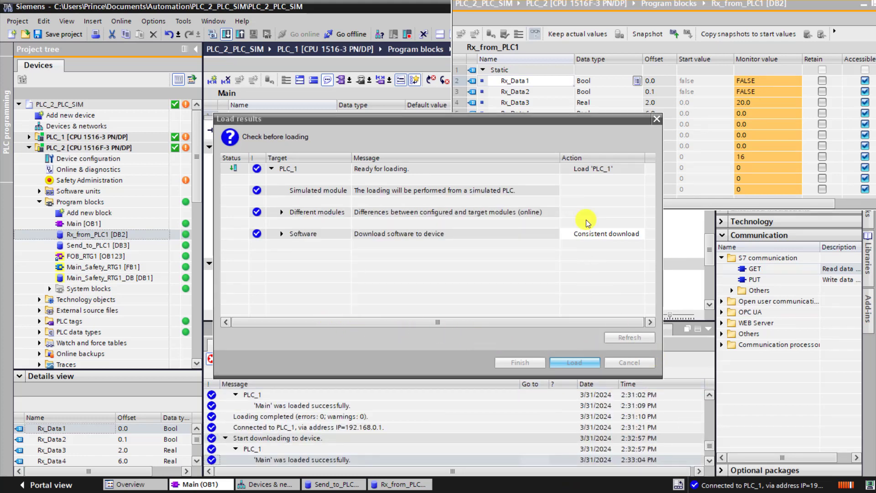
left_click(574, 362)
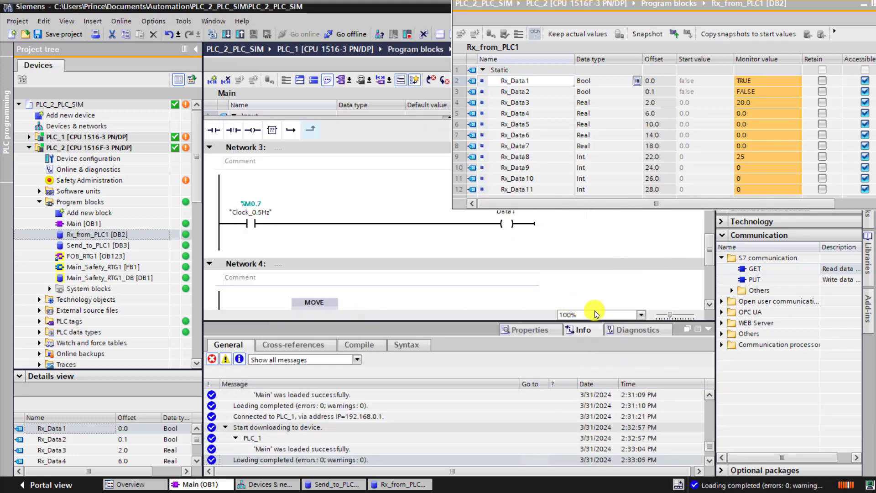